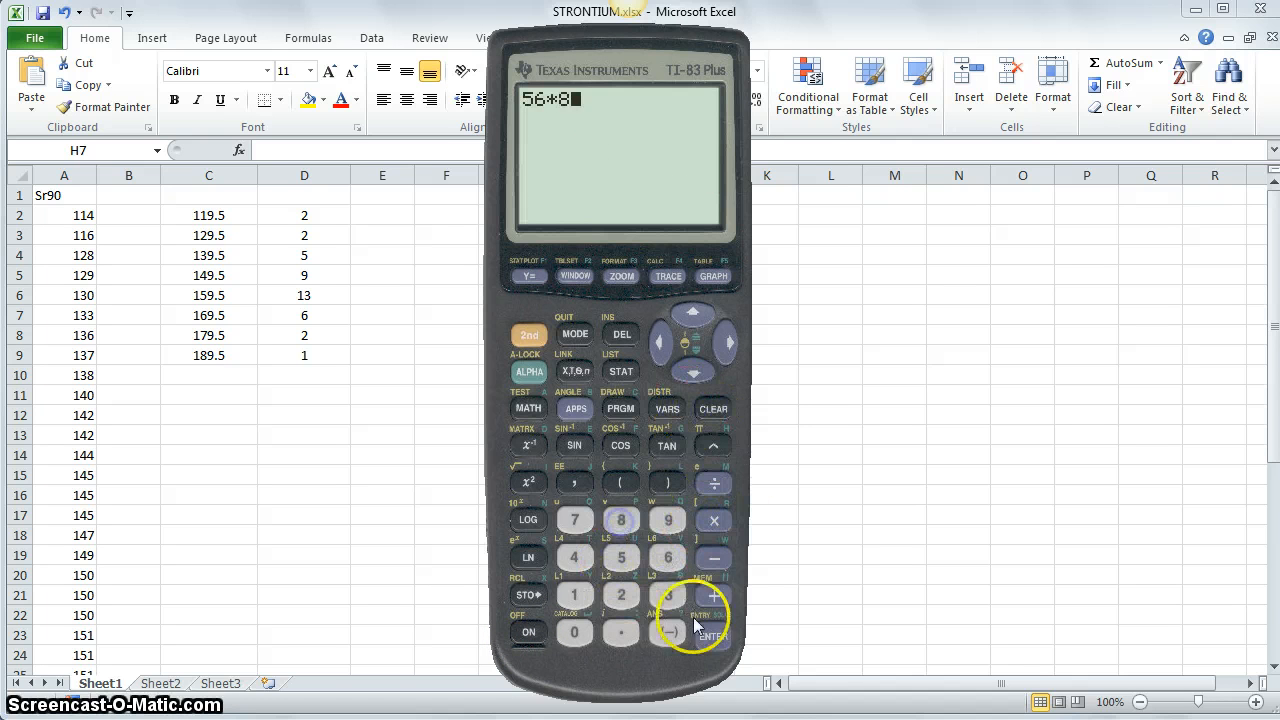
Step: Evaluate 56×8 on the home screen to get 448
left_click(712, 610)
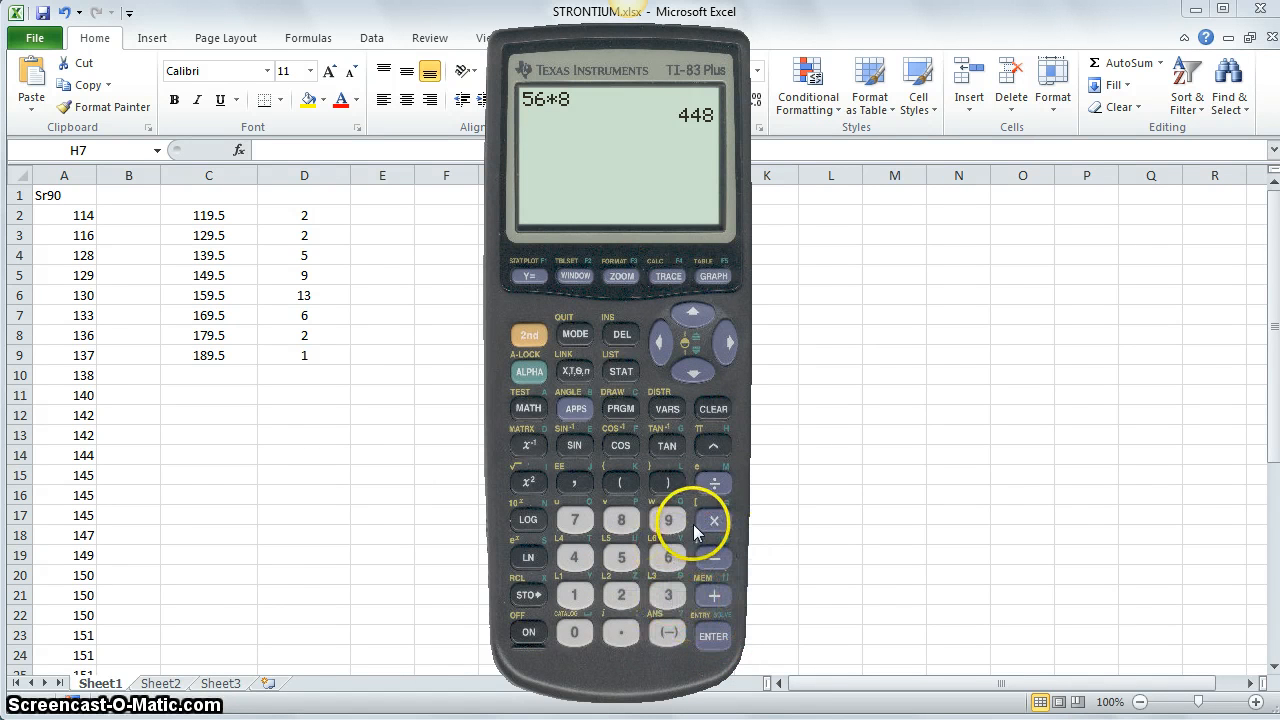
mouse_move(528, 636)
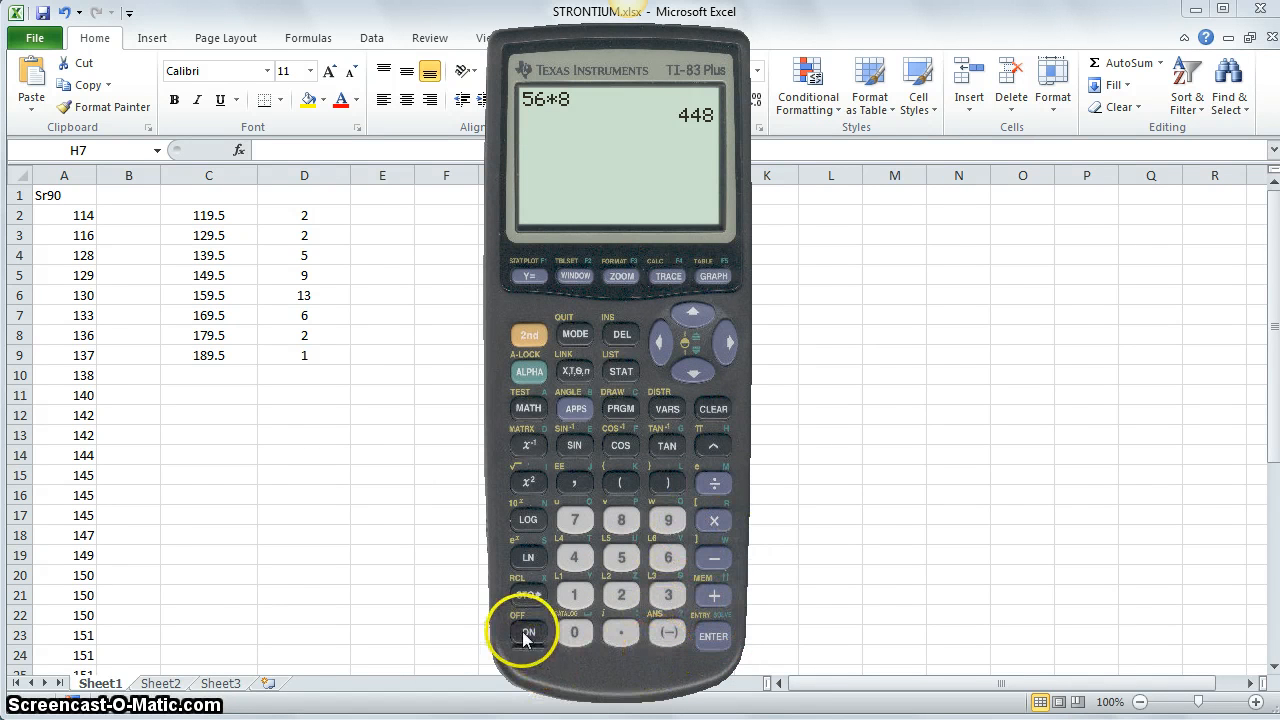
left_click(528, 632)
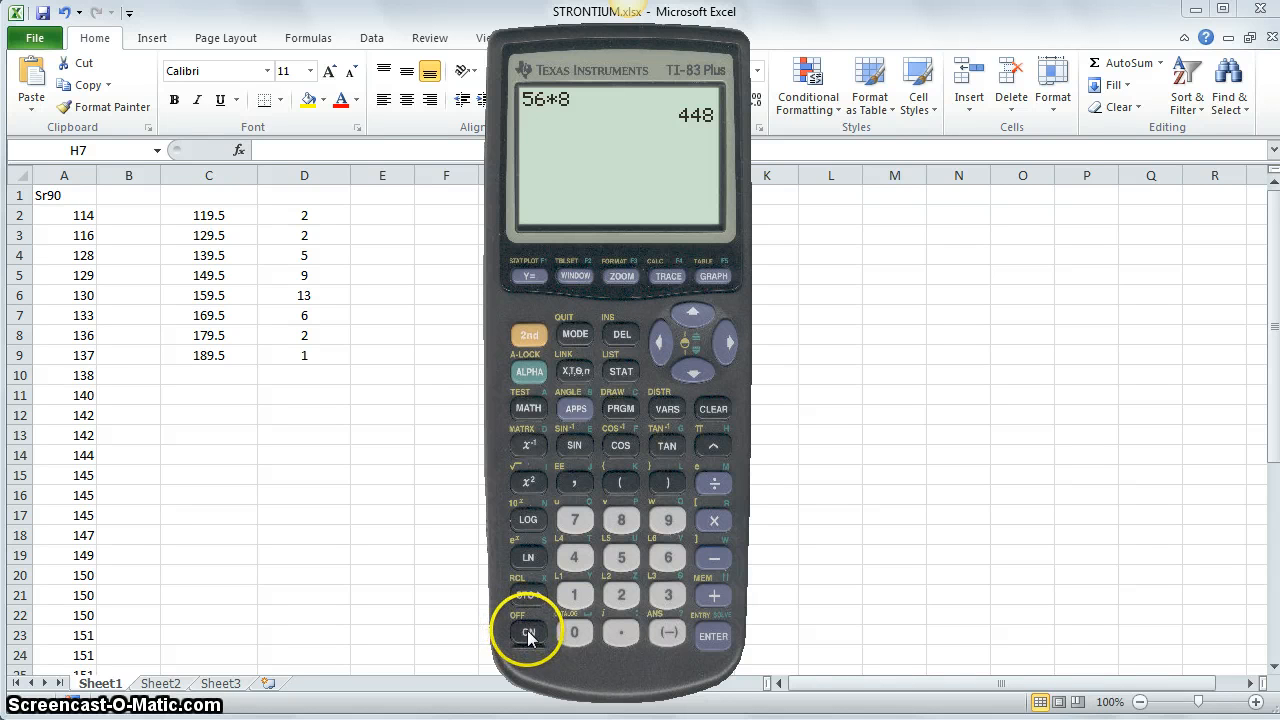
Step: Clear the 56*8 result and cycle the calculator off and on with 2nd+ON and ON
left_click(528, 636)
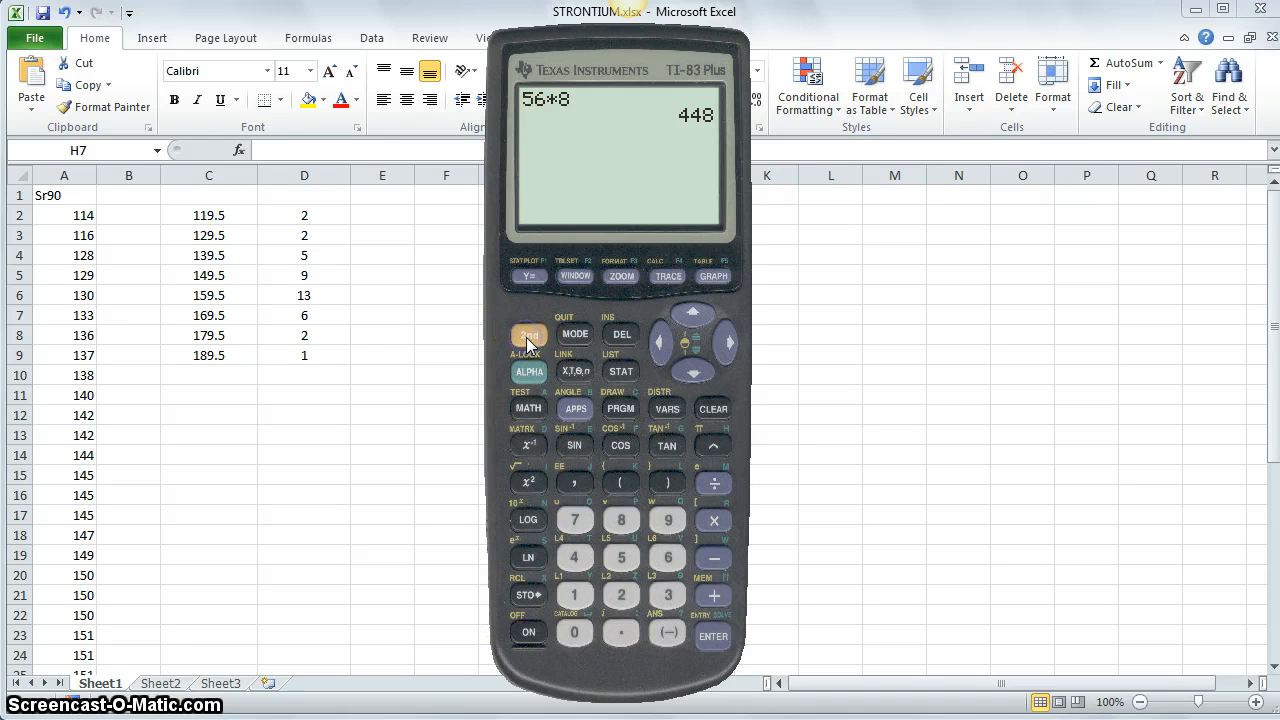
left_click(712, 408)
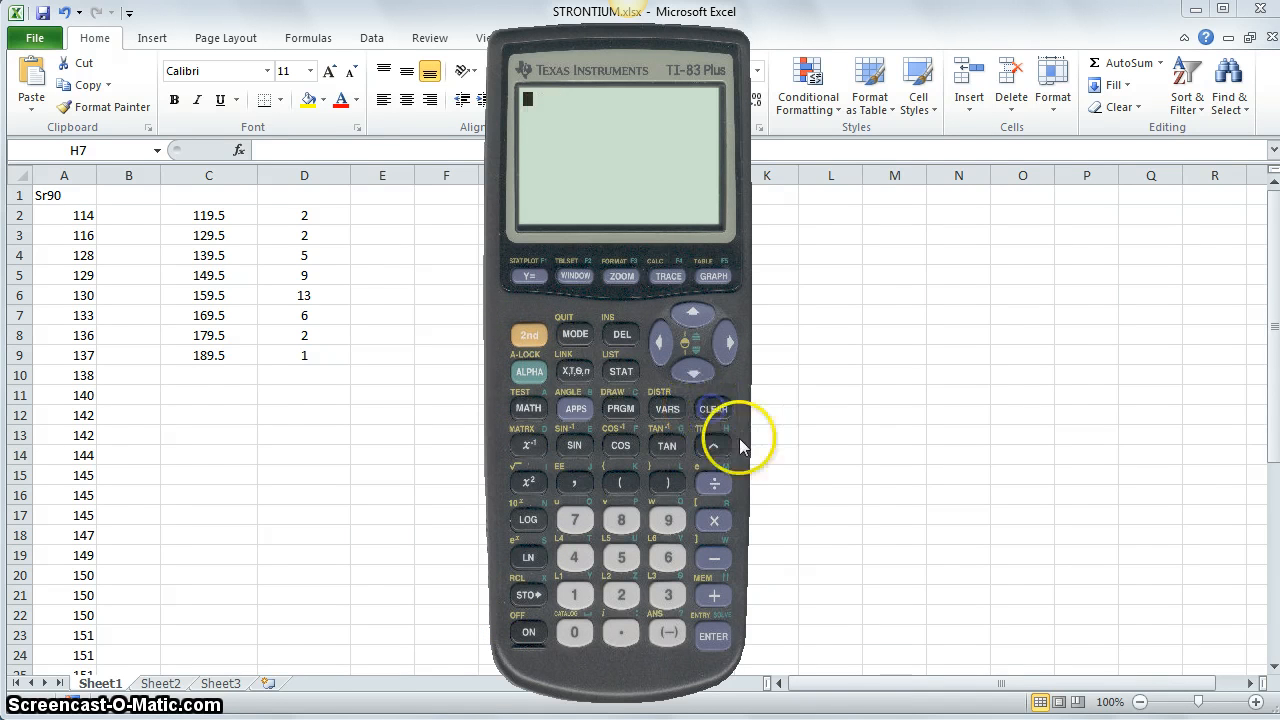
mouse_move(528, 340)
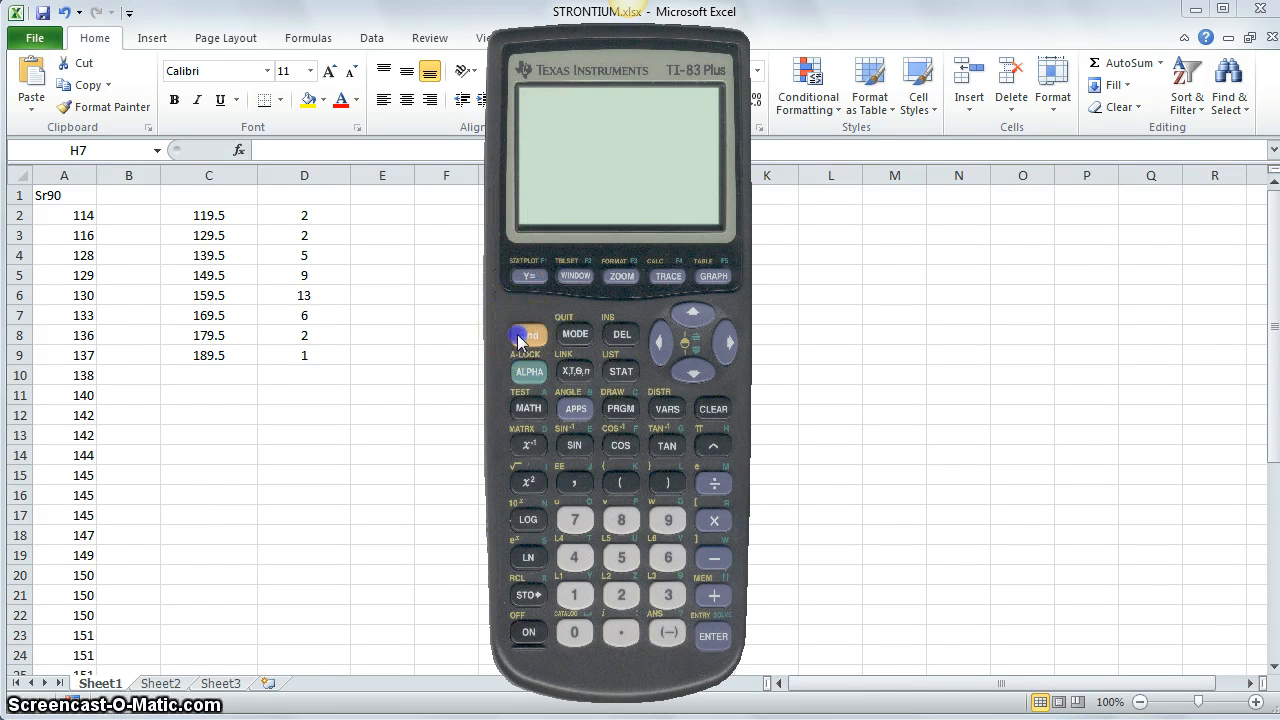
left_click(528, 336)
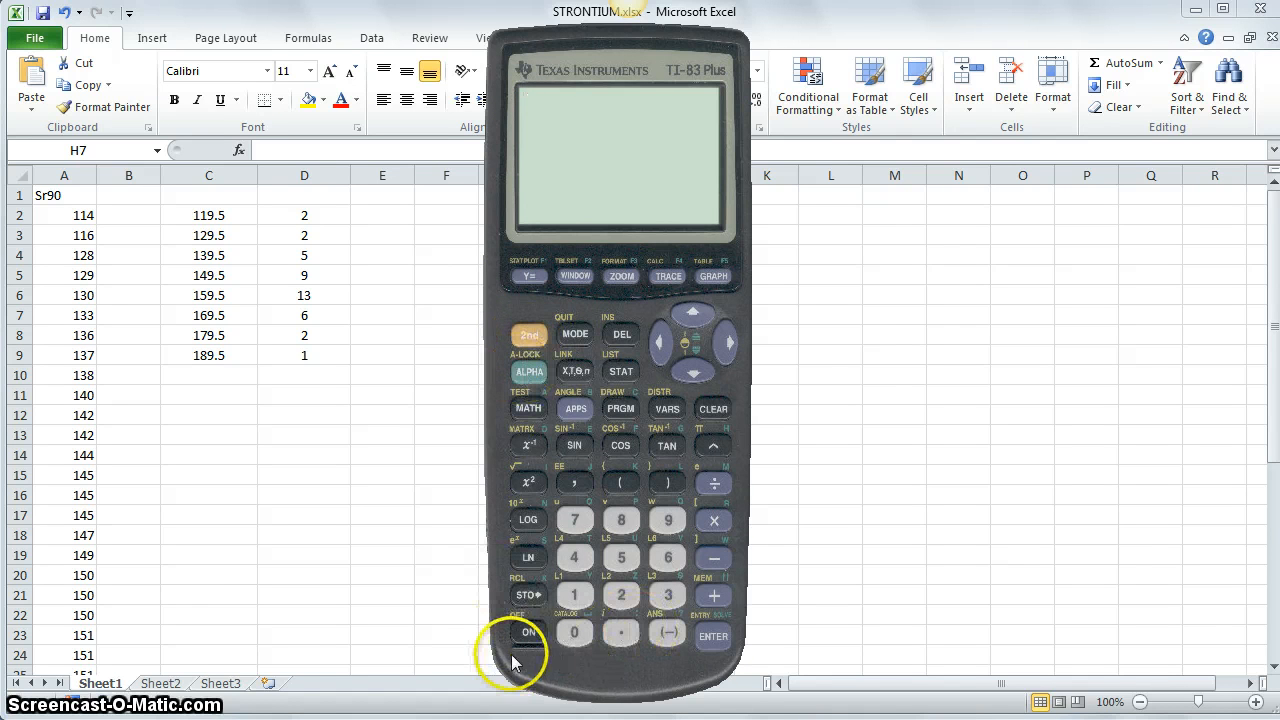
left_click(528, 636)
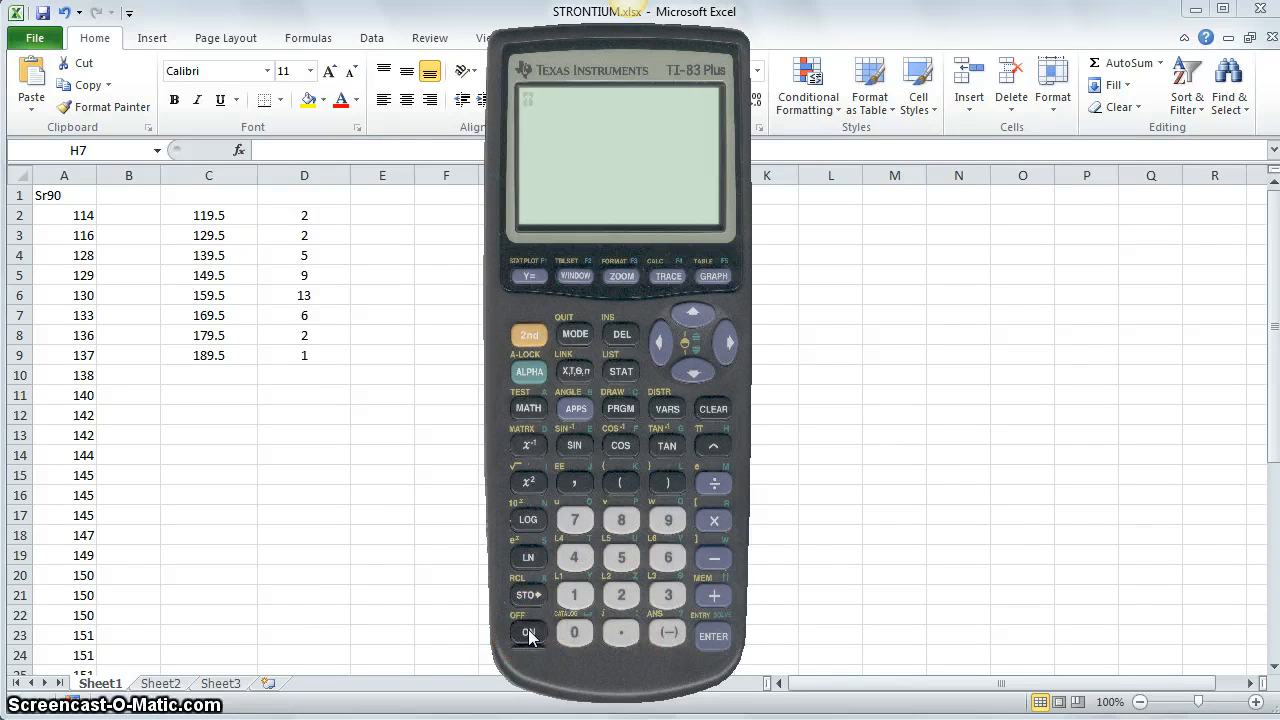
left_click(528, 636)
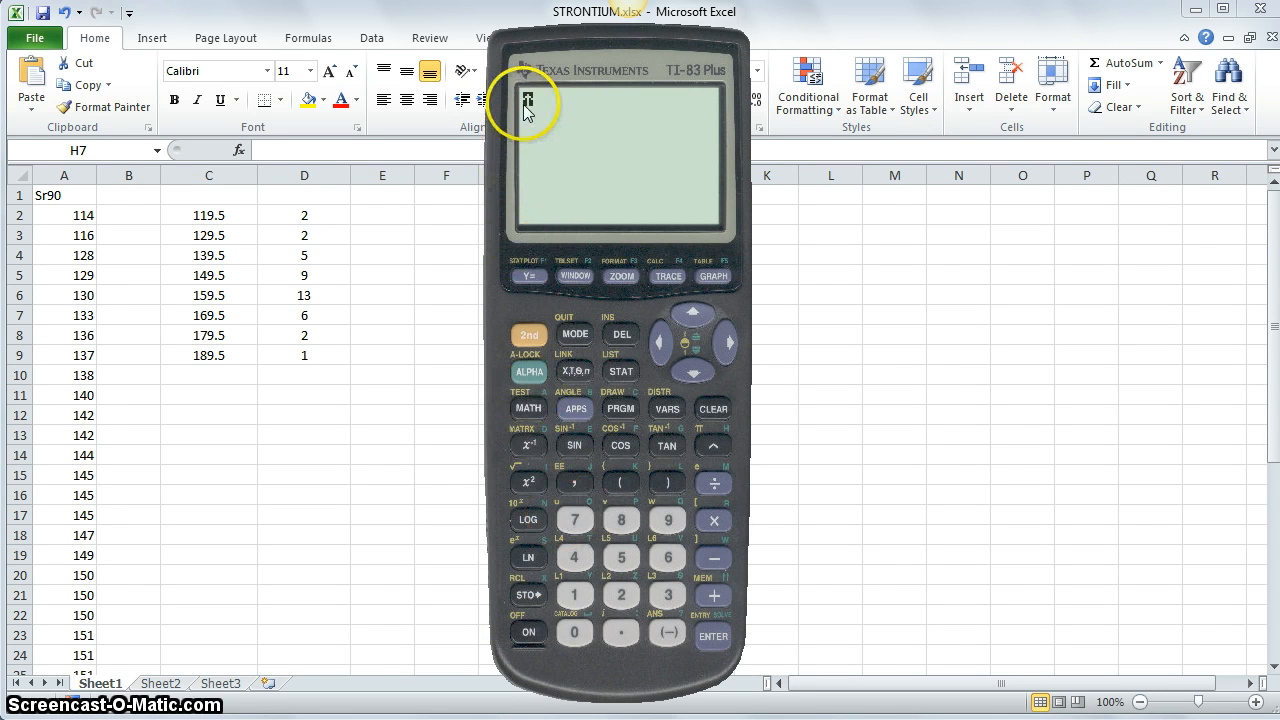
left_click(528, 636)
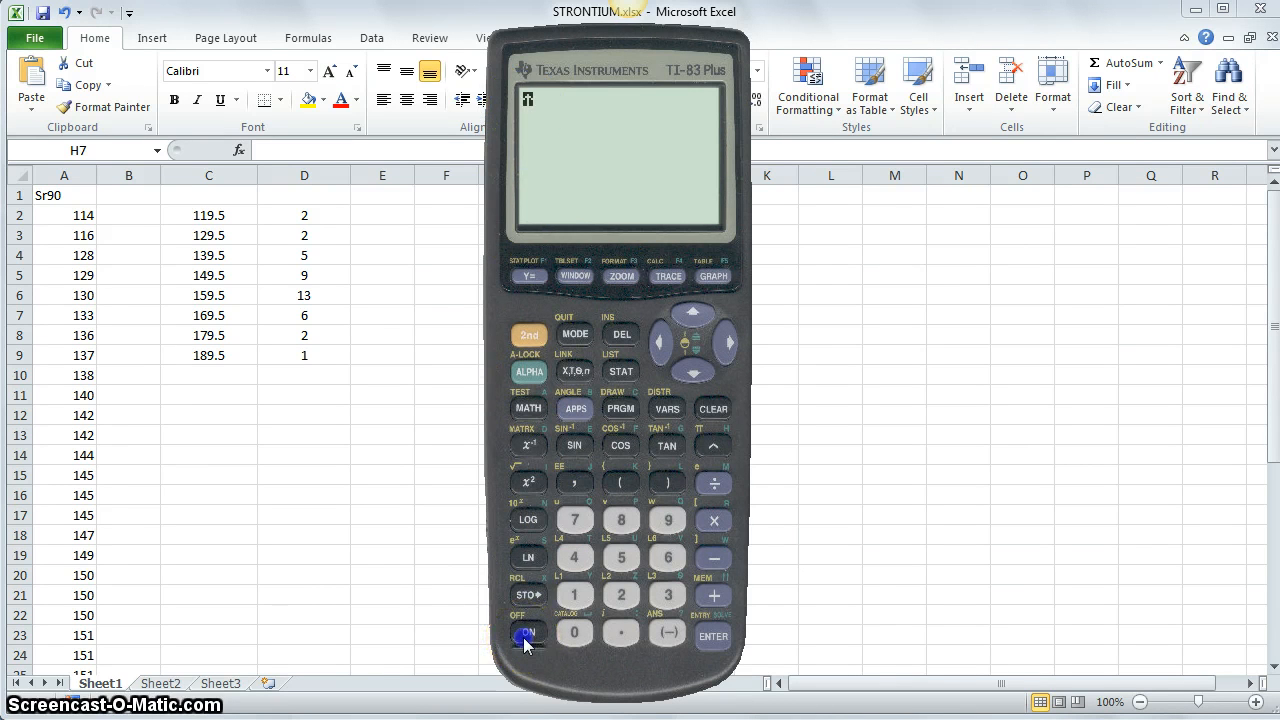
left_click(528, 632)
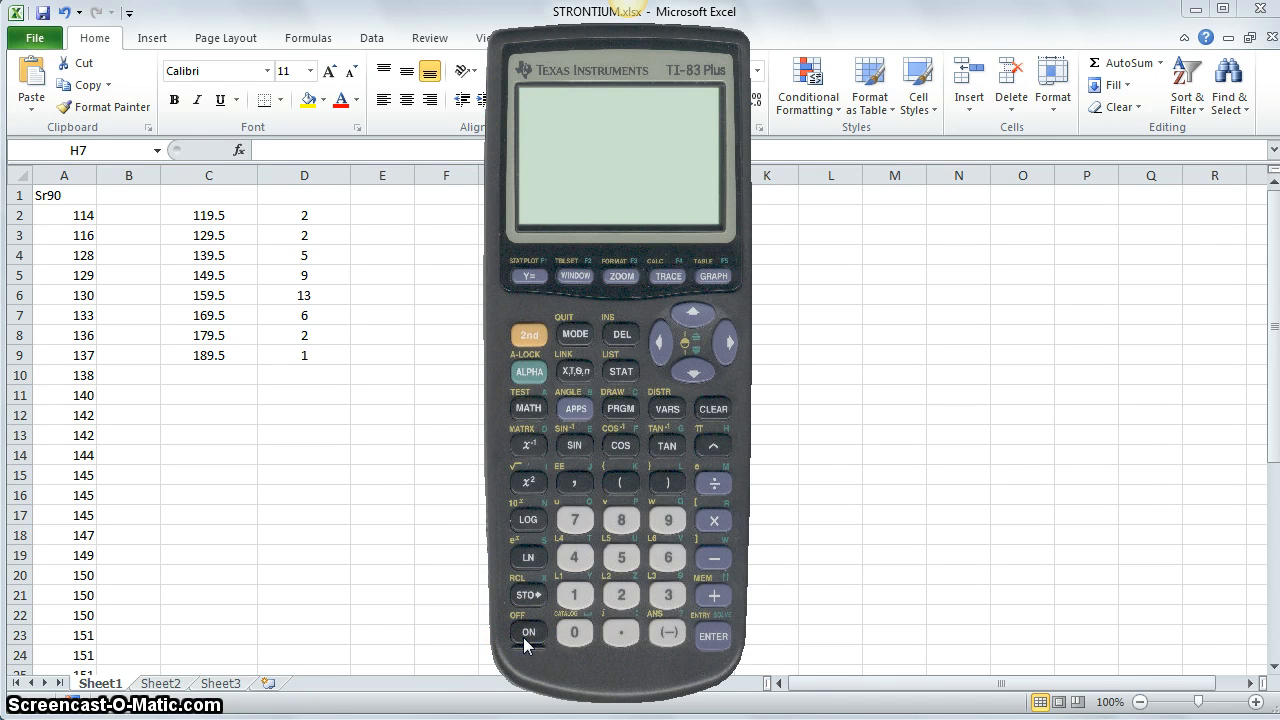
Step: Evaluate 5^2 and 5² as 25, then 1.03^360 as 41821.62407
left_click(528, 632)
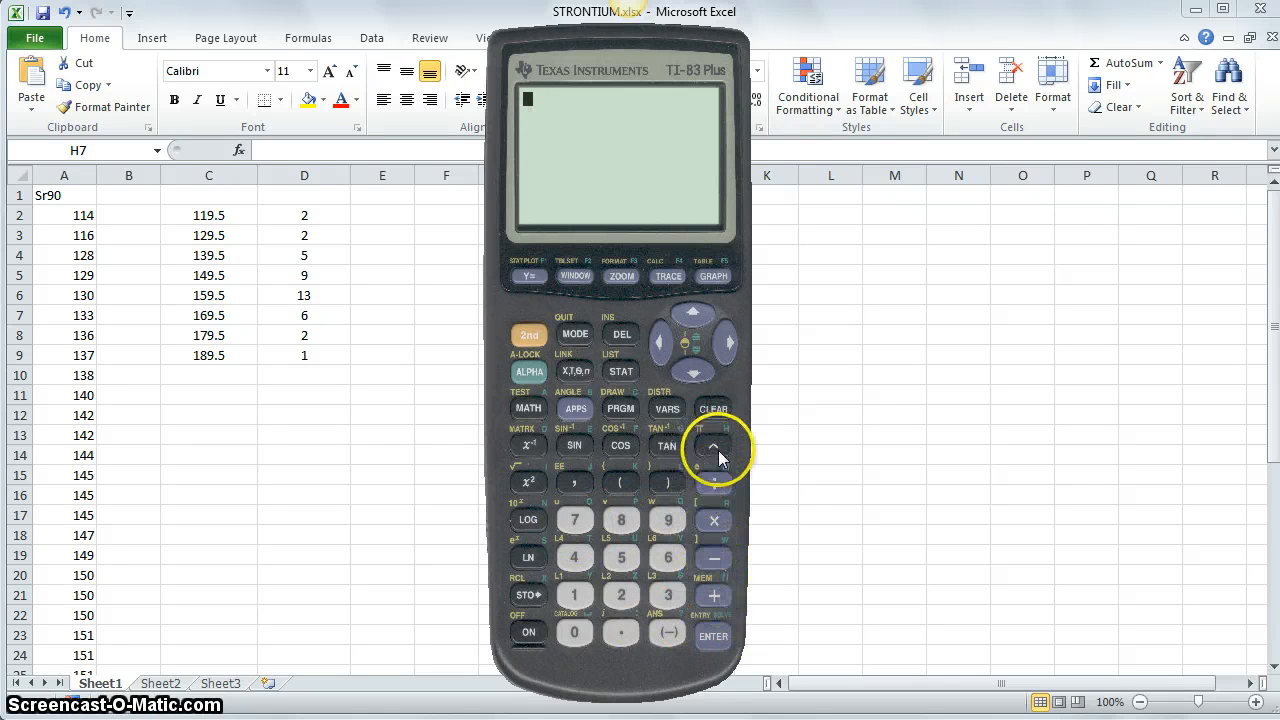
left_click(712, 446)
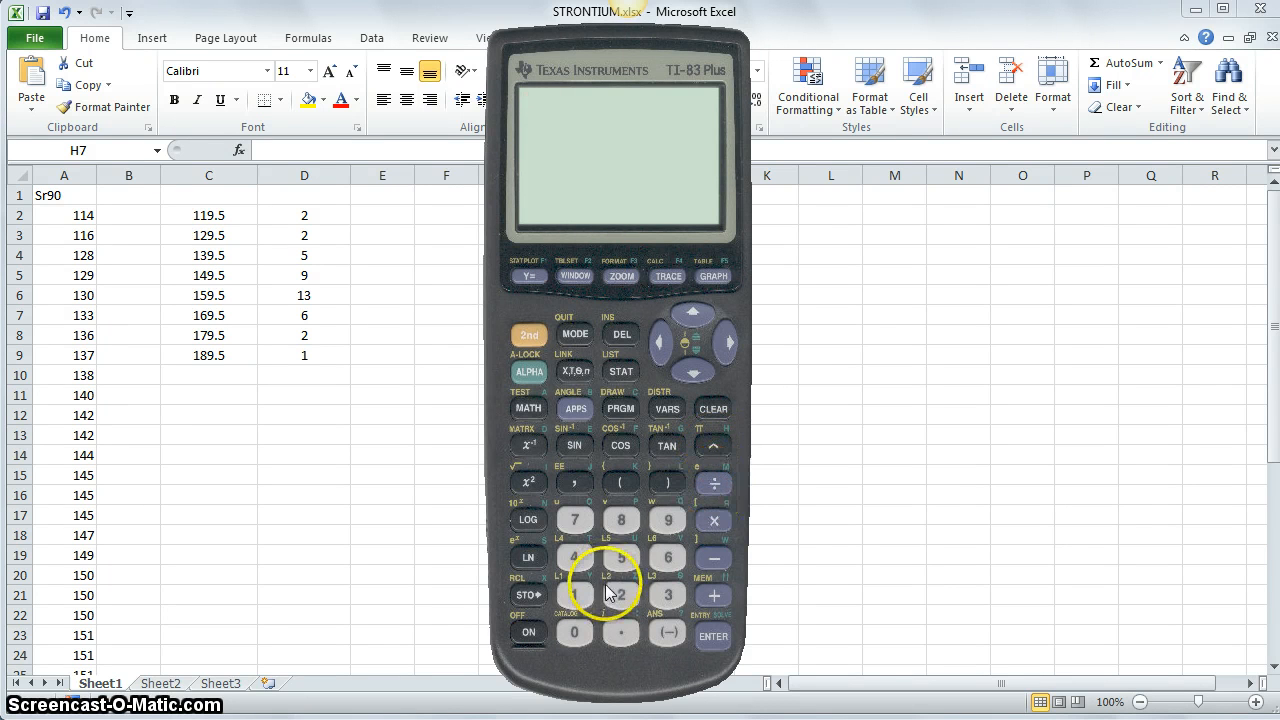
left_click(620, 556)
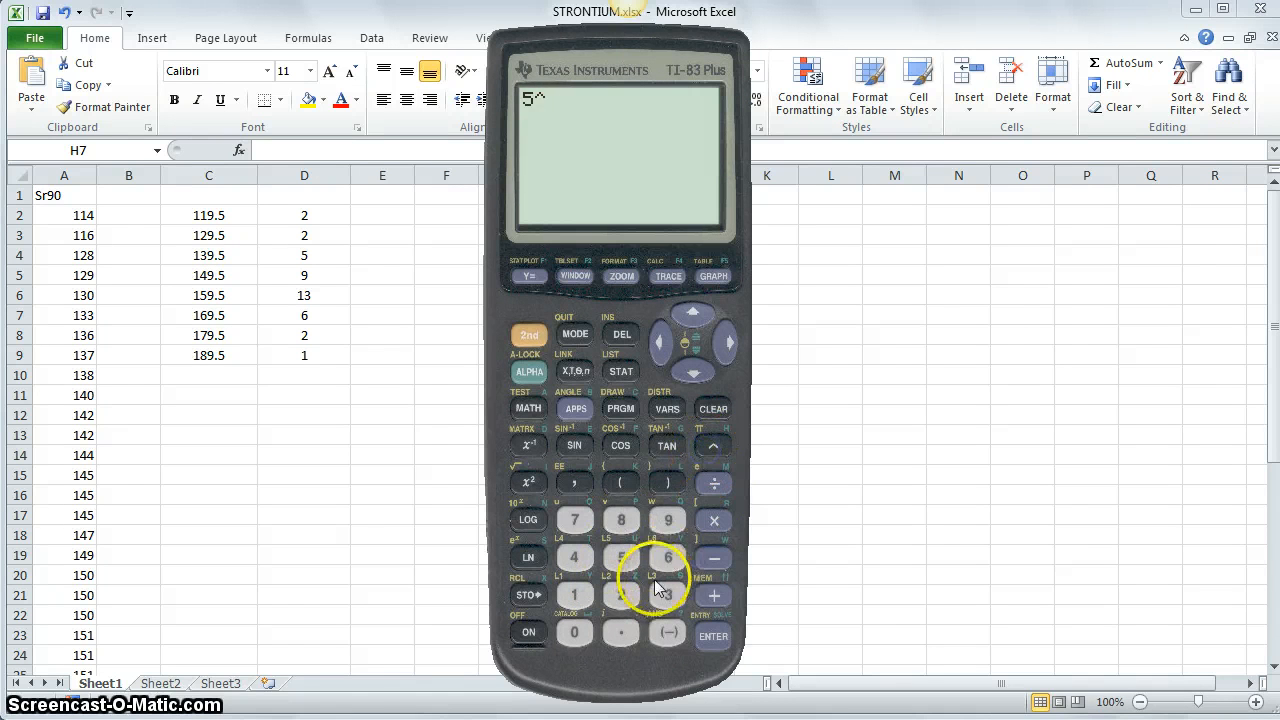
left_click(620, 596)
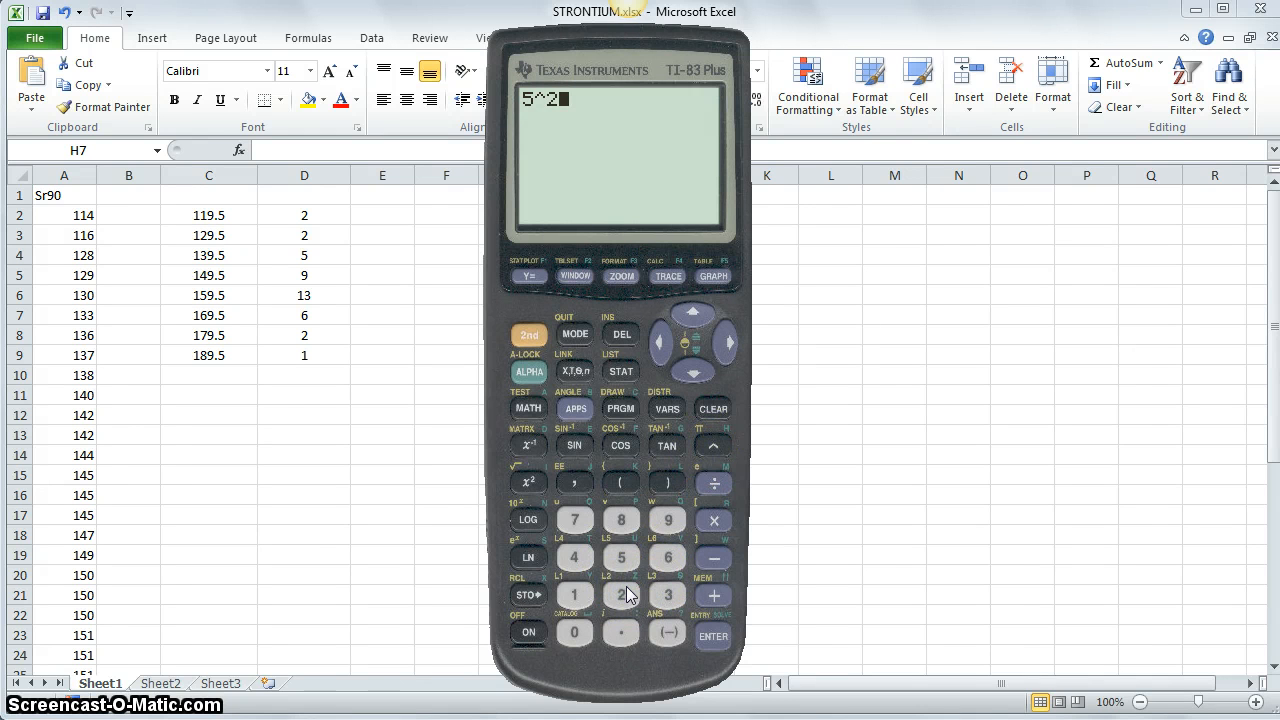
left_click(712, 636)
type("5")
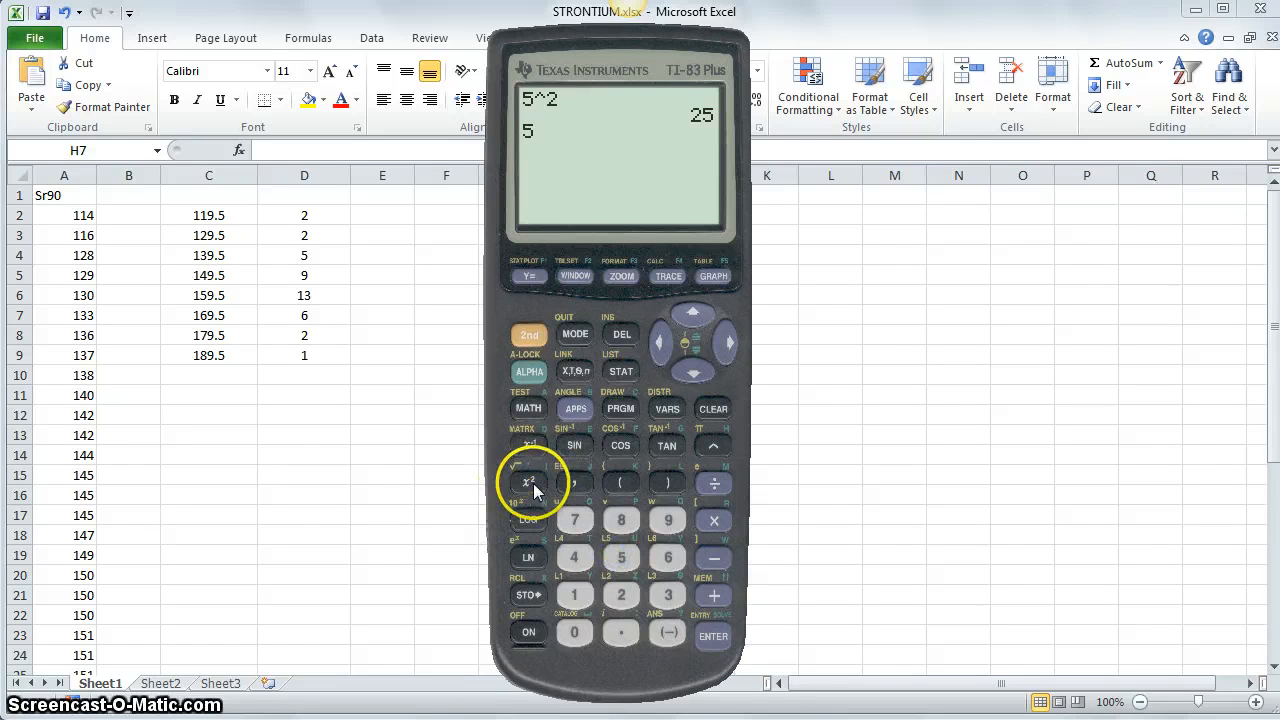
left_click(712, 636)
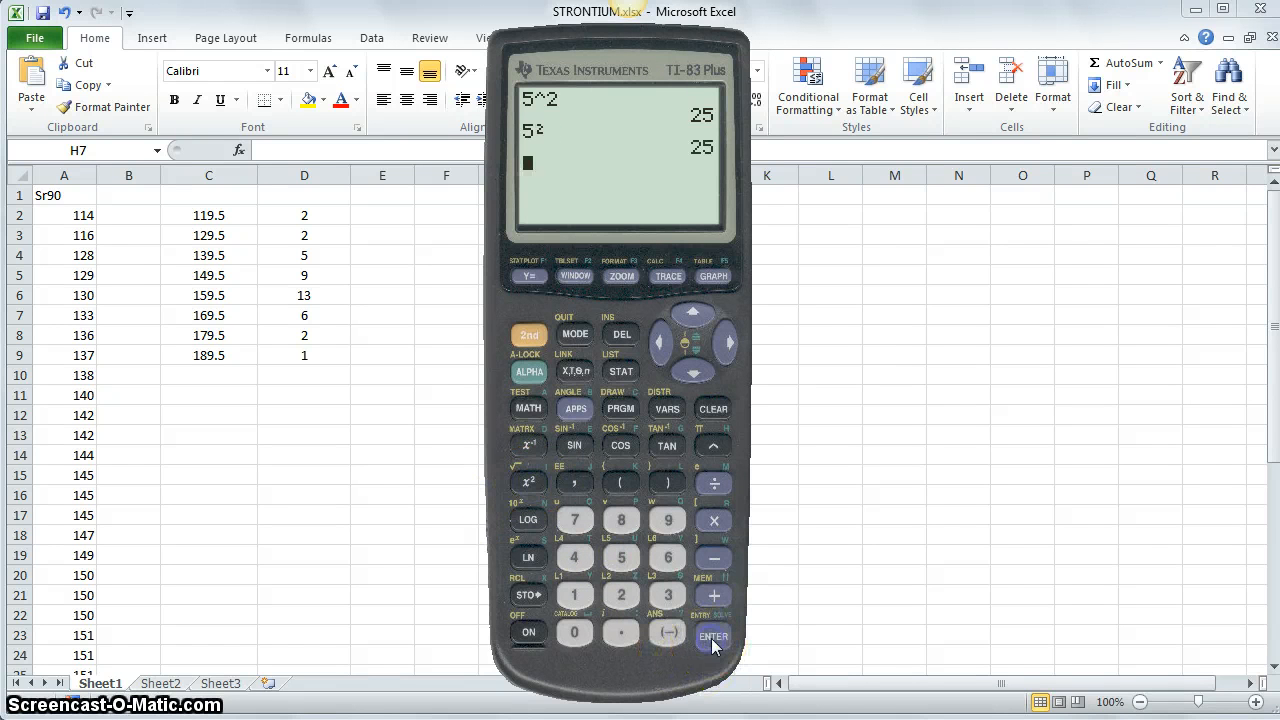
mouse_move(596, 600)
type("1.03^360")
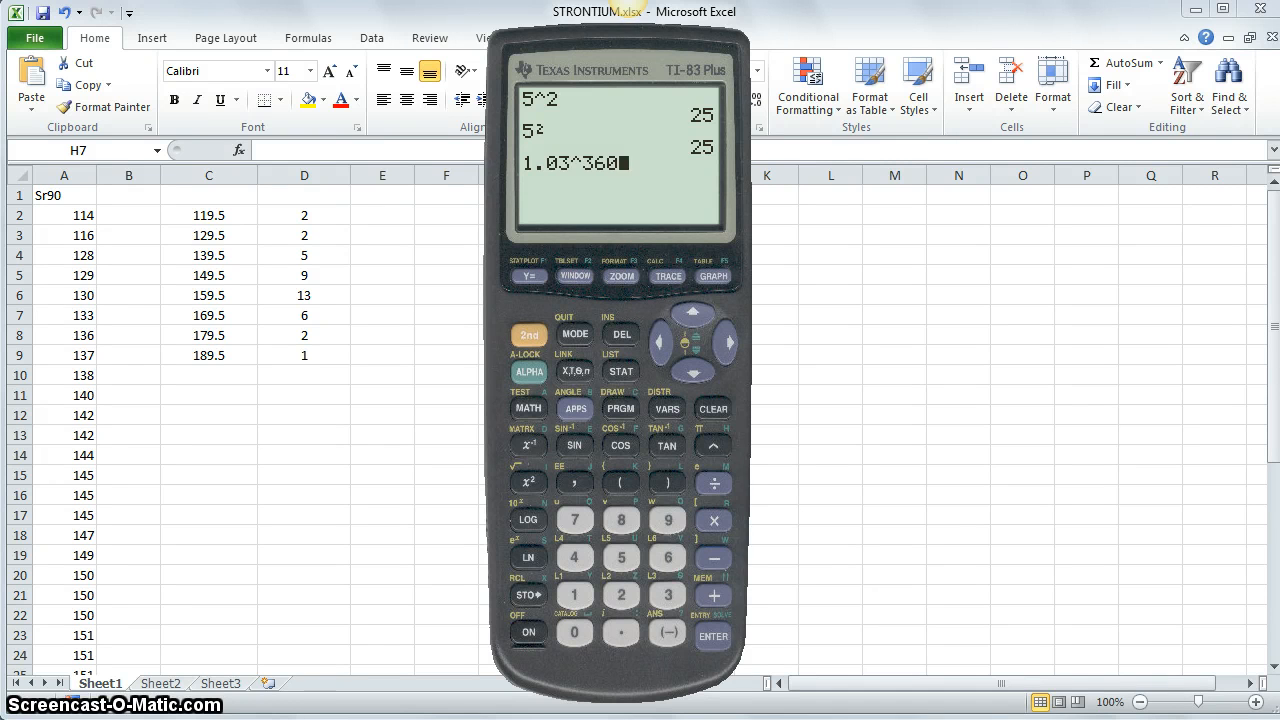
left_click(712, 636)
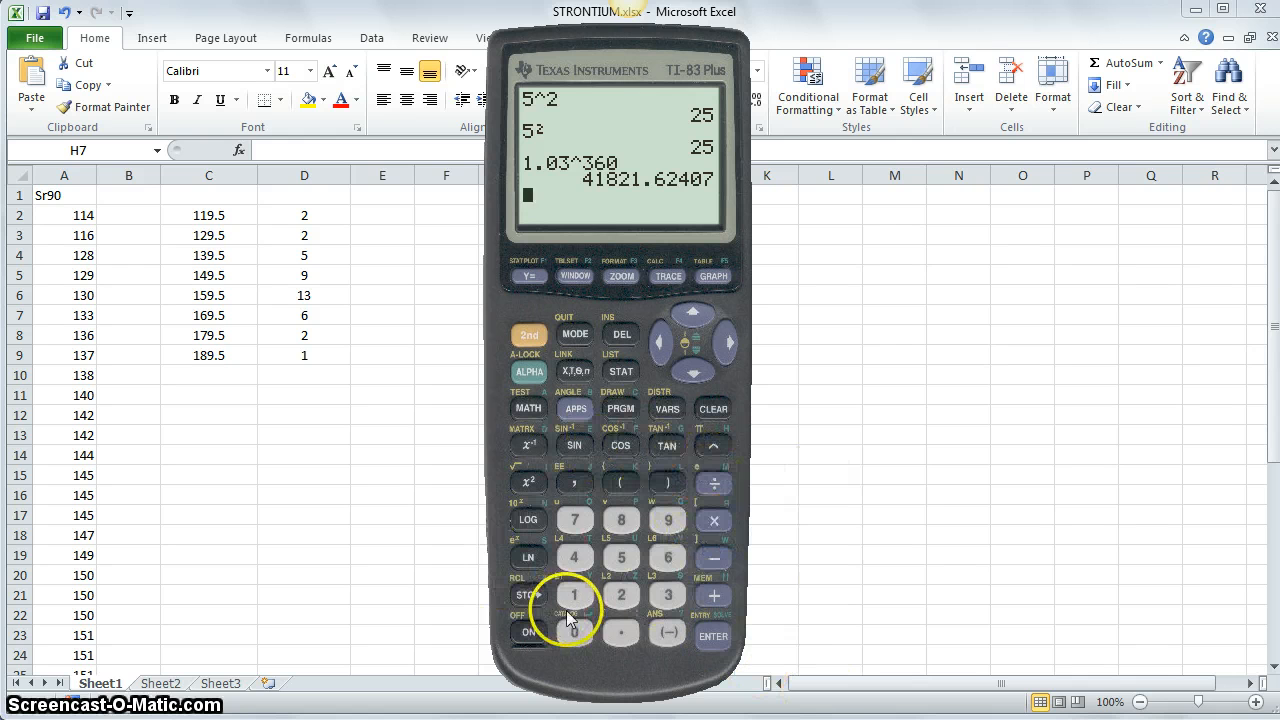
mouse_move(600, 198)
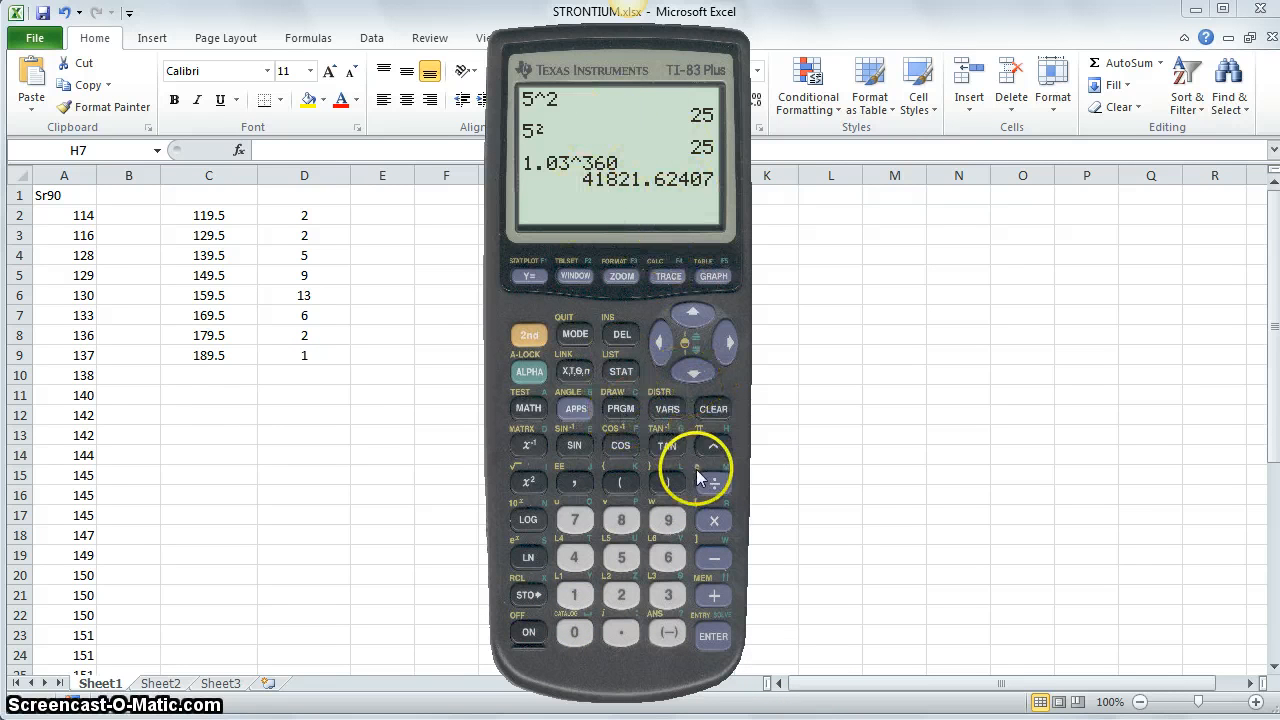
mouse_move(714, 420)
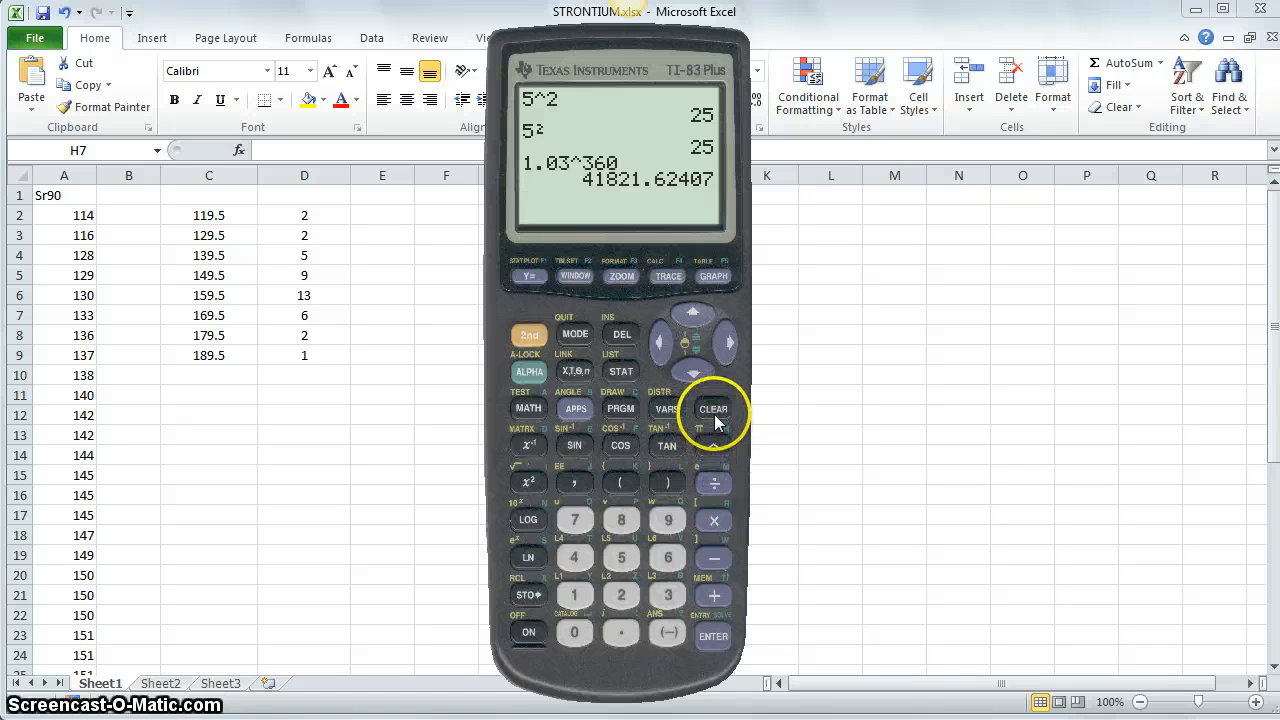
Step: Clear the screen and compute 188−114 = 74, starting Ans/ for the next division
left_click(712, 408)
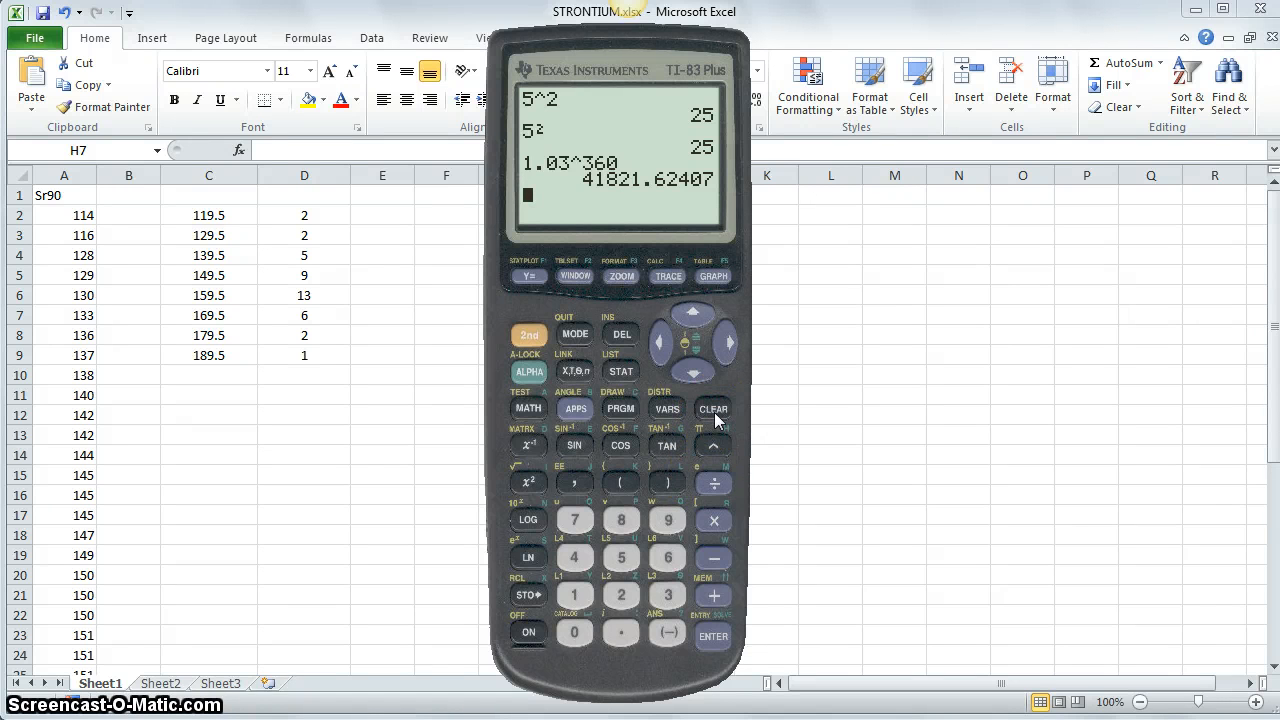
left_click(712, 408)
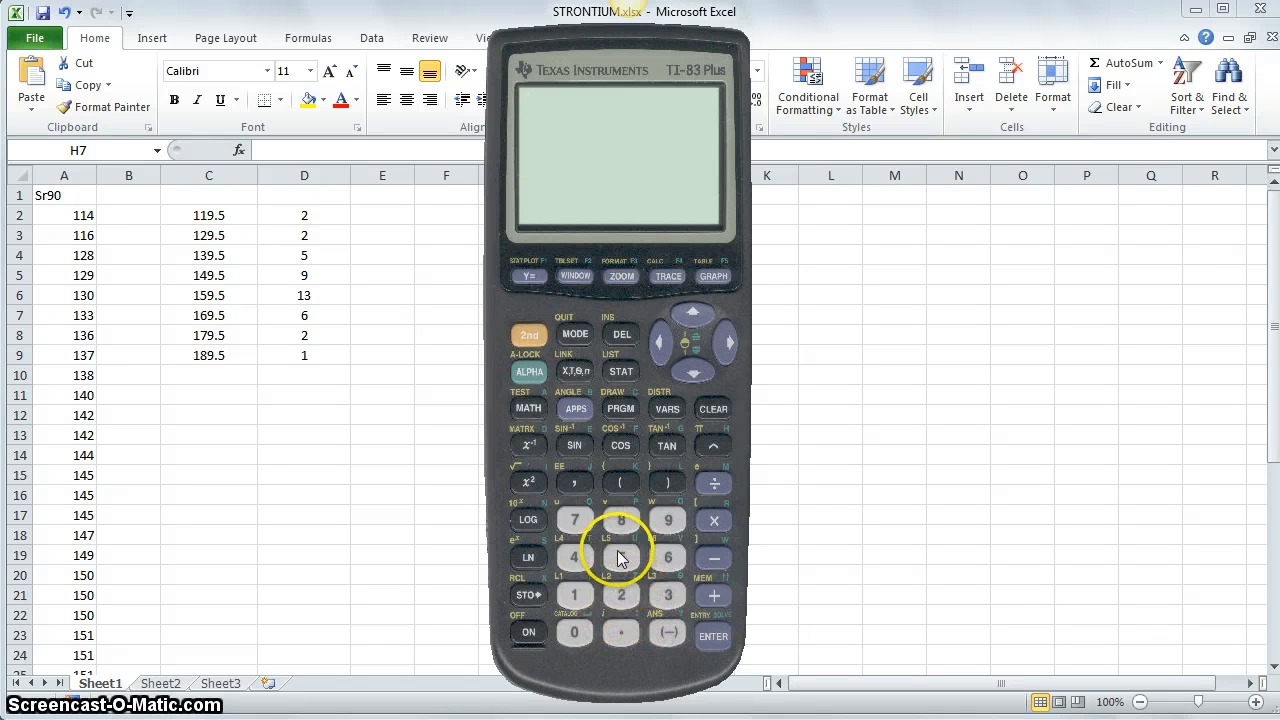
left_click(574, 632)
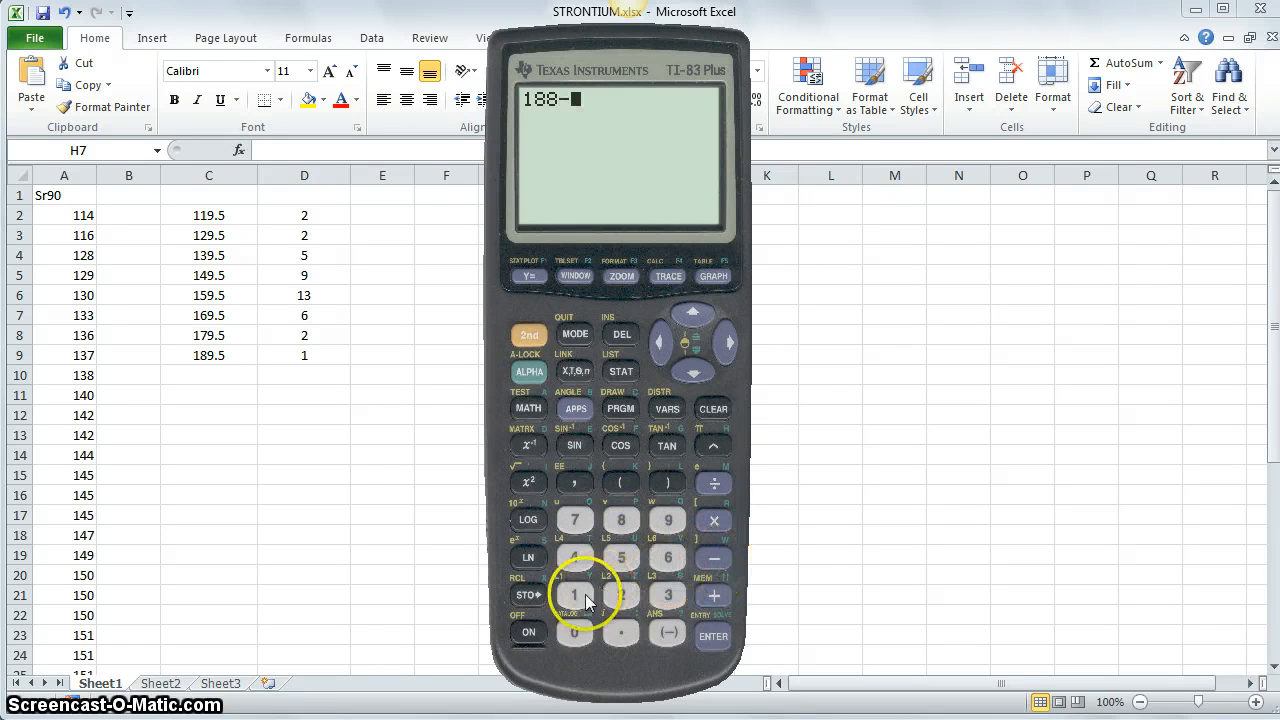
left_click(712, 636)
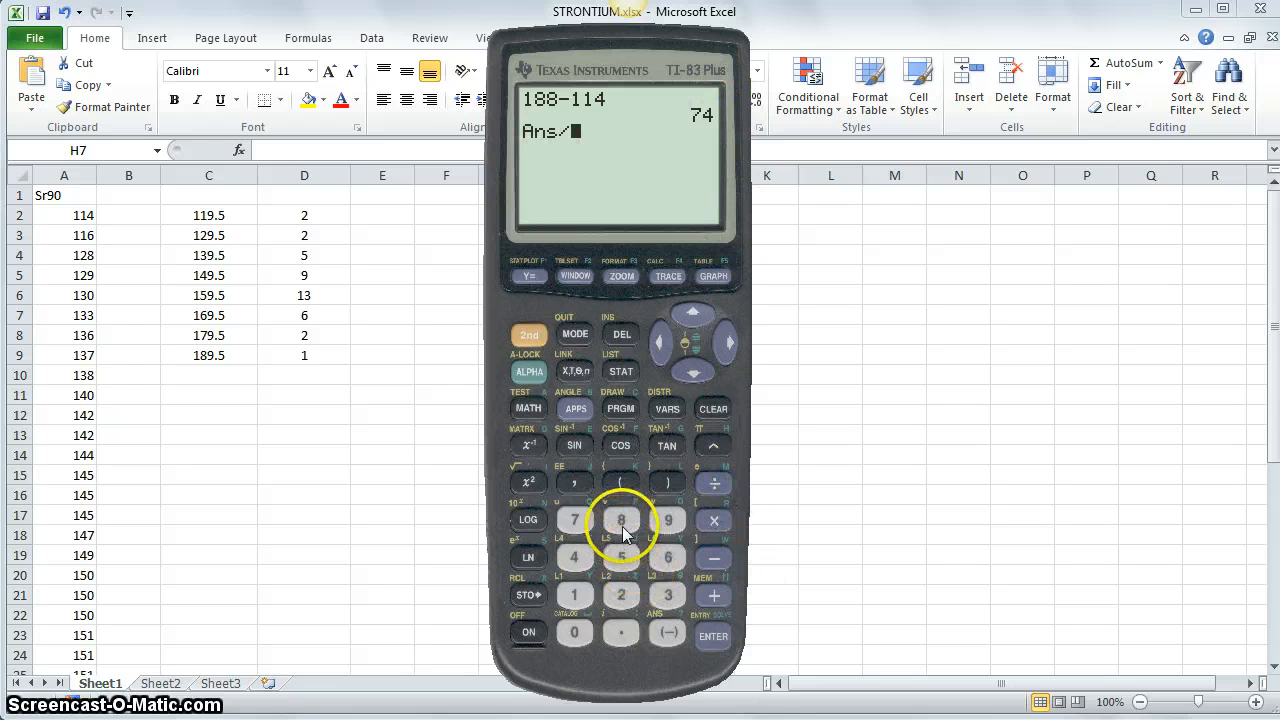
Step: Compute the data range 188−114 = 74 and begin dividing the answer
left_click(712, 636)
type("1")
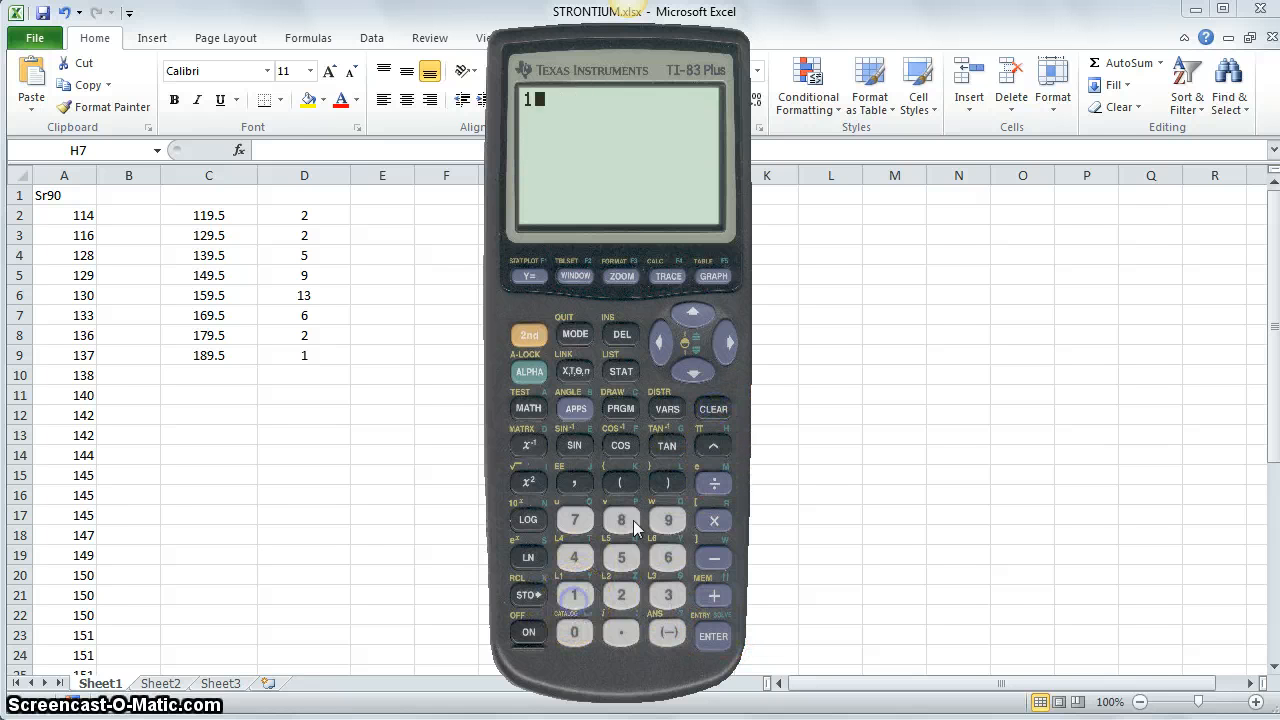
left_click(576, 596)
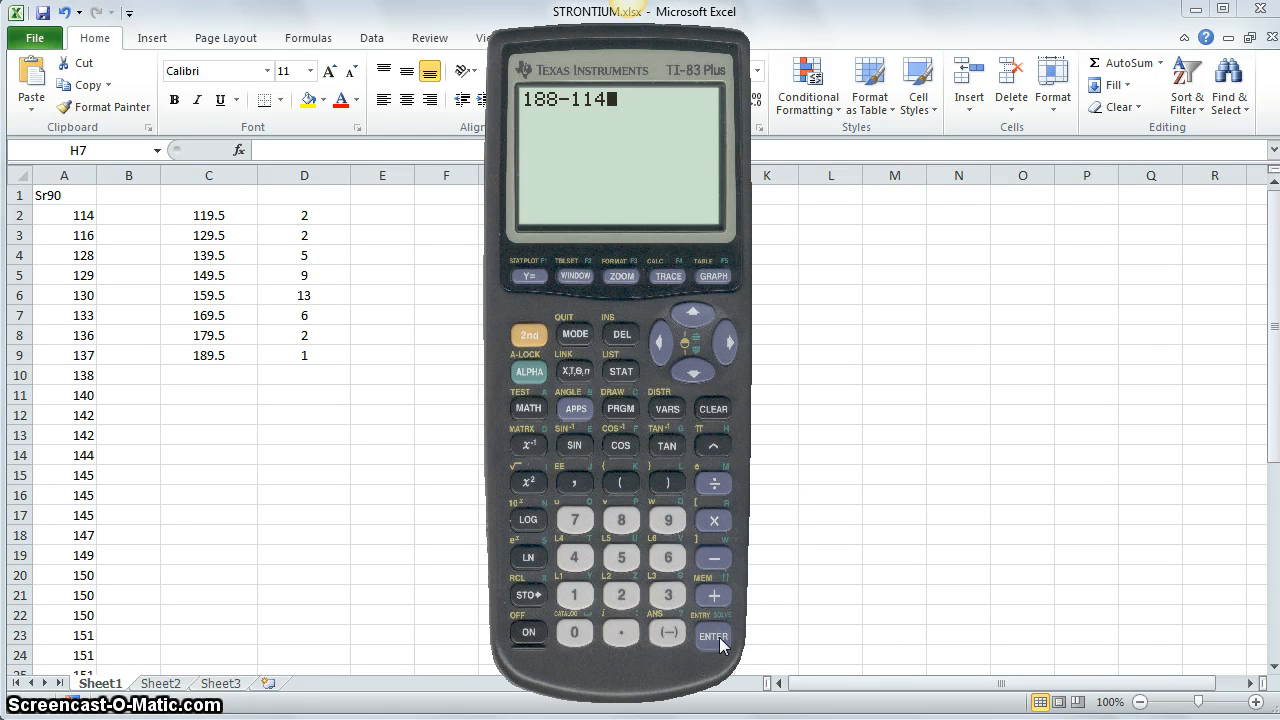
left_click(712, 636)
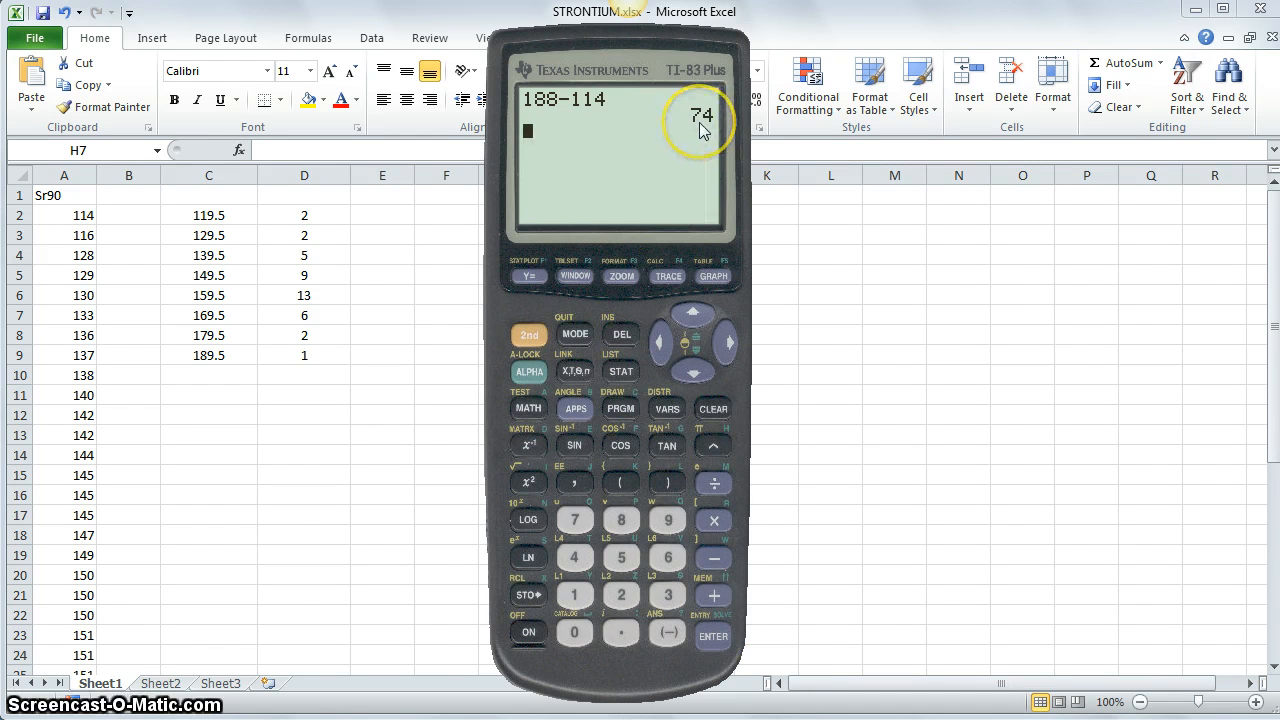
mouse_move(640, 556)
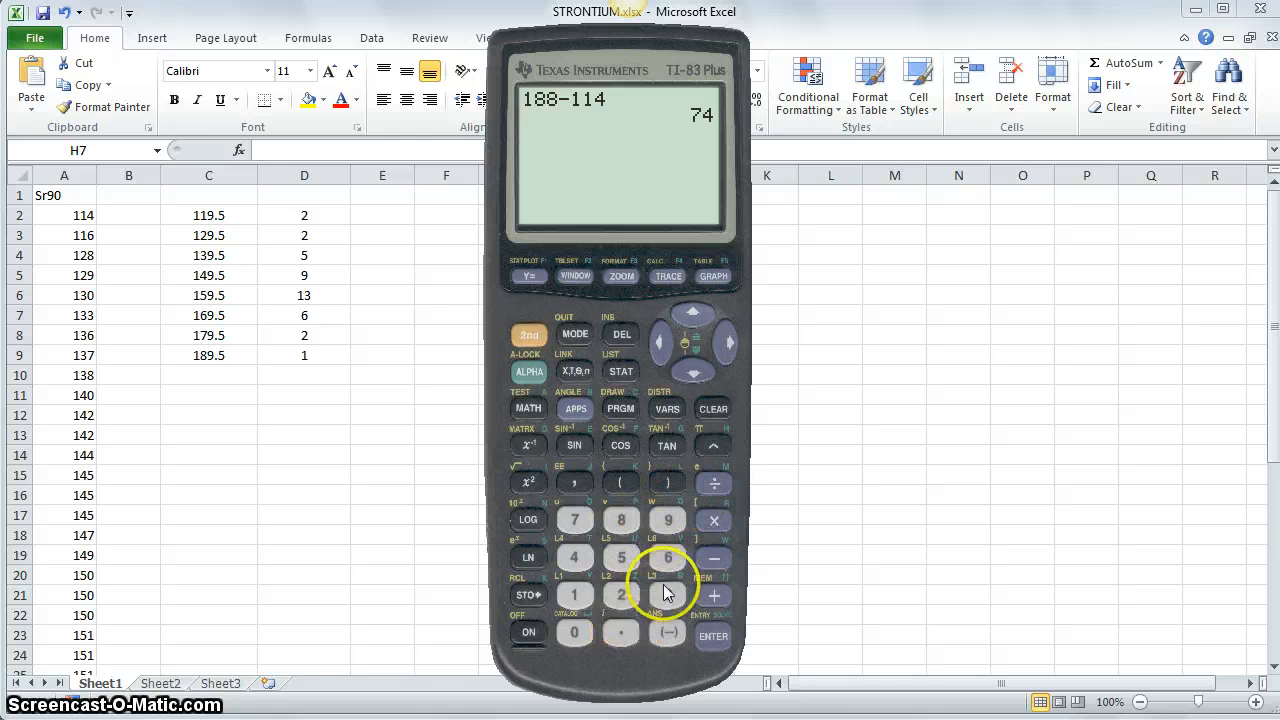
mouse_move(716, 496)
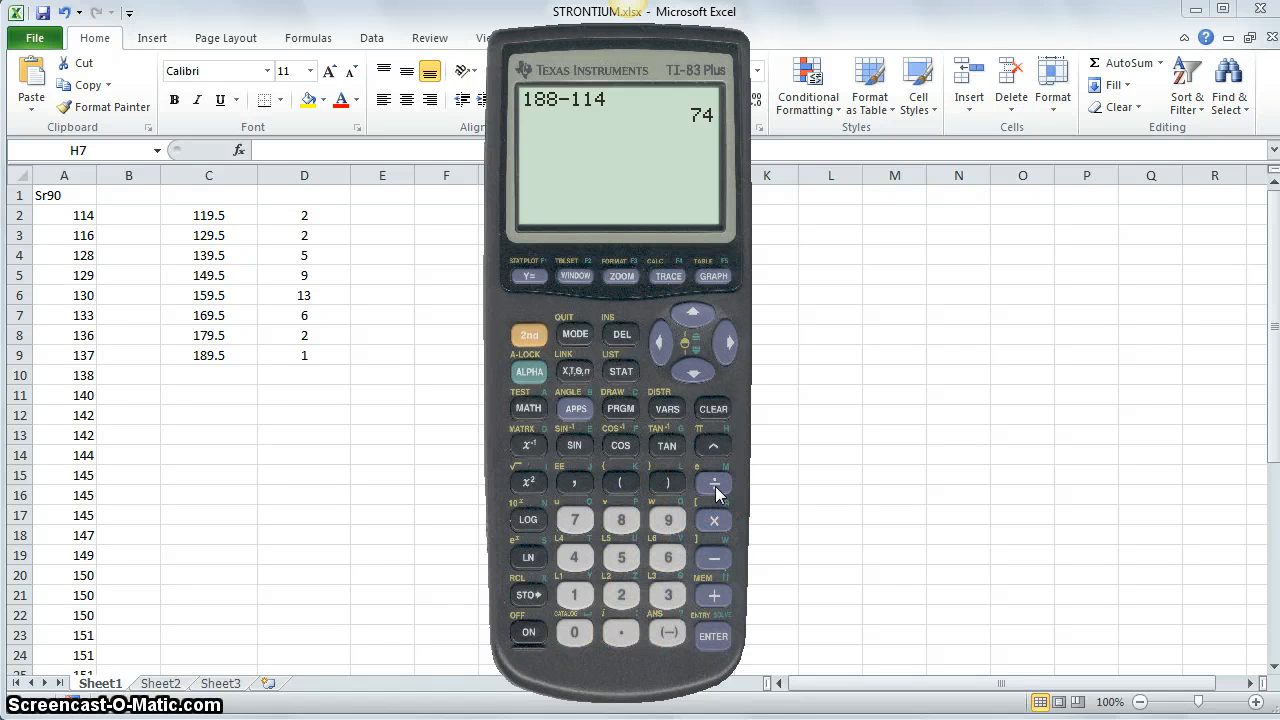
left_click(712, 482)
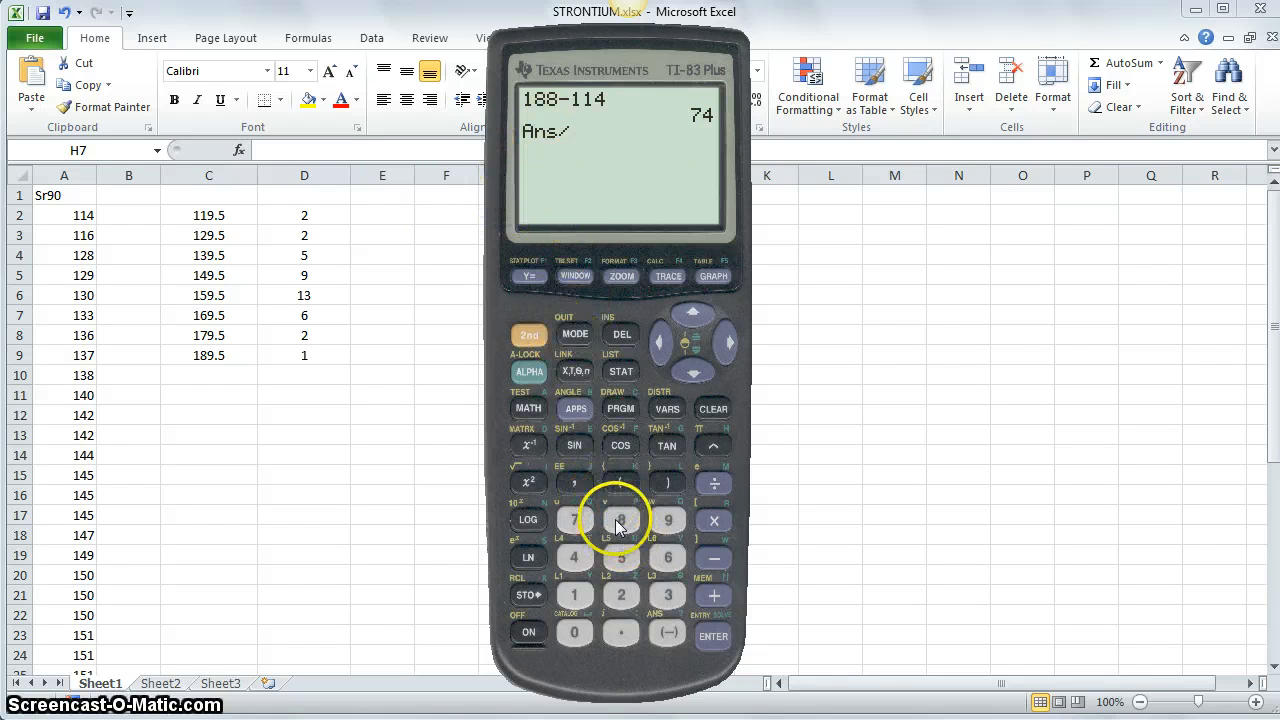
Step: Evaluate Ans/8 and 74/8, both giving the class width 9.25
left_click(712, 636)
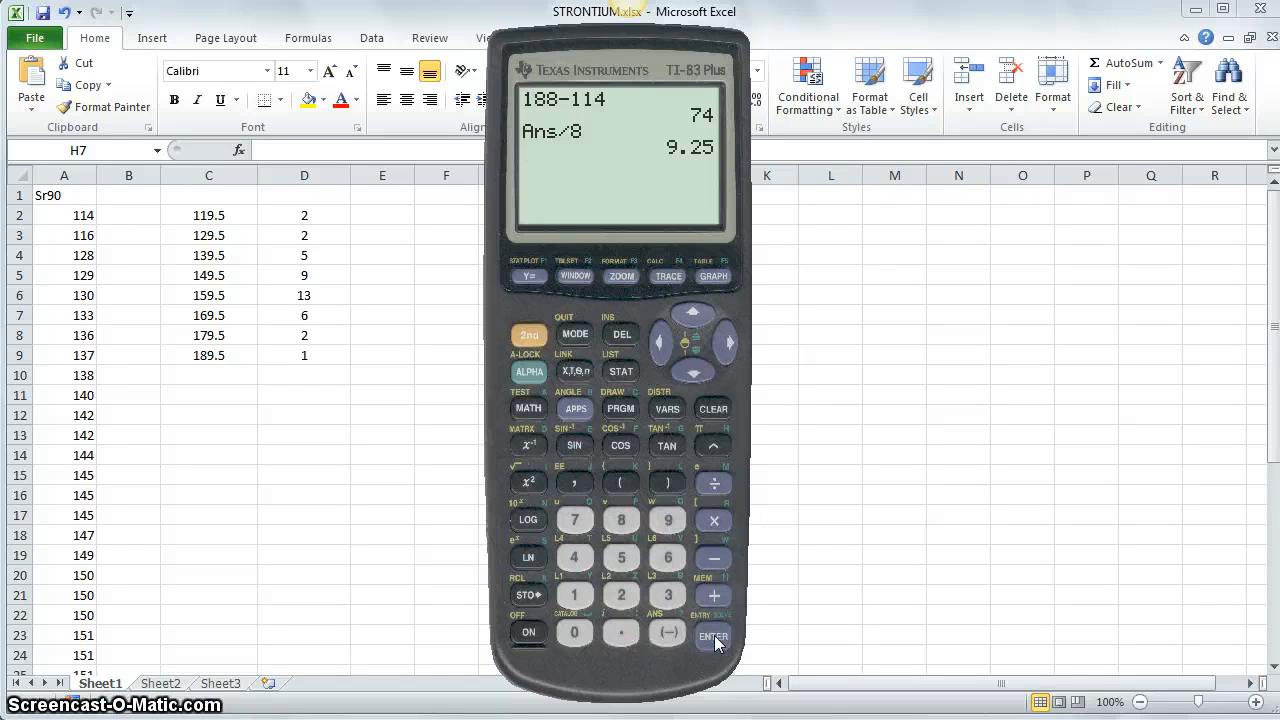
left_click(574, 520)
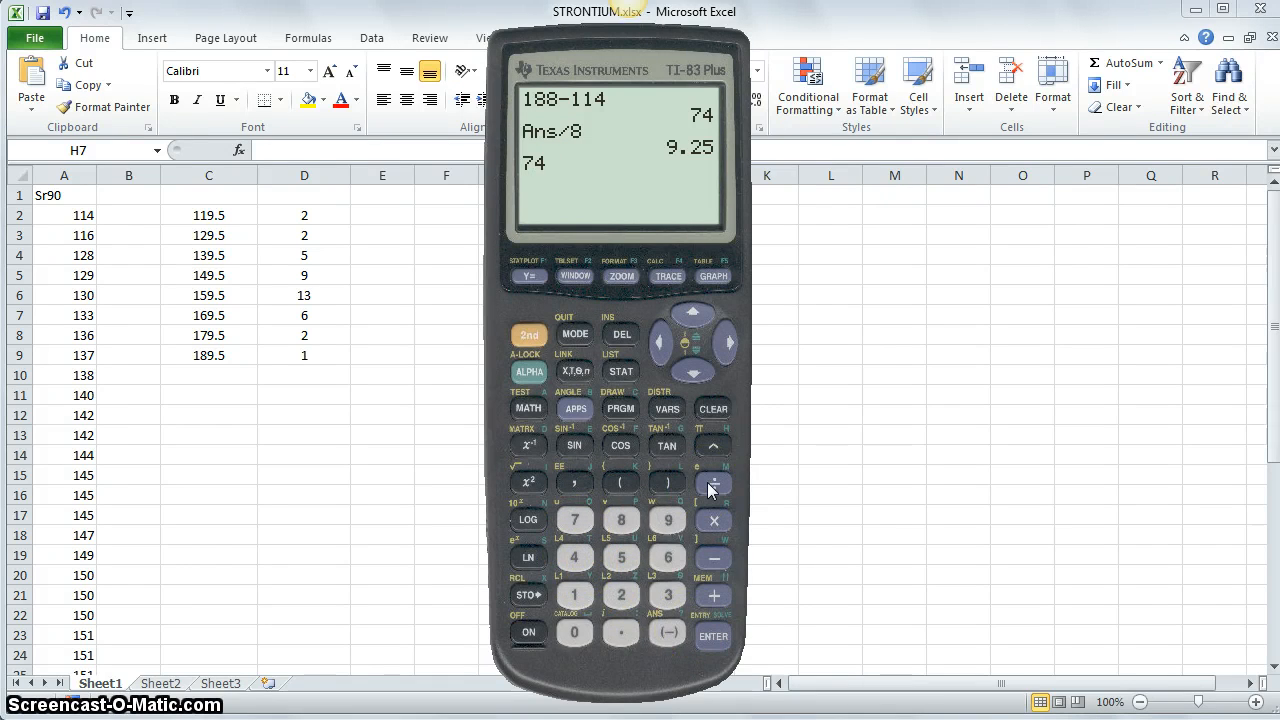
left_click(712, 636)
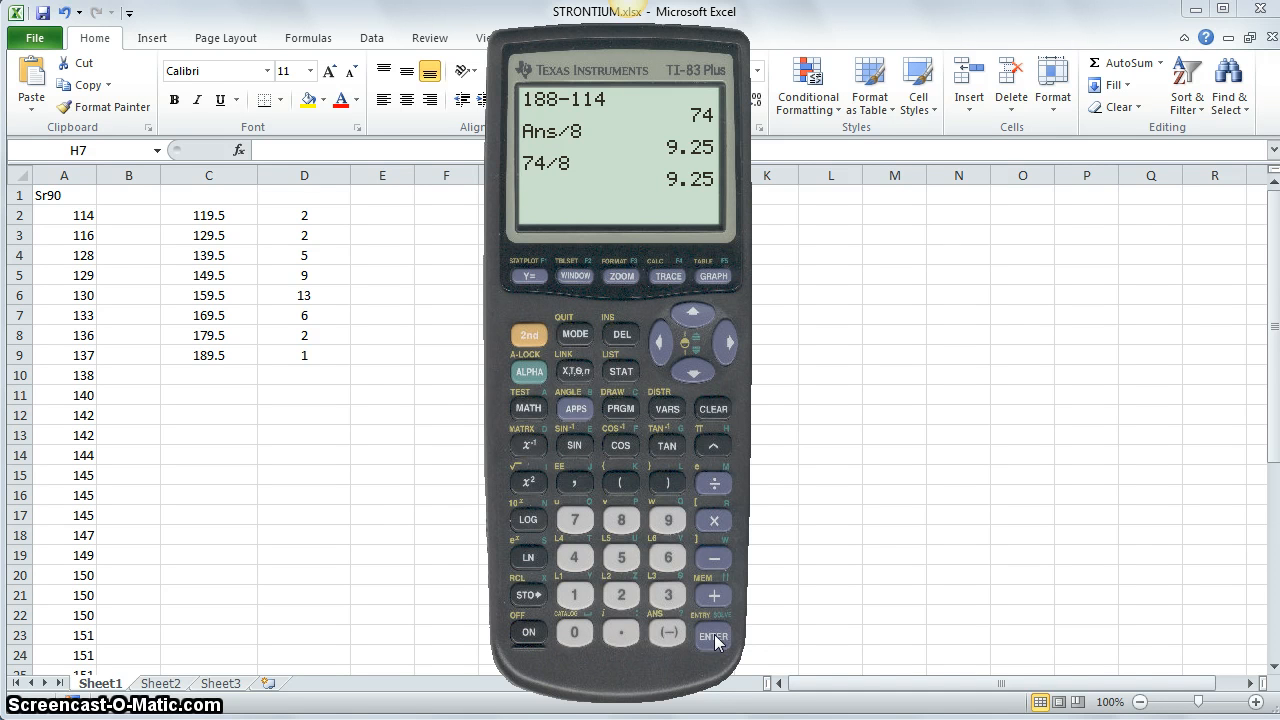
left_click(712, 636)
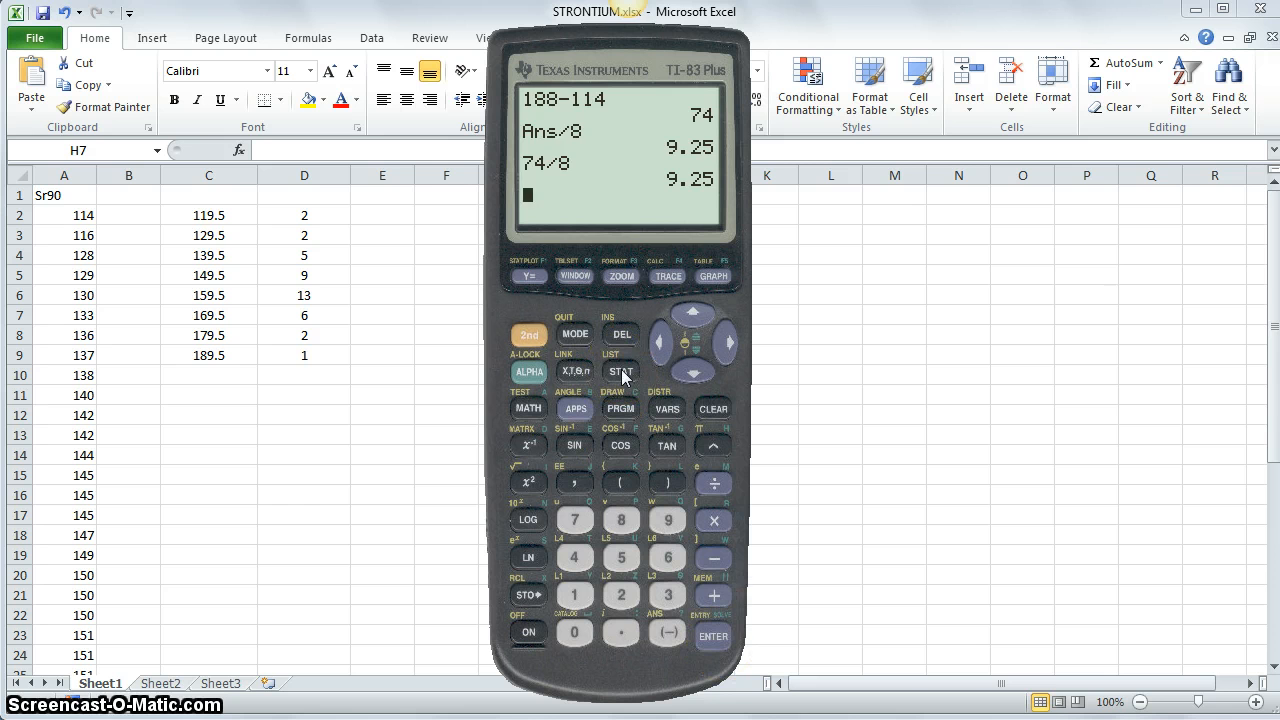
Step: Bring up the STAT EDIT menu listing Edit, SortA, SortD, ClrList and SetUpEditor
left_click(620, 372)
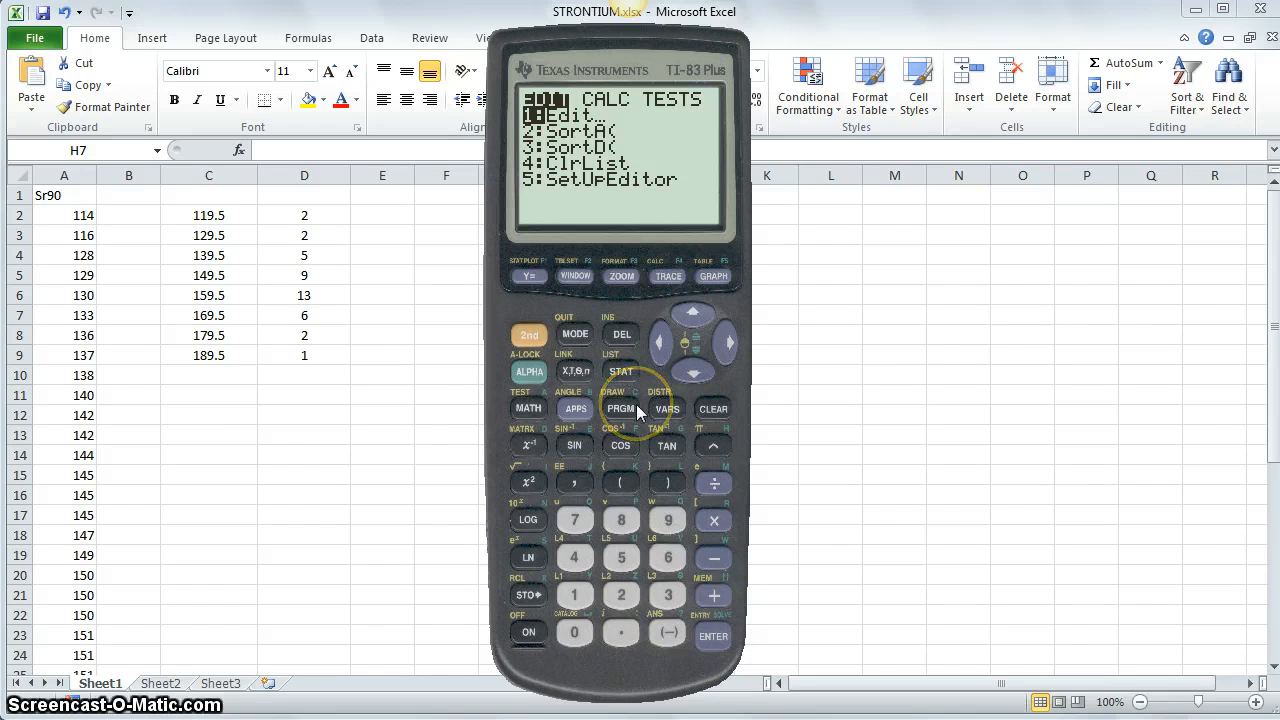
mouse_move(730, 380)
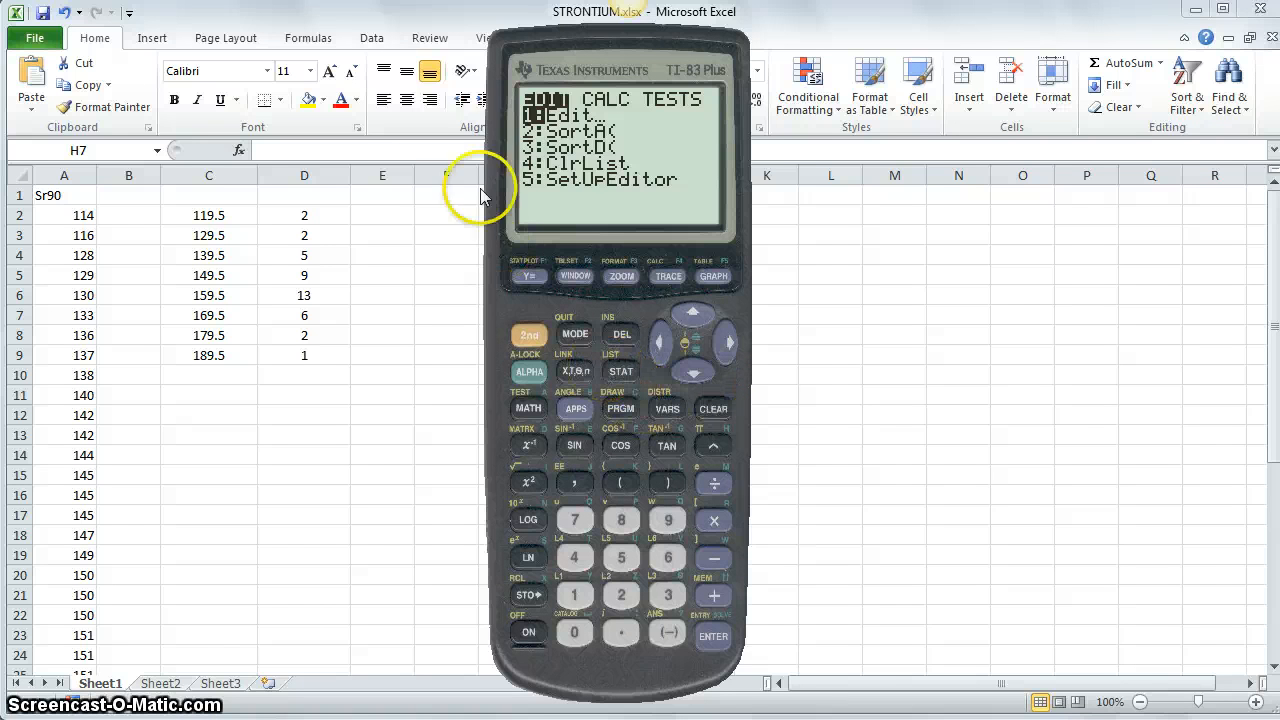
mouse_move(736, 128)
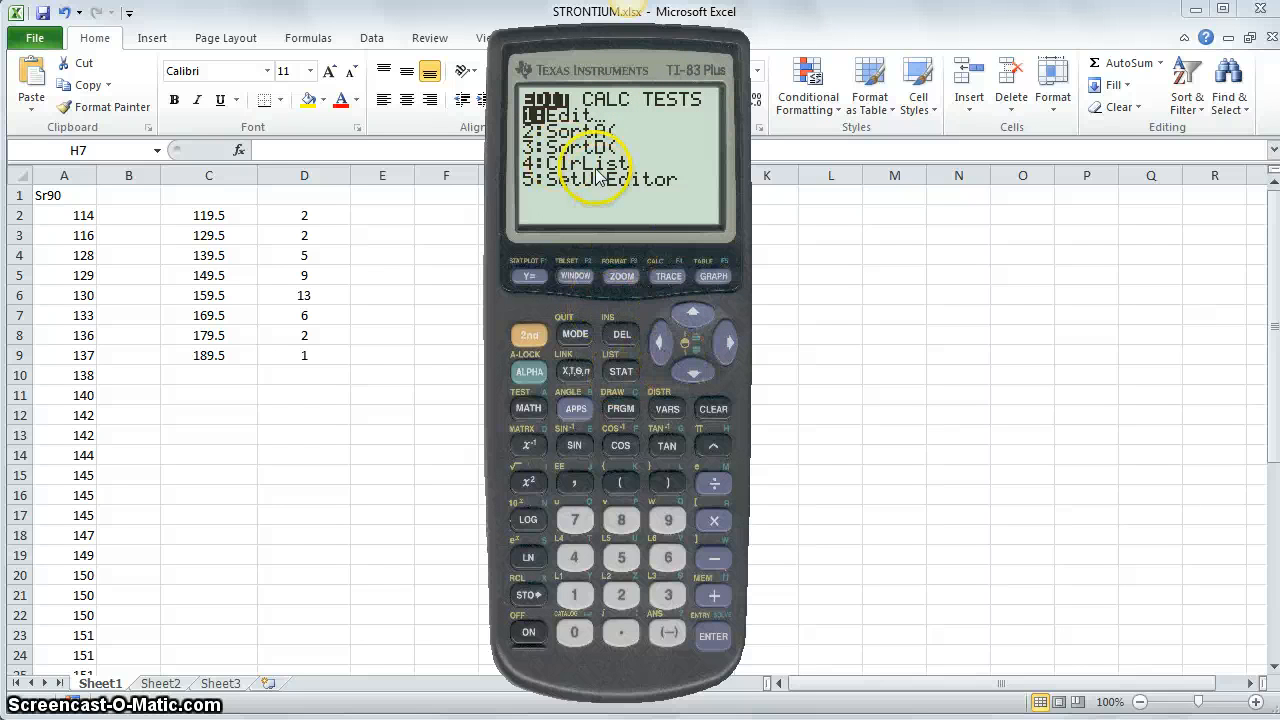
left_click(692, 374)
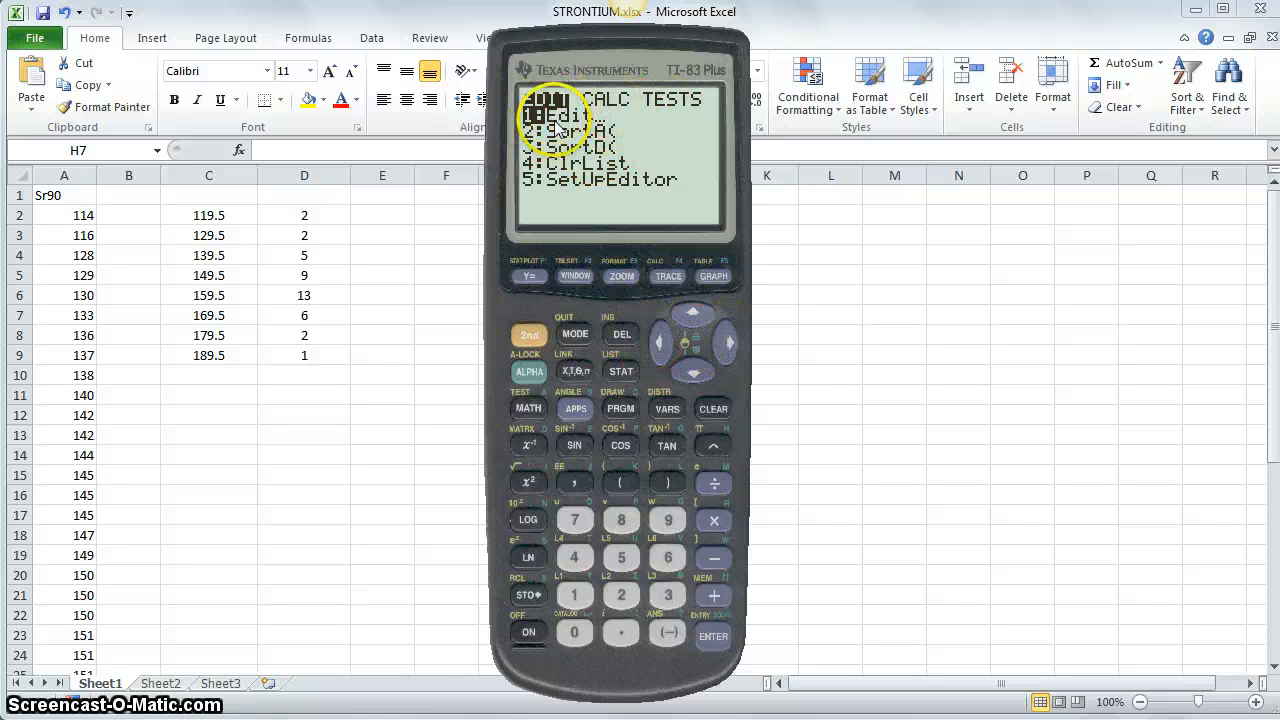
Step: Browse the STAT CALC regression options, then quit back to the home screen showing 74 and 9.25
left_click(728, 344)
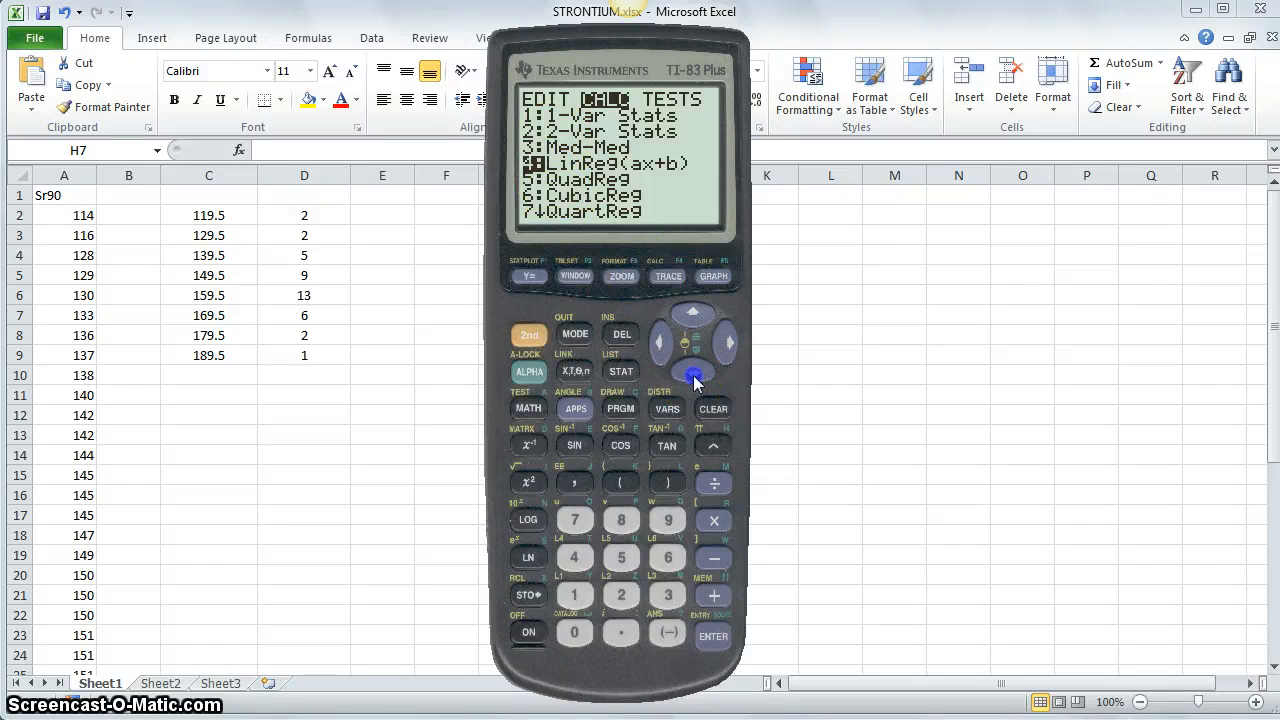
left_click(692, 376)
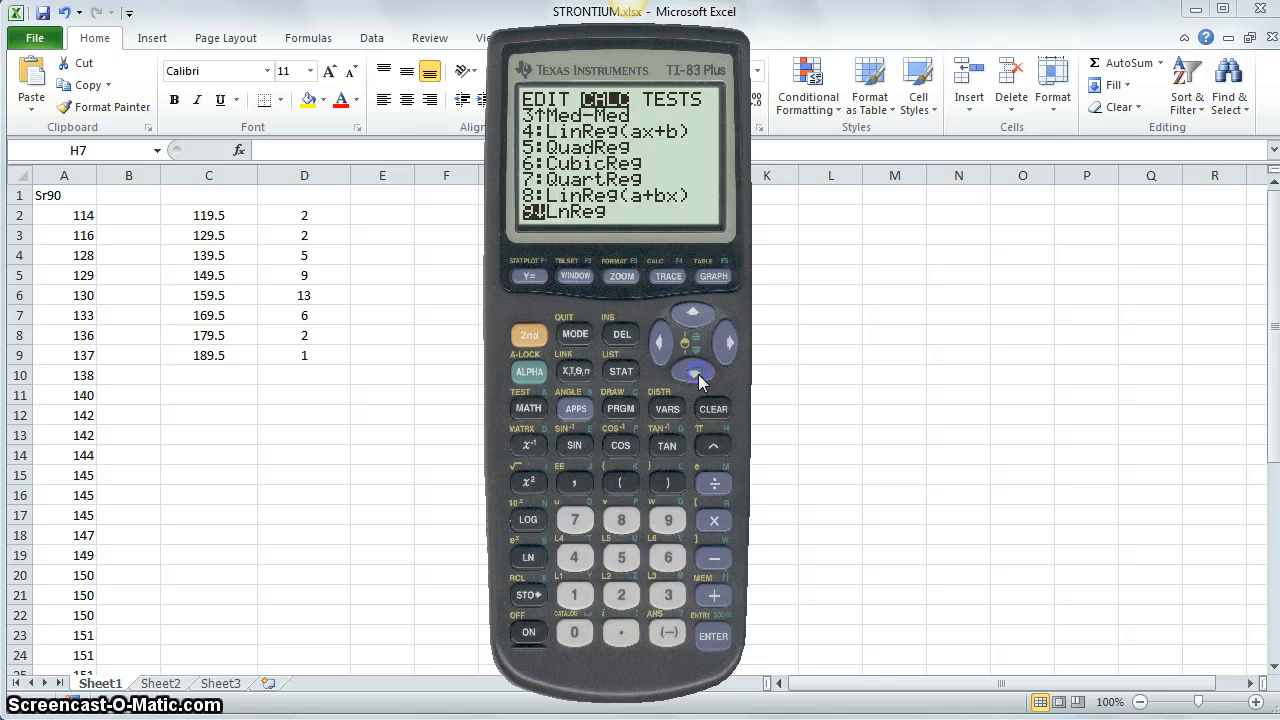
left_click(692, 372)
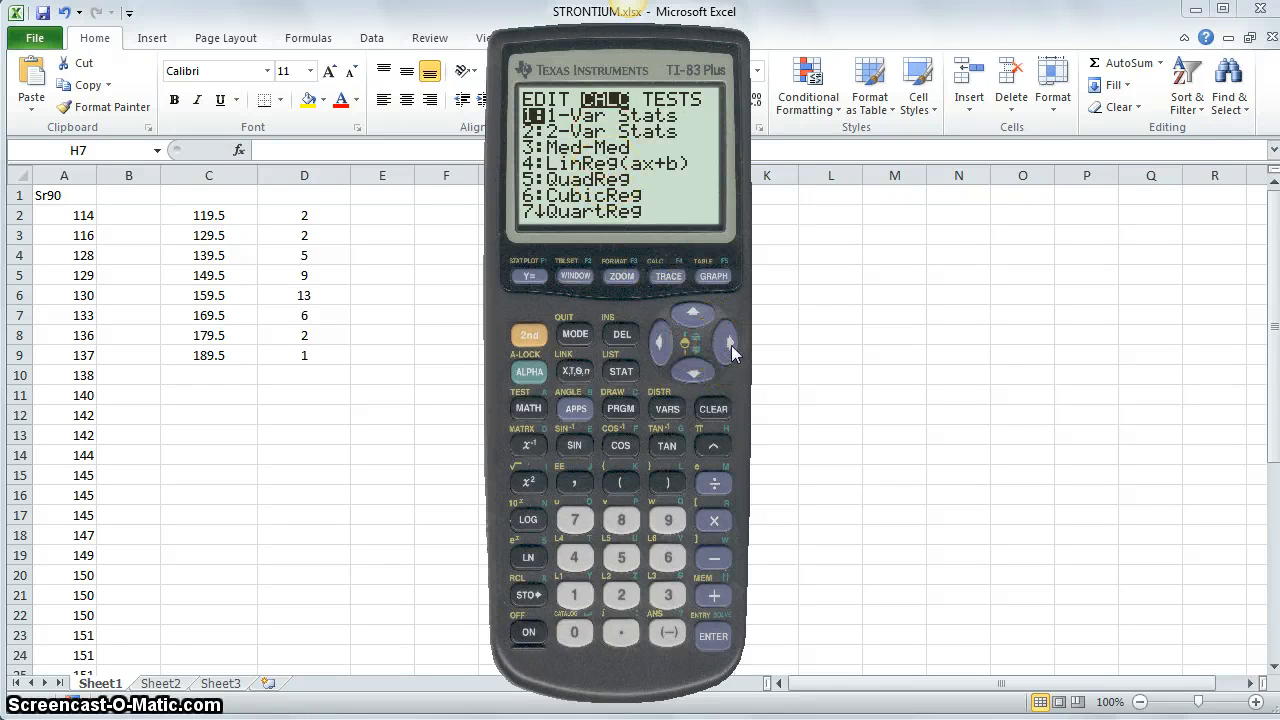
left_click(728, 344)
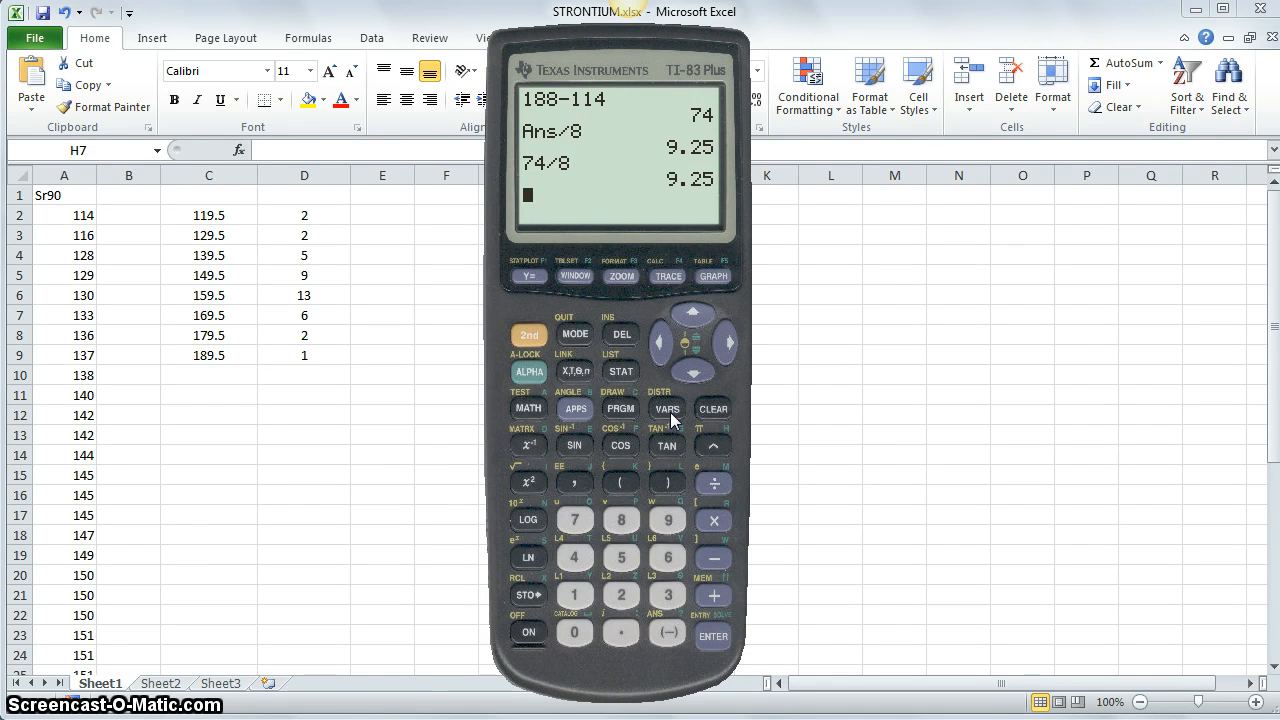
left_click(666, 408)
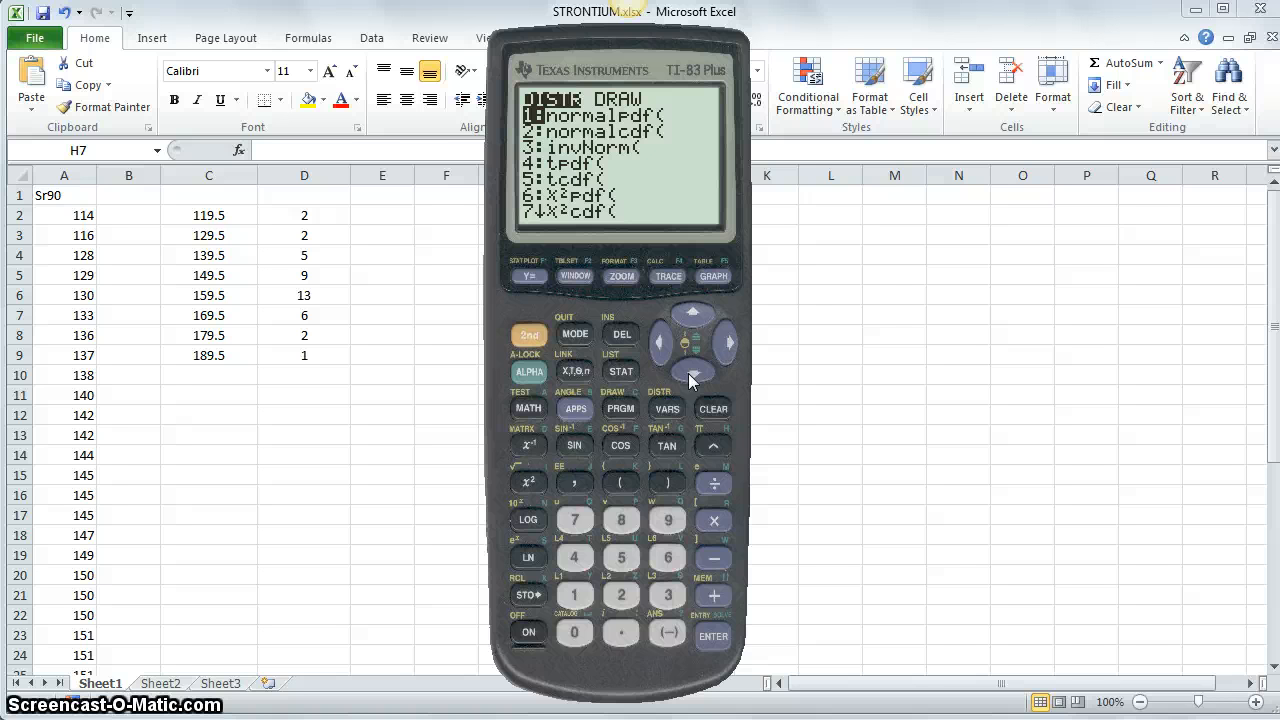
left_click(692, 376)
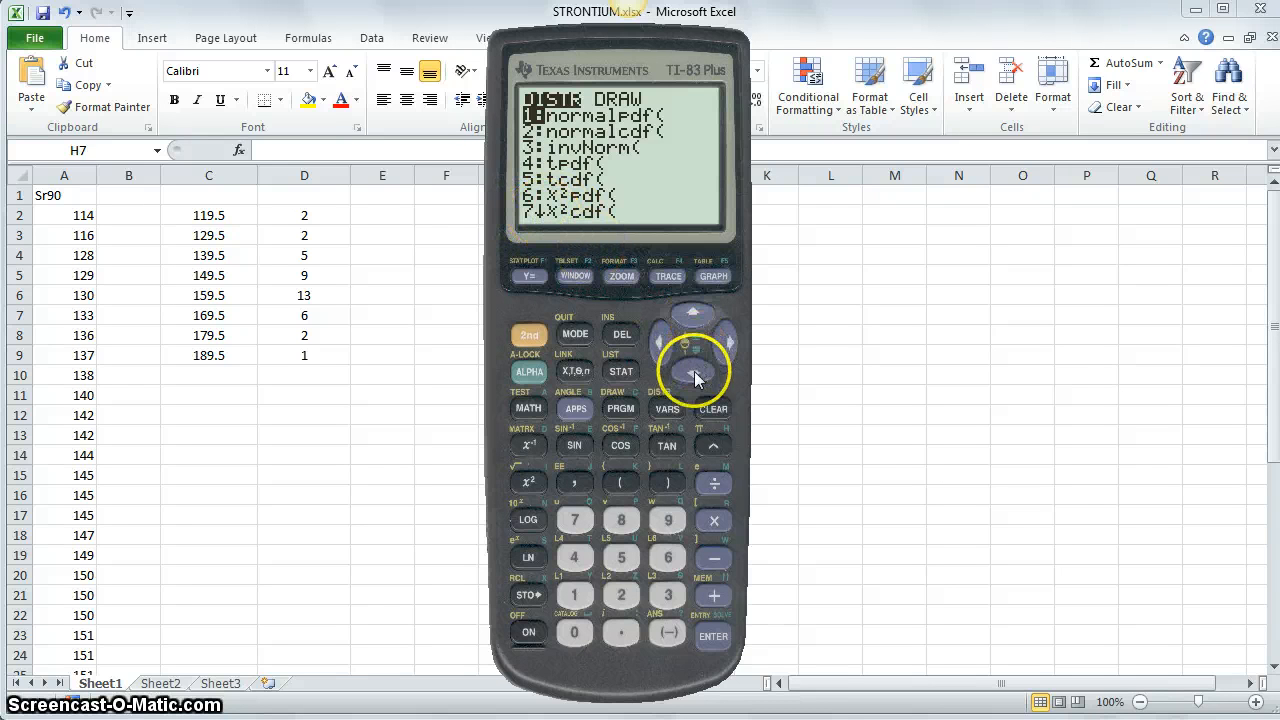
left_click(694, 376)
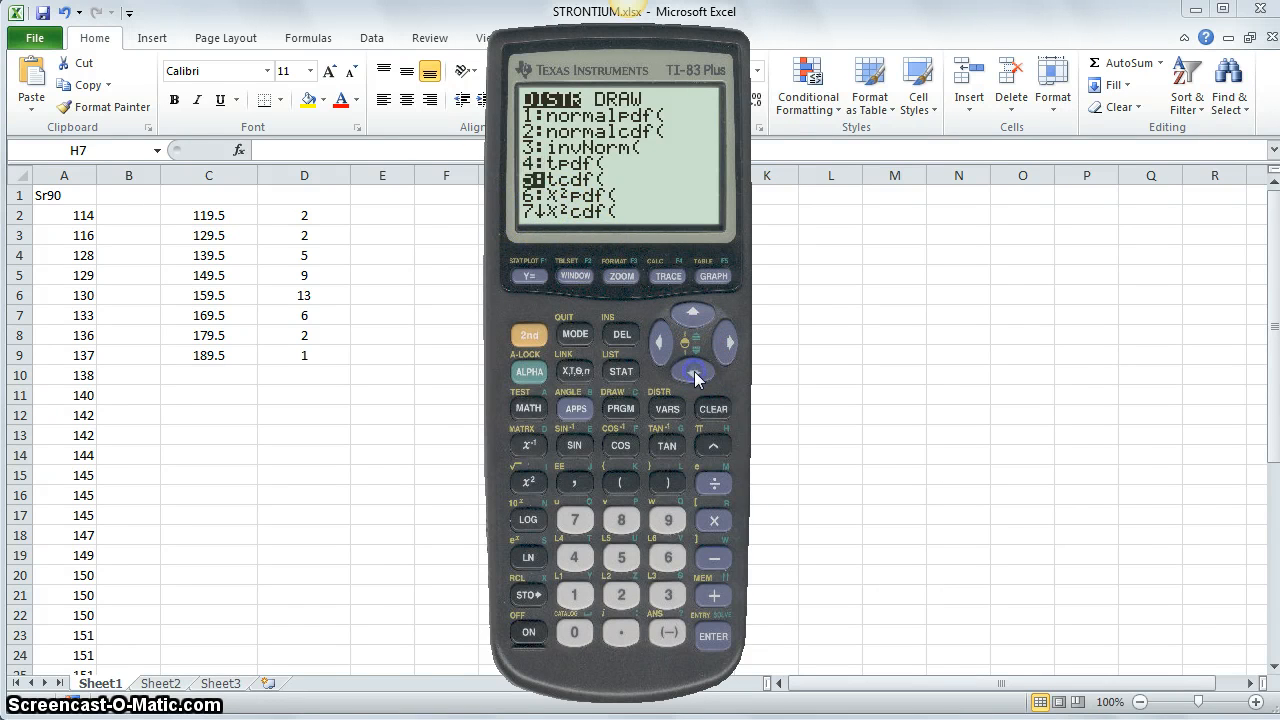
left_click(696, 374)
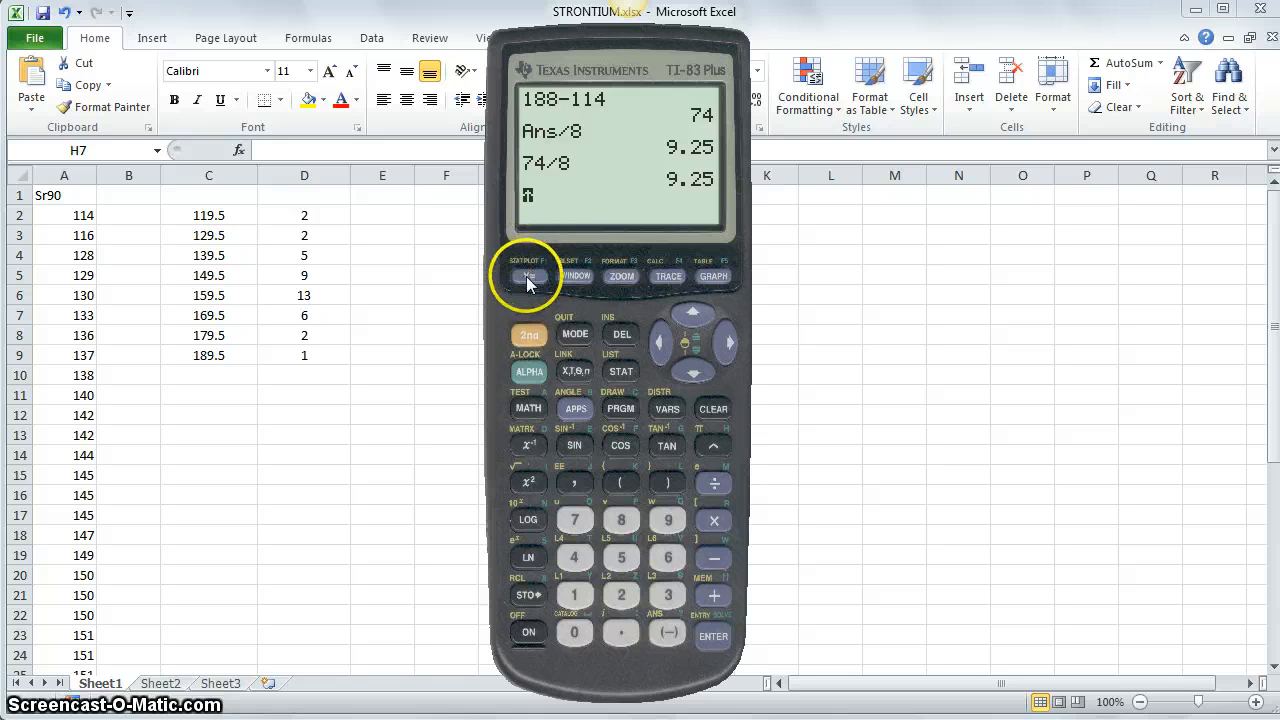
Step: View the STAT PLOTS settings with Plot1 on, then bring up the STAT EDIT menu
left_click(528, 276)
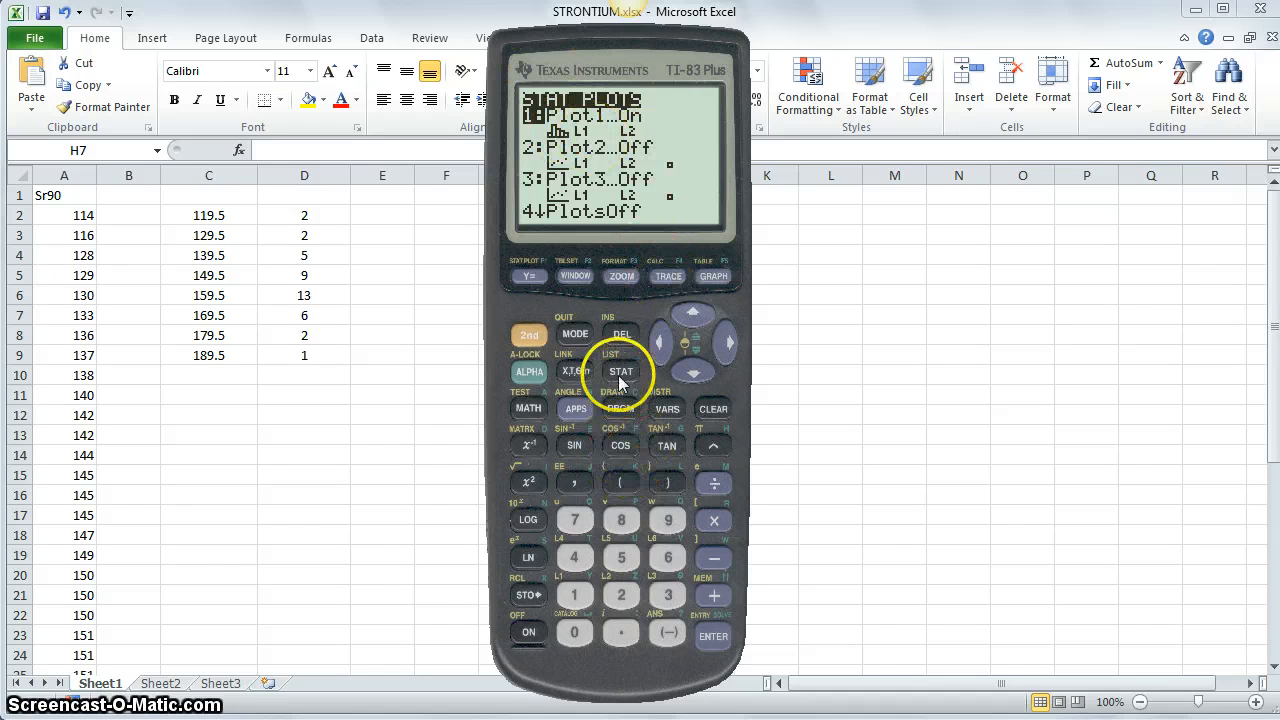
left_click(620, 372)
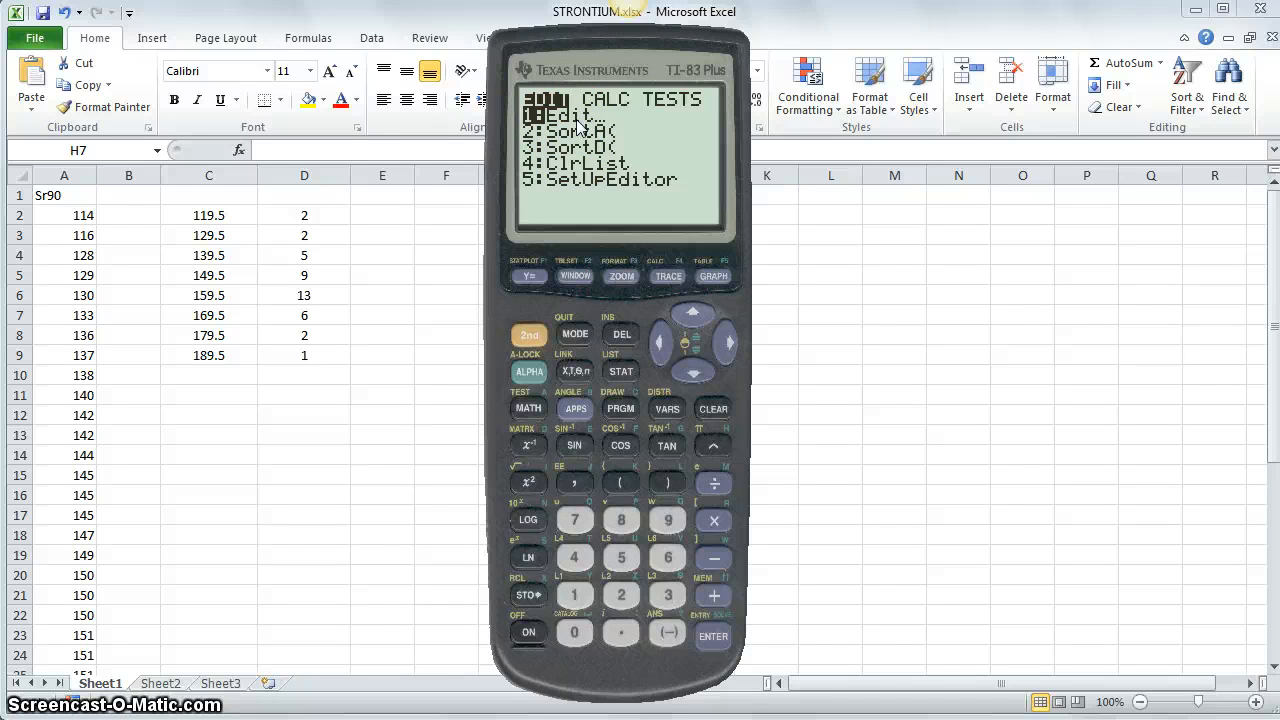
Step: Enter the list editor showing L1 values from 114.5 with L2 frequencies beside them
left_click(712, 636)
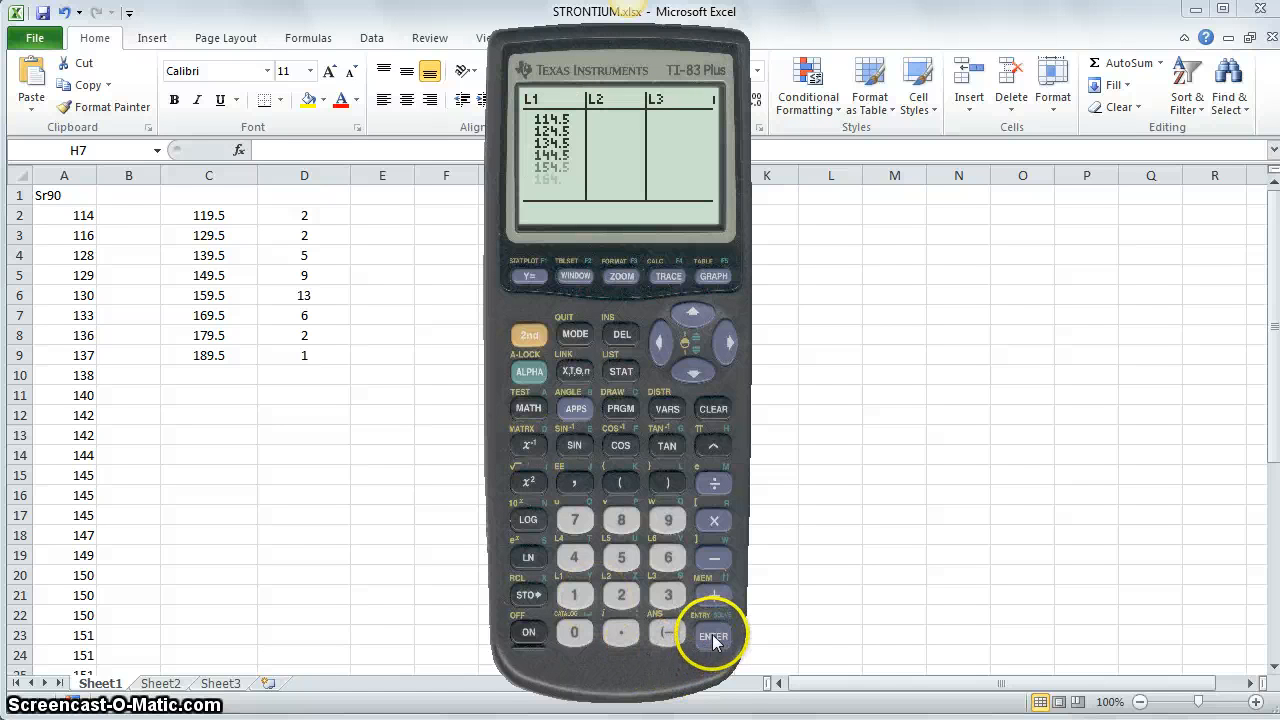
left_click(712, 636)
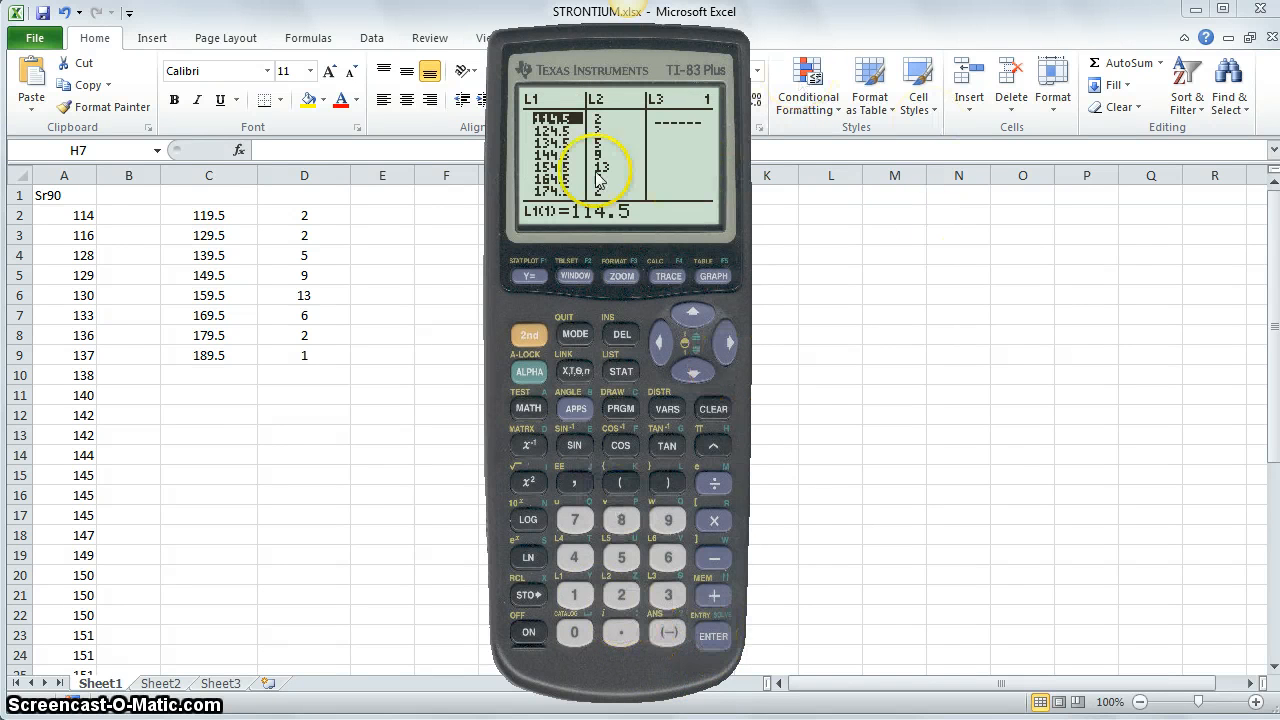
mouse_move(660, 250)
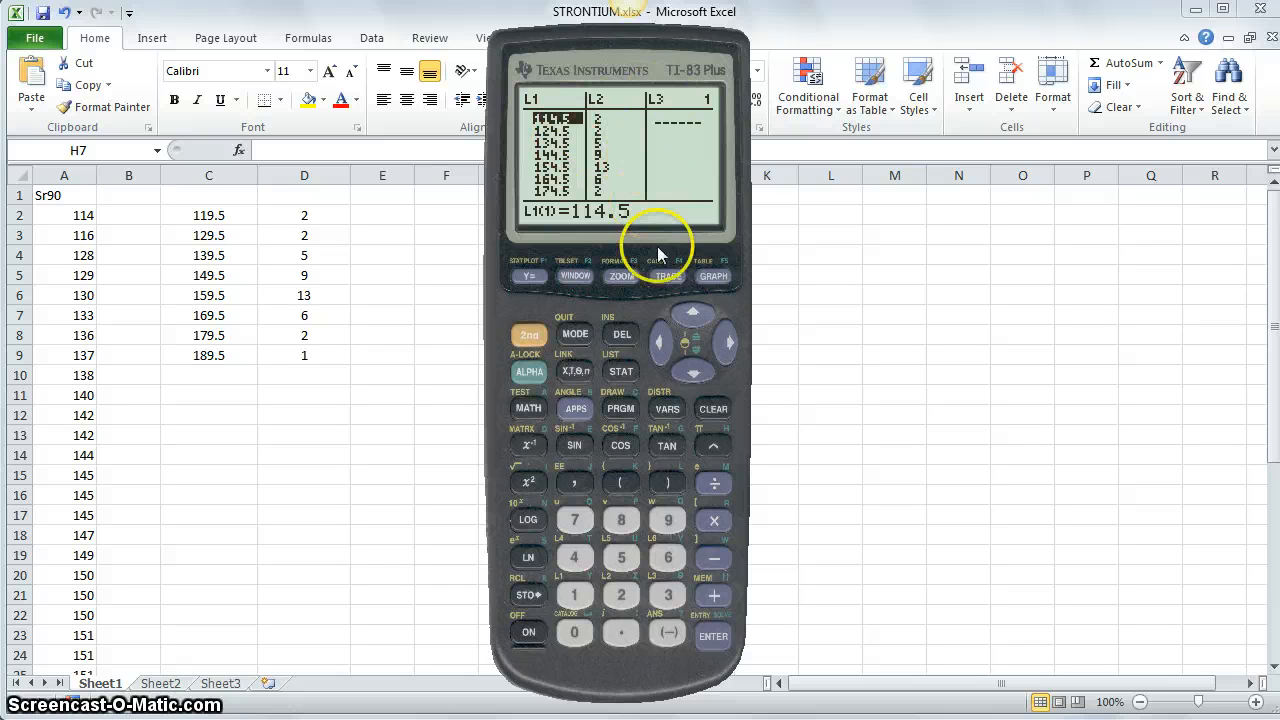
mouse_move(710, 340)
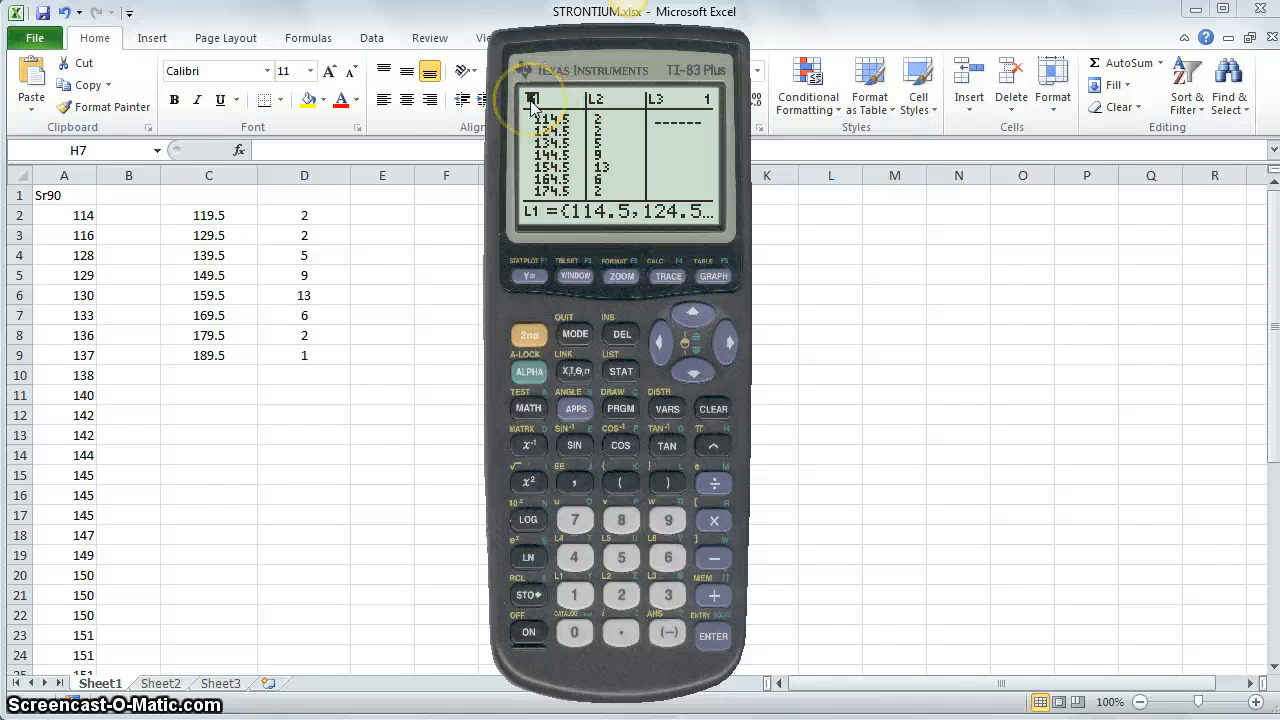
mouse_move(520, 222)
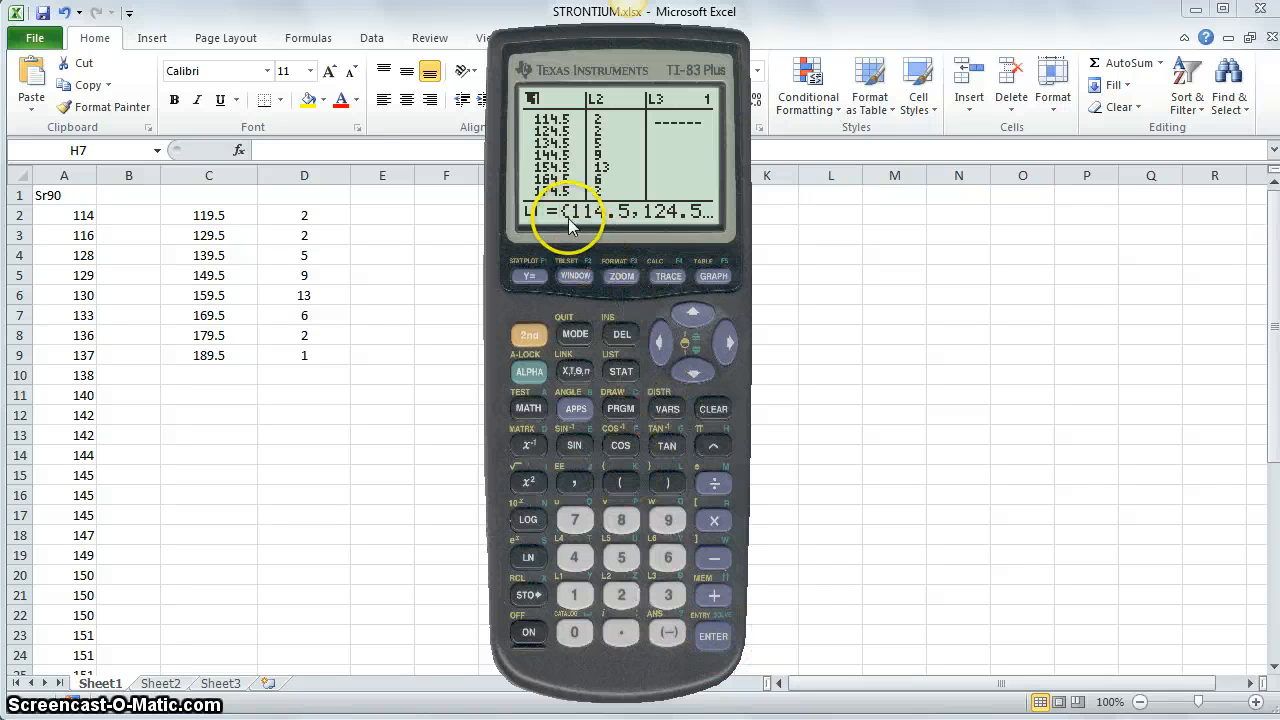
mouse_move(712, 408)
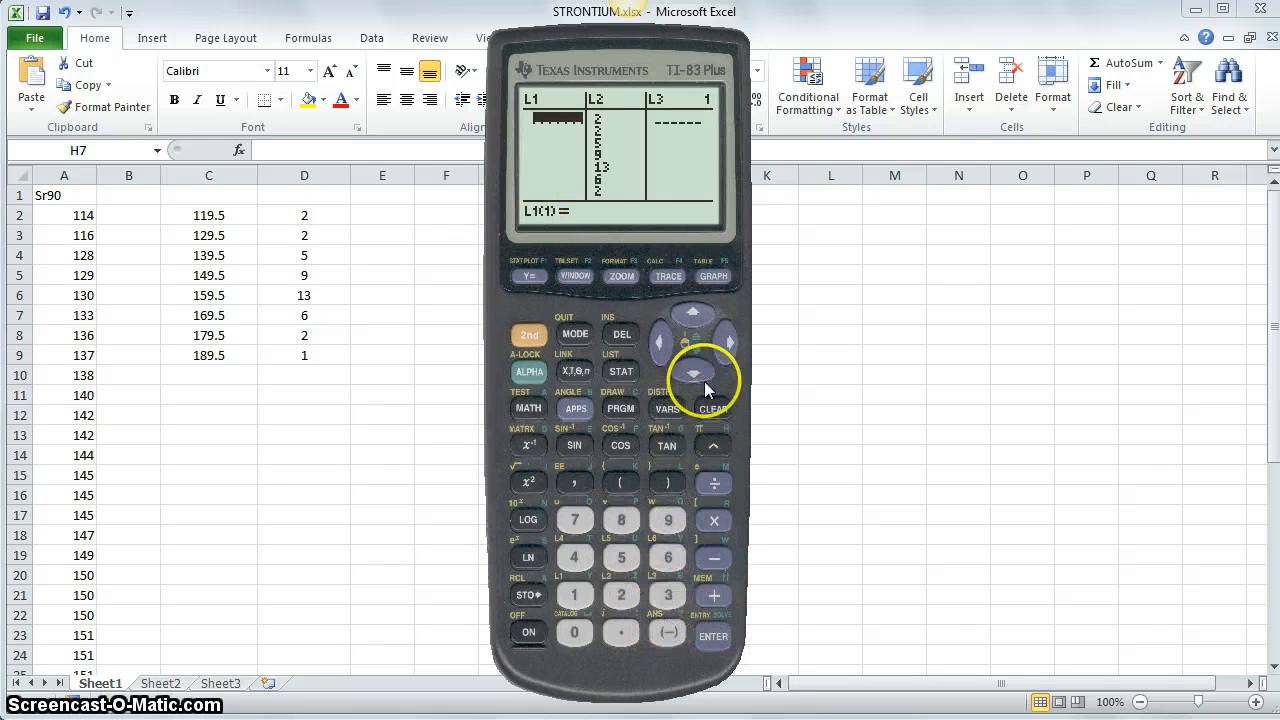
Step: Clear the old values from the list headers so L1 and L2 start empty
left_click(692, 312)
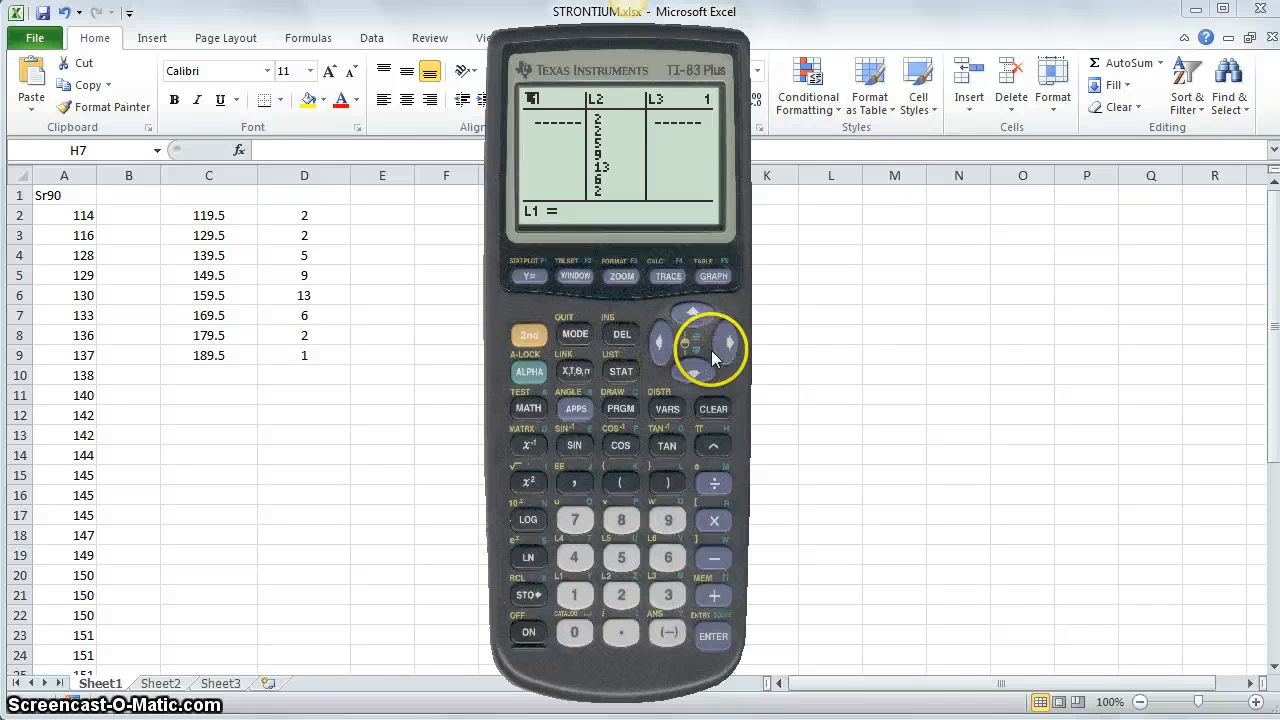
left_click(728, 344)
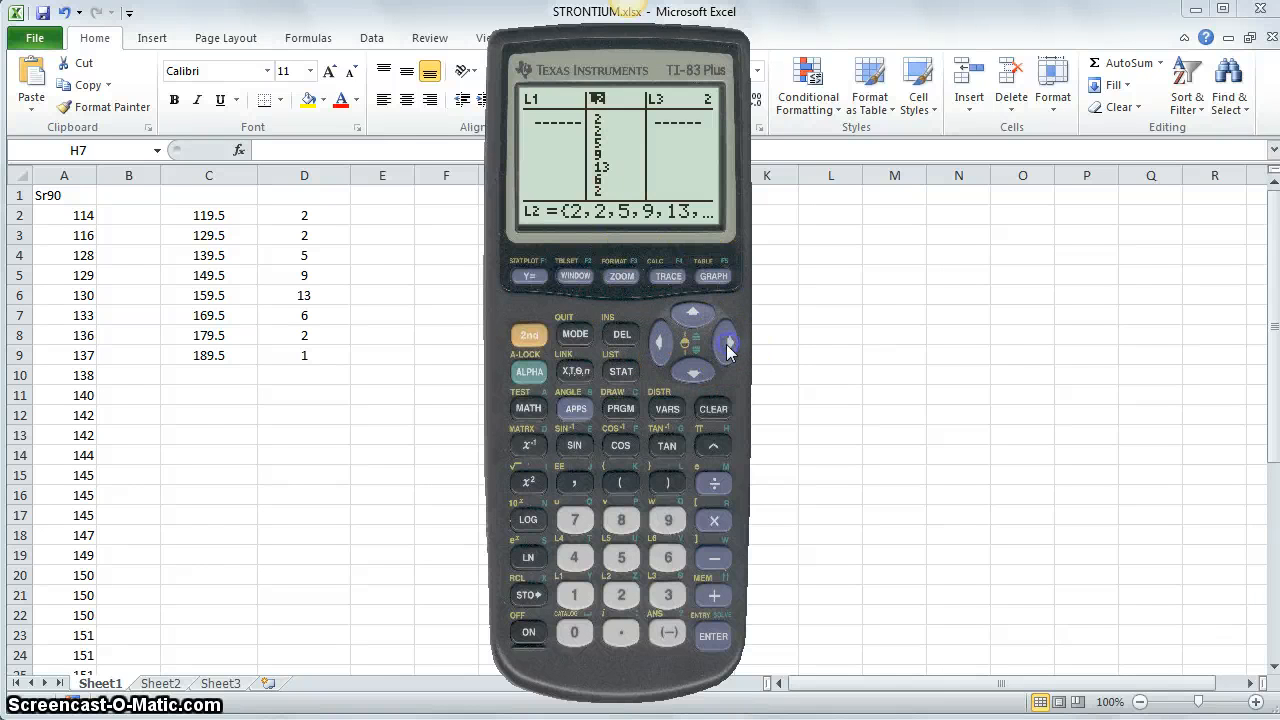
left_click(728, 344)
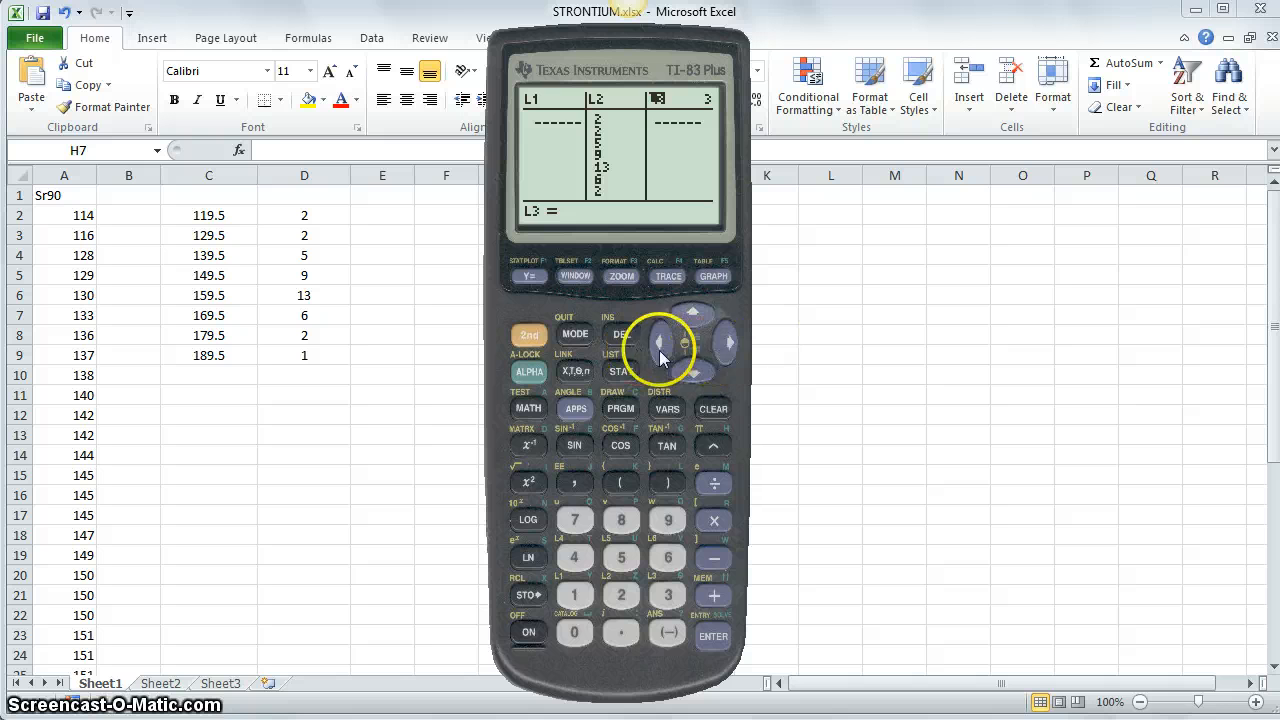
left_click(728, 344)
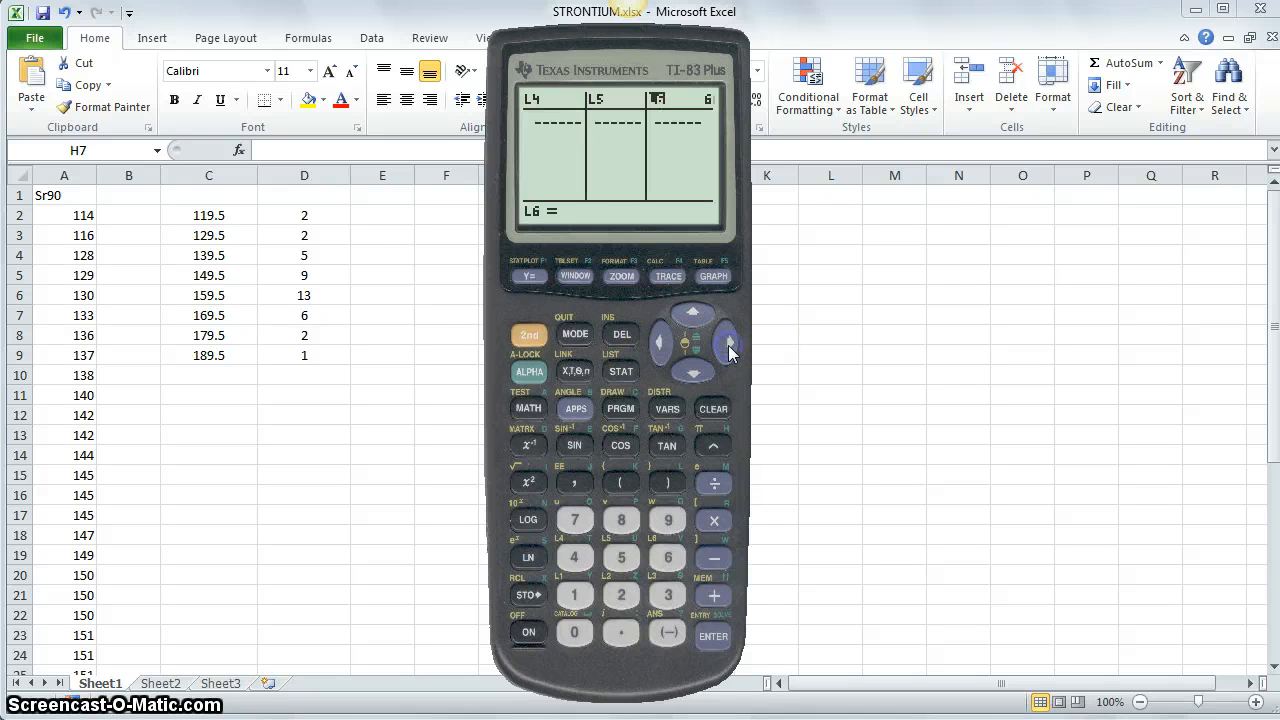
left_click(728, 344)
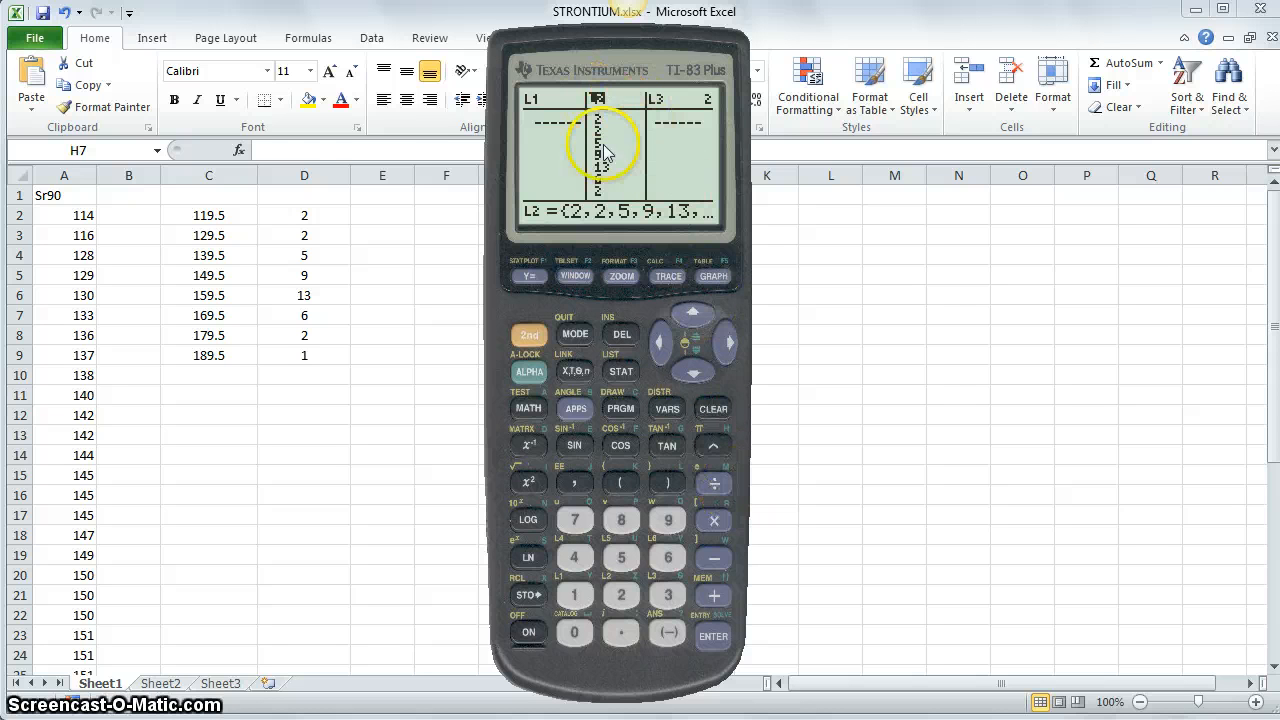
left_click(712, 636)
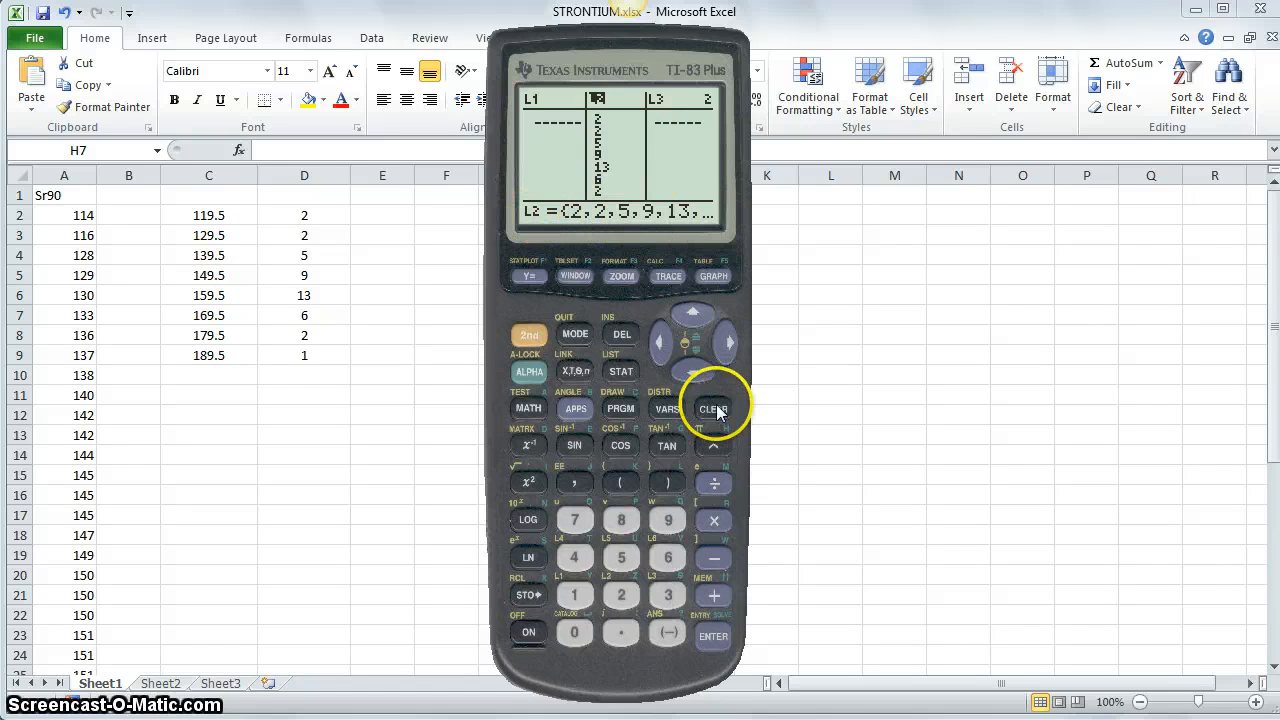
left_click(712, 636)
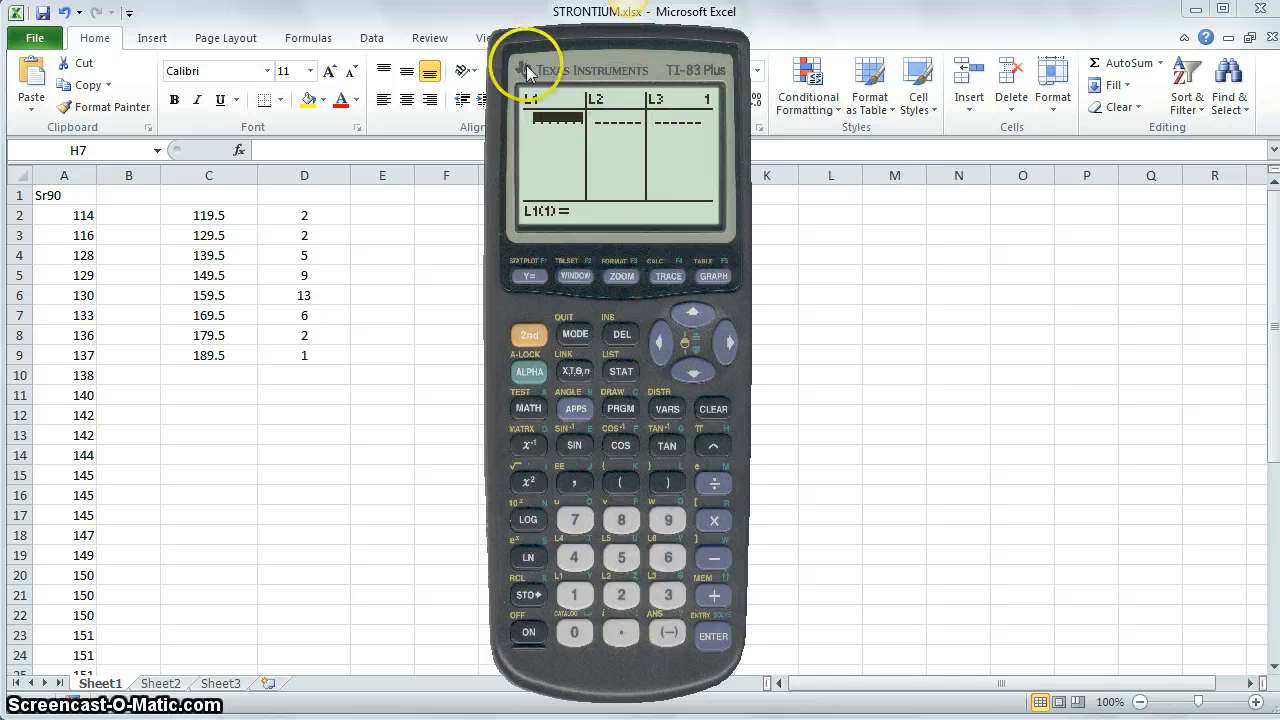
mouse_move(864, 16)
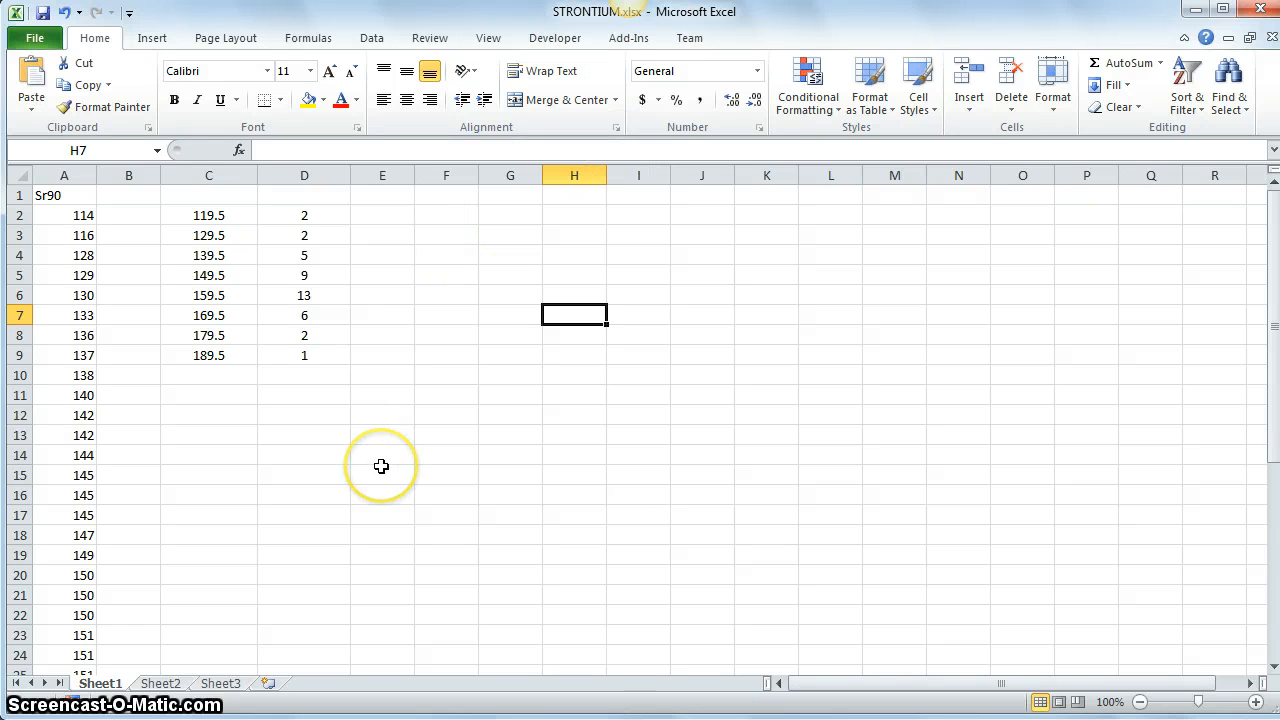
mouse_move(386, 424)
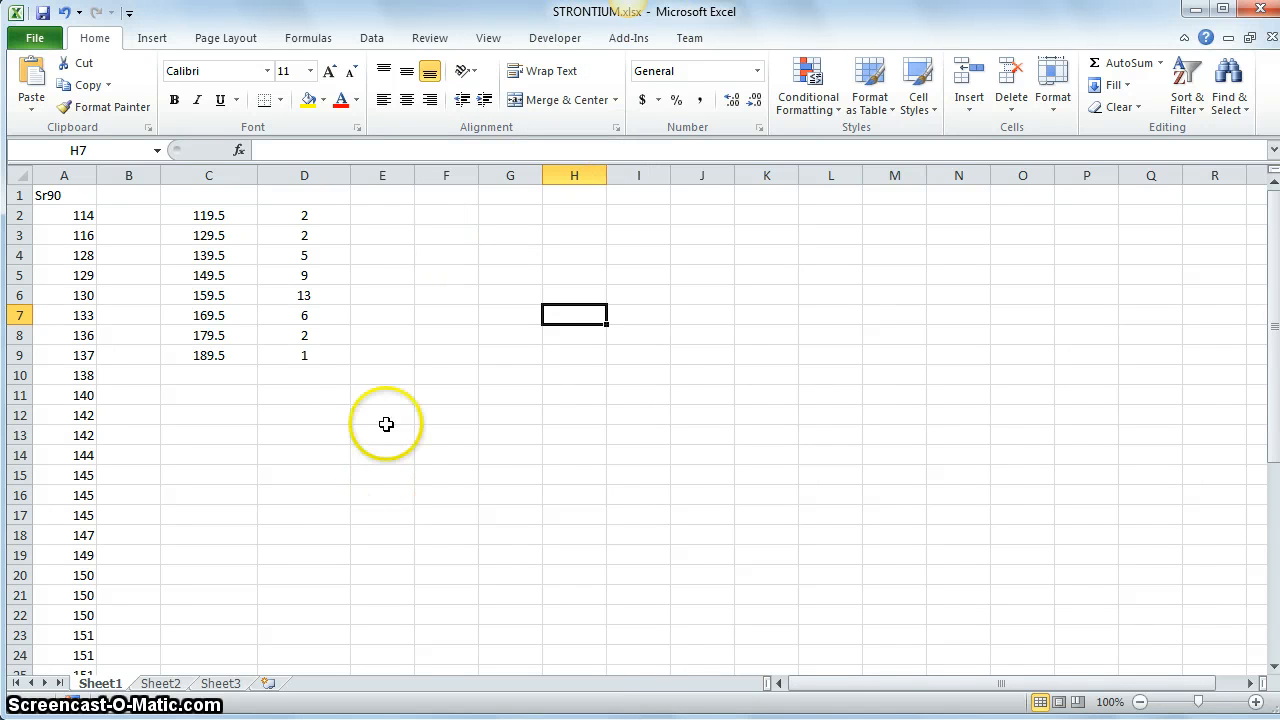
Step: Select the boundary cells C2 to C9 holding 119.5 through 189.5
left_click_drag(208, 216, 208, 316)
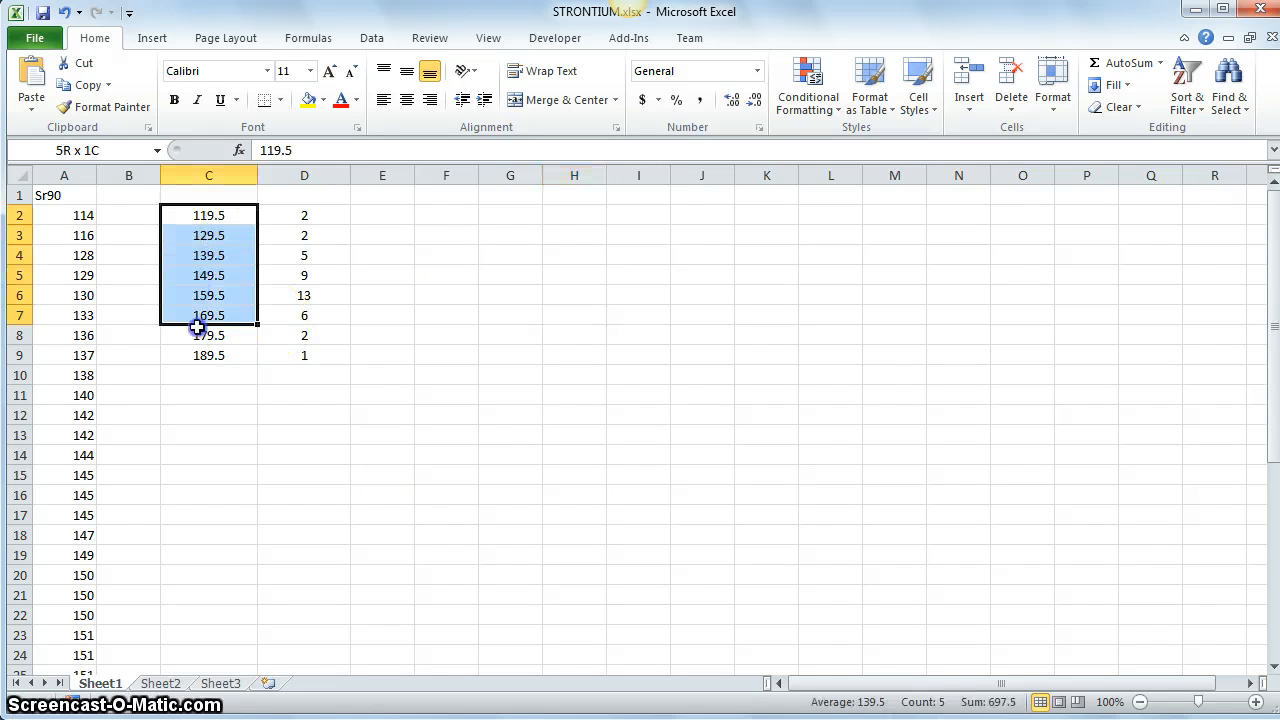
left_click_drag(208, 216, 208, 356)
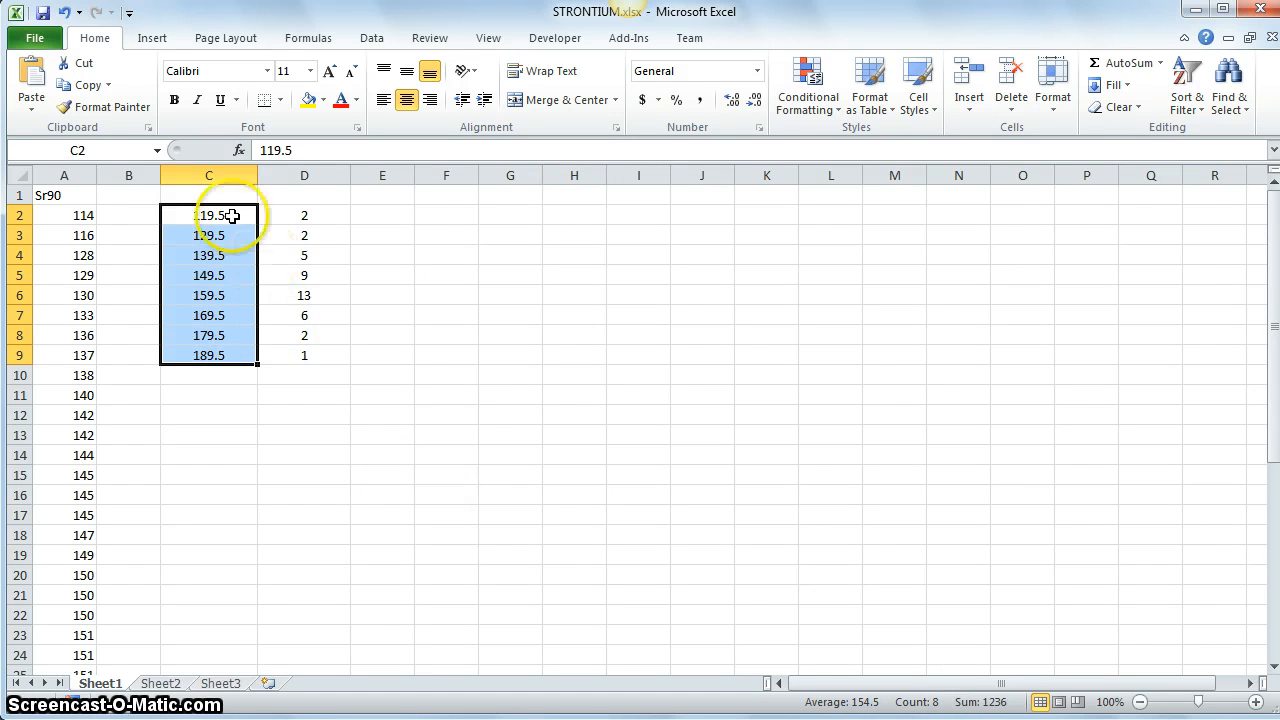
mouse_move(248, 256)
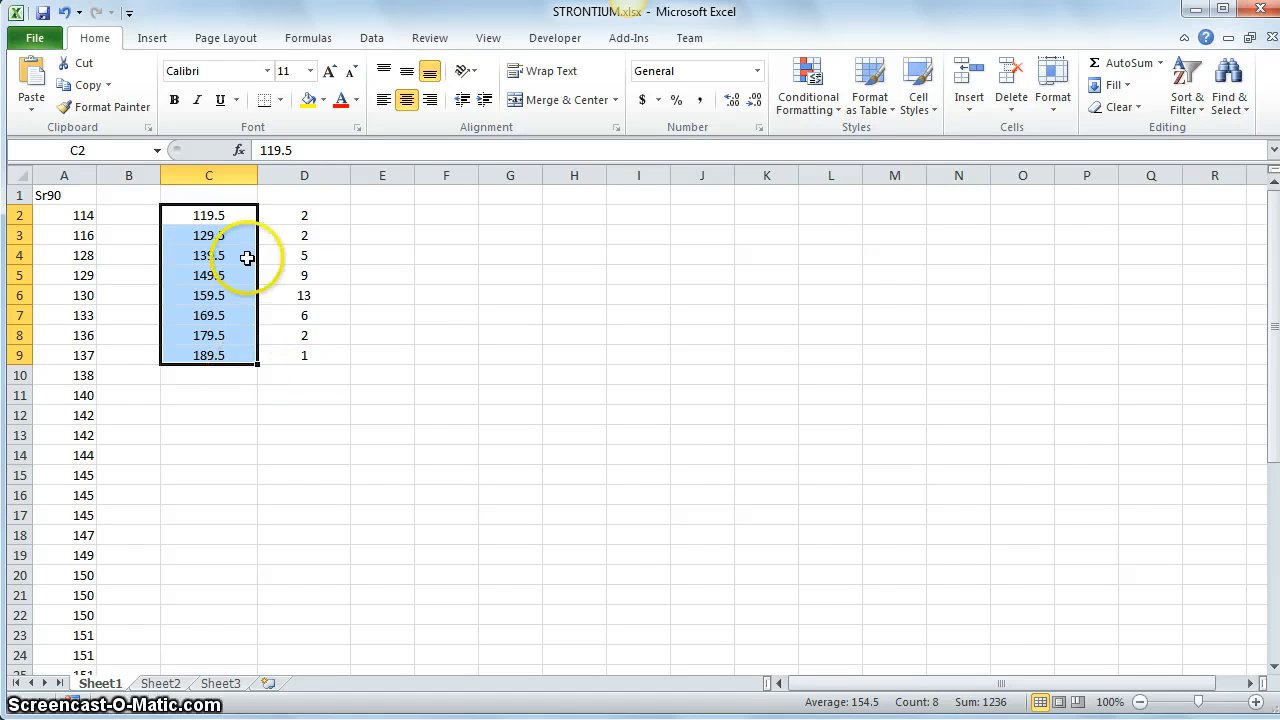
left_click(304, 216)
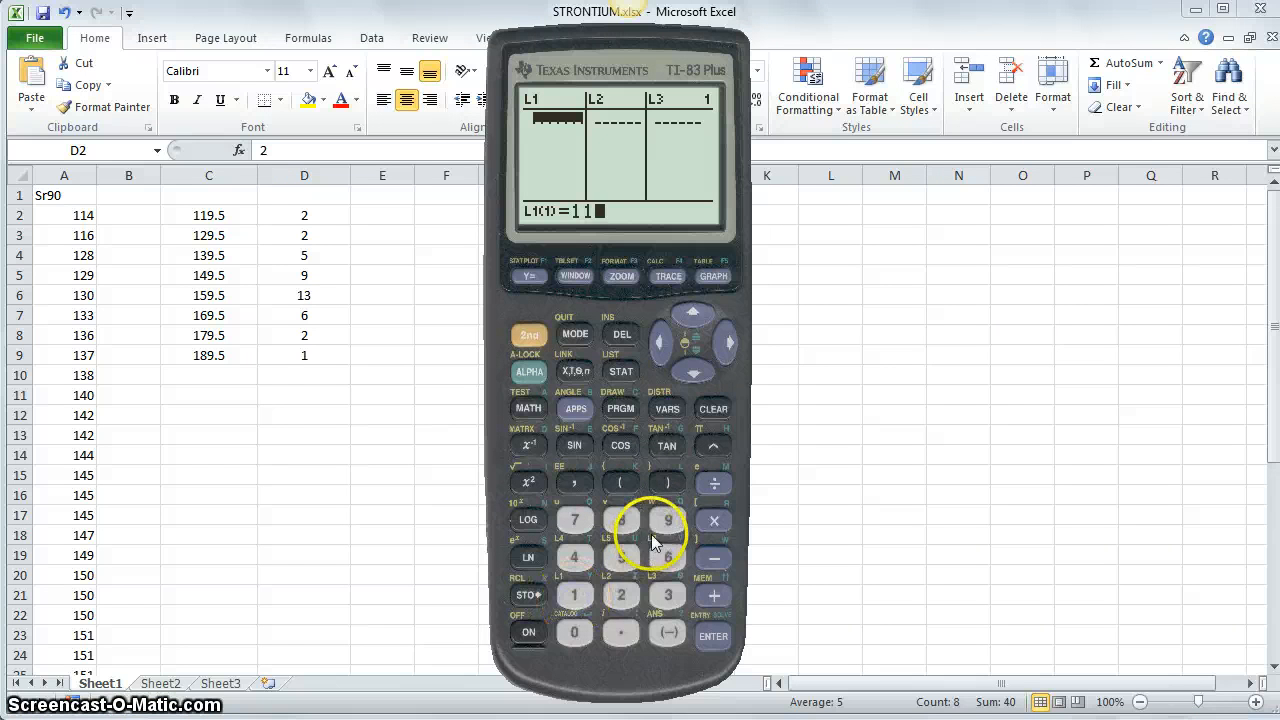
Step: Key 119.5, 129.5, 139.5, 149.5 and onward through 179.5 into L1
left_click(712, 636)
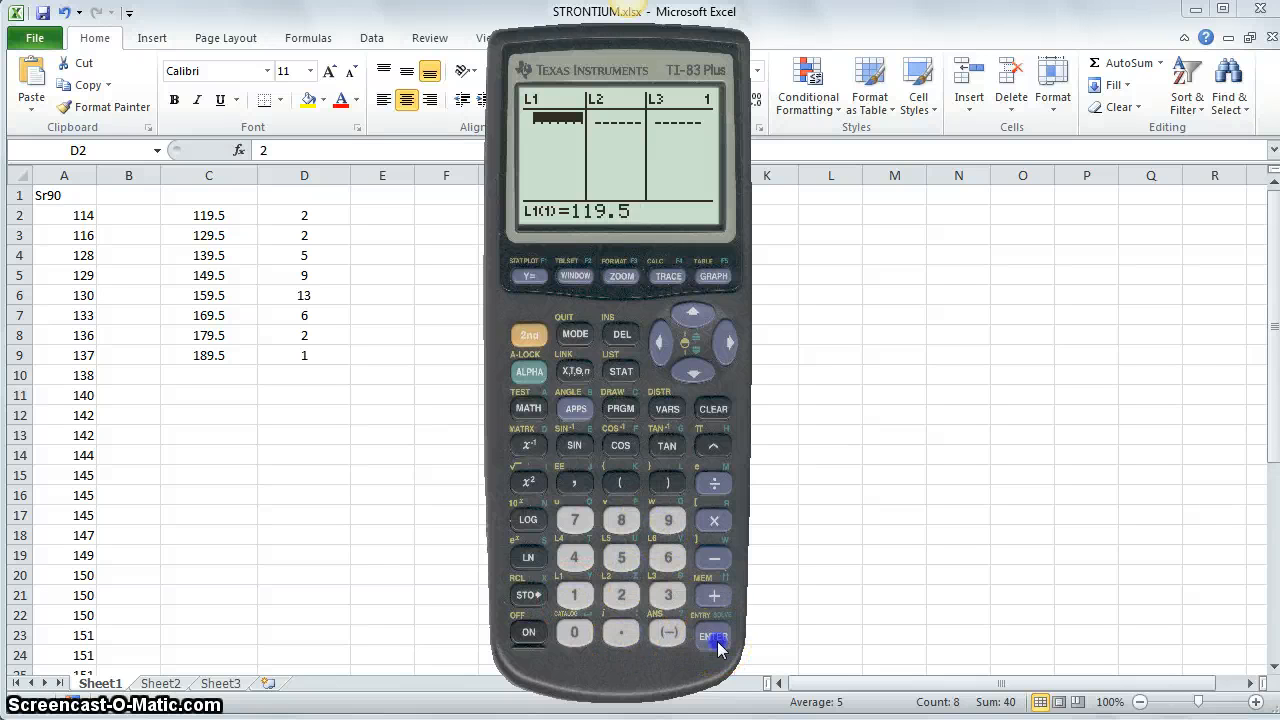
left_click(712, 636)
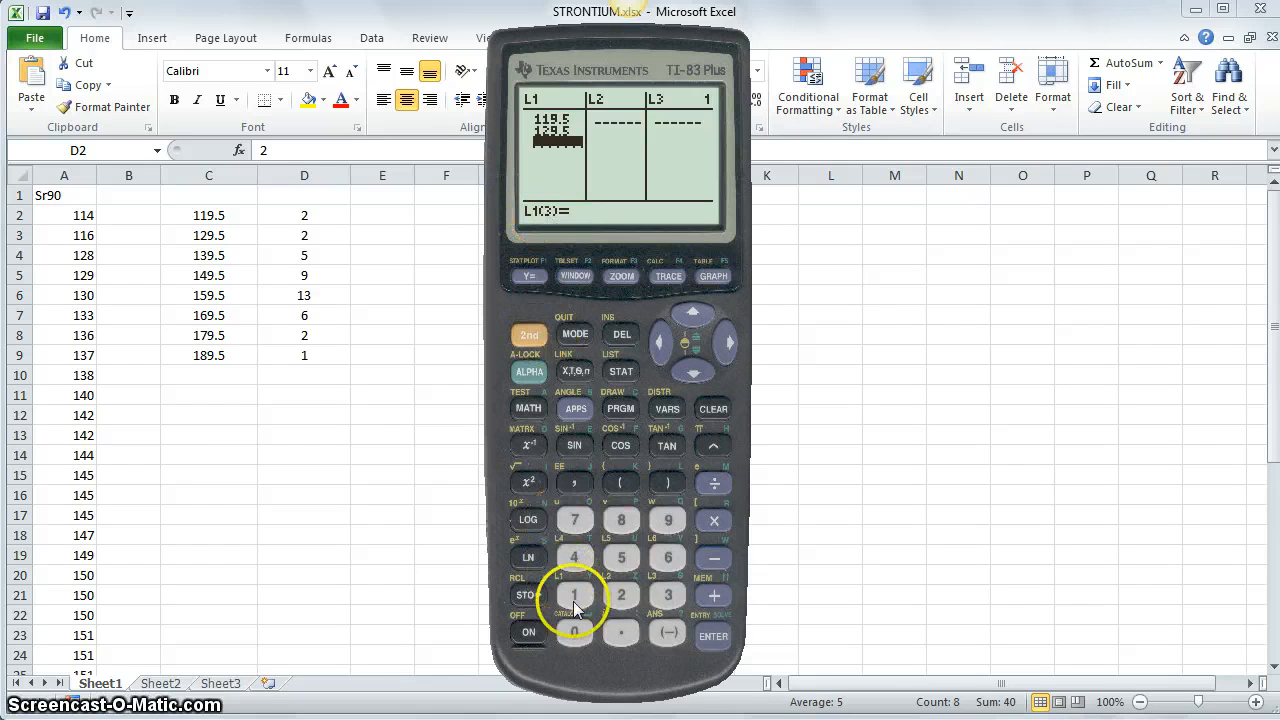
left_click(620, 556)
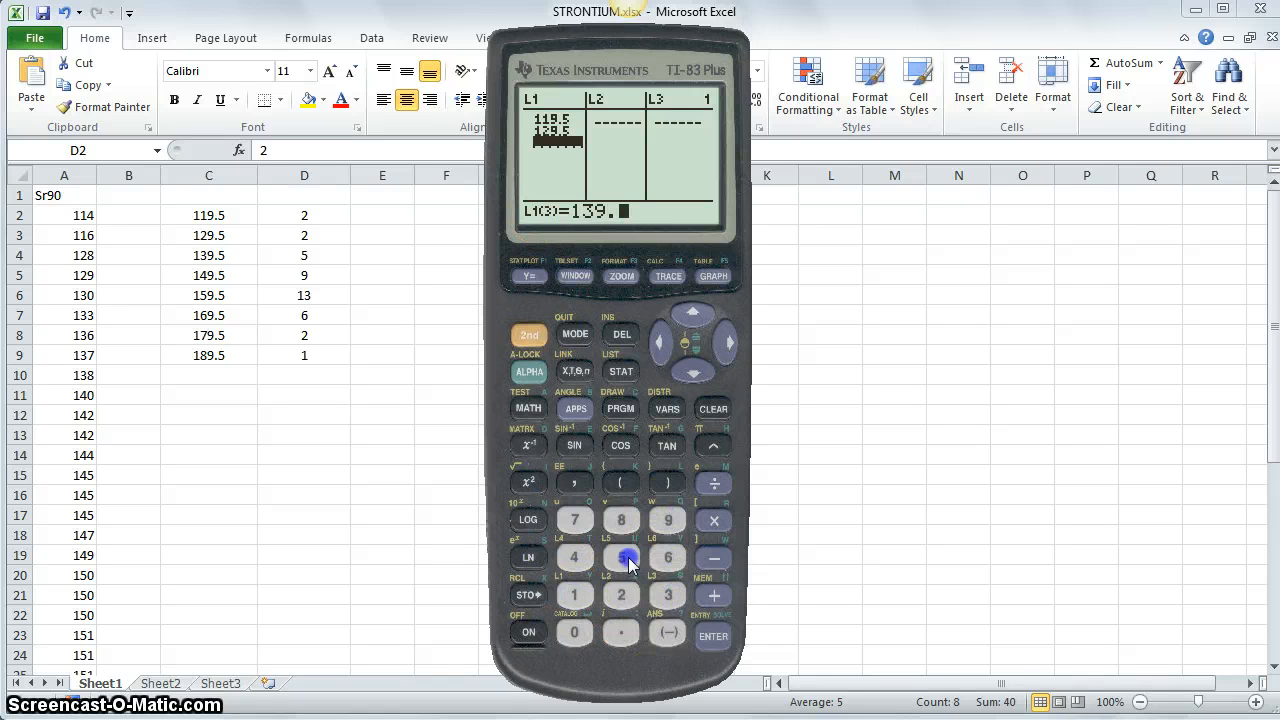
left_click(712, 636)
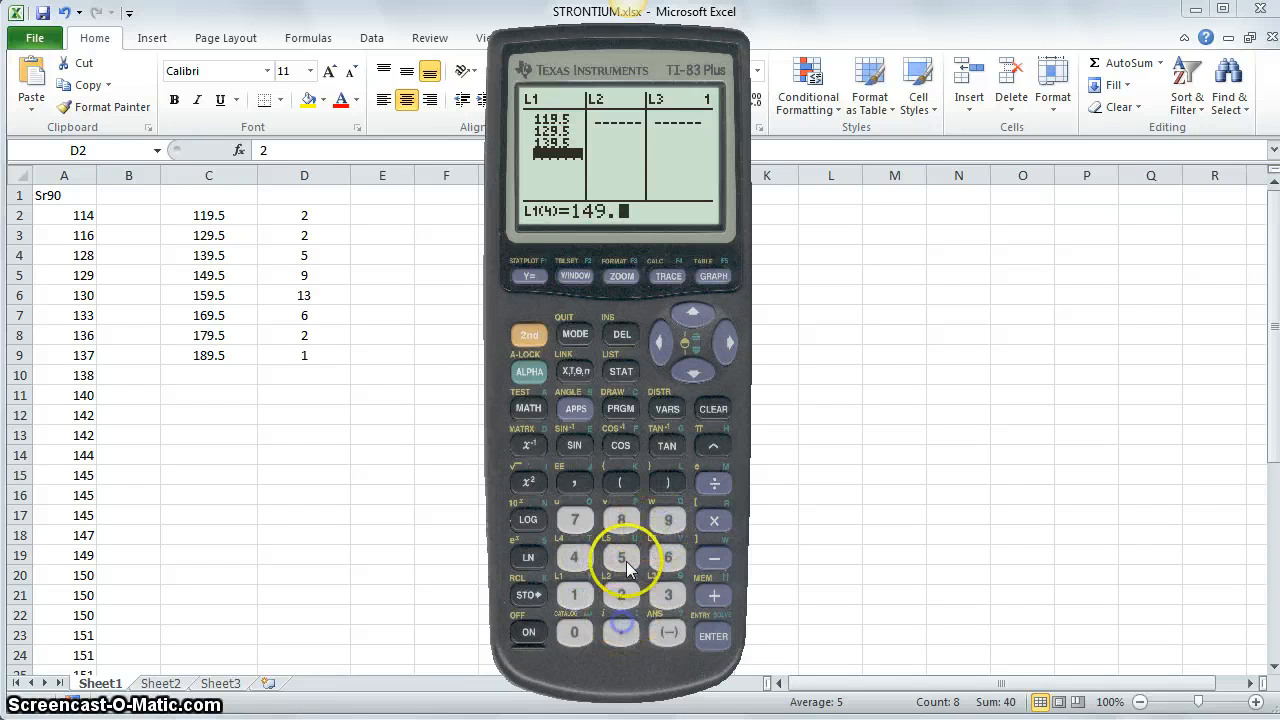
left_click(620, 556)
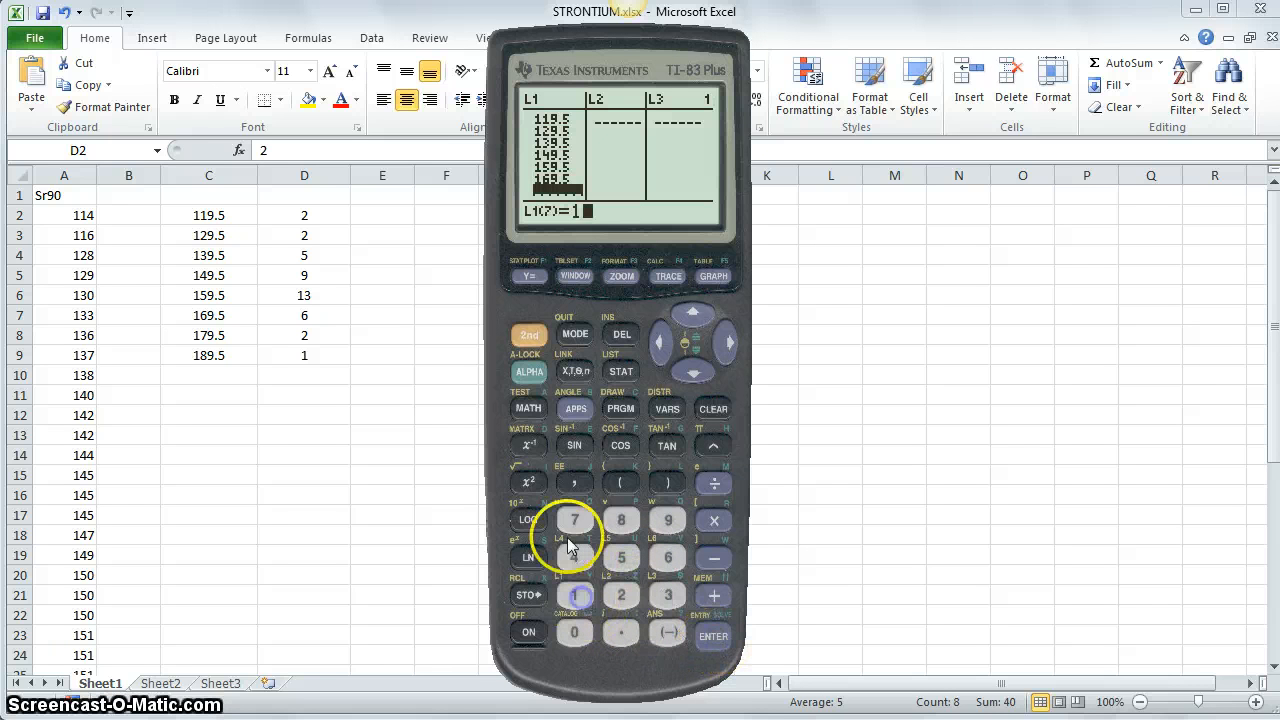
left_click(620, 556)
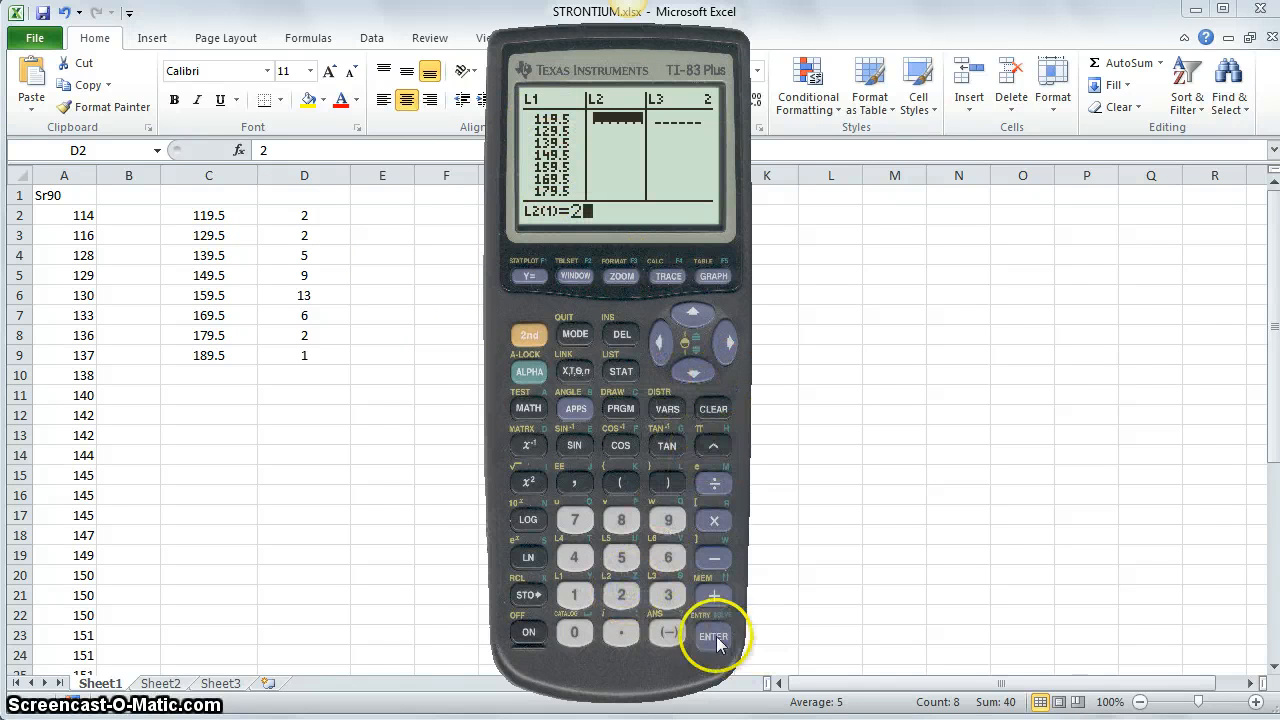
Step: Key the frequencies 2, 2, 5, 9, 13, 6, 2, 1 into L2 and return to the home screen
left_click(712, 636)
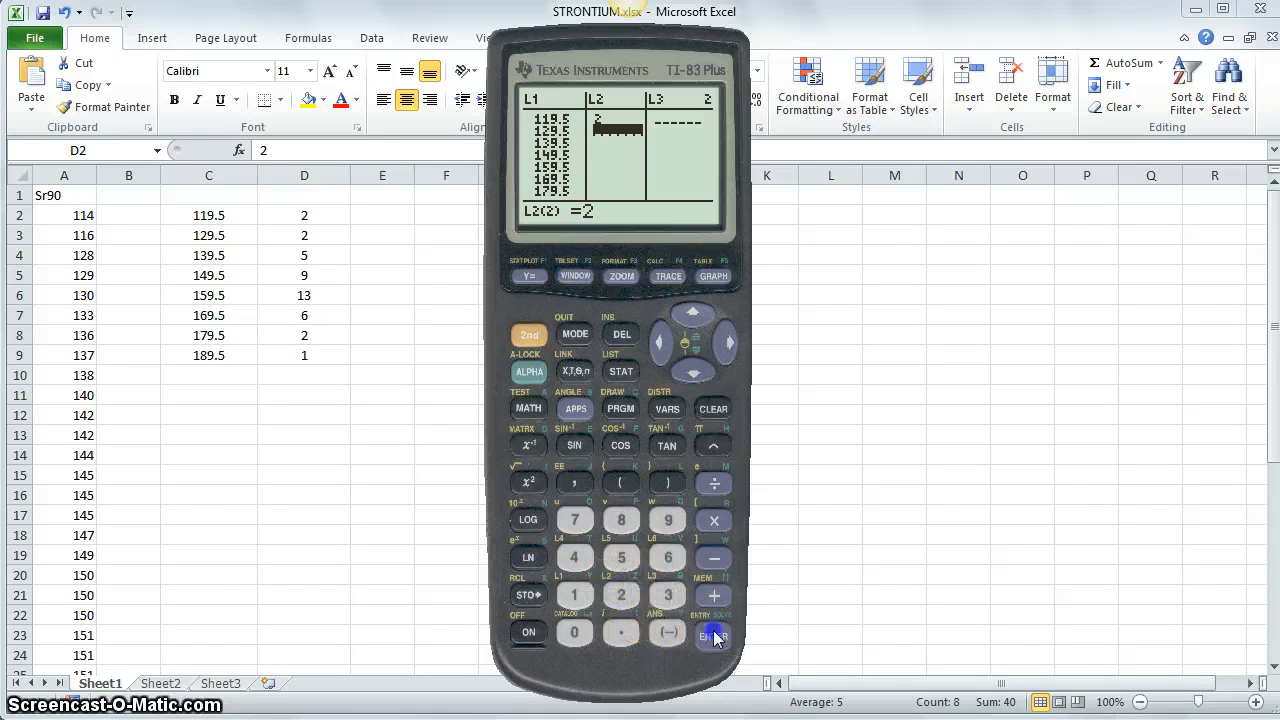
left_click(712, 636)
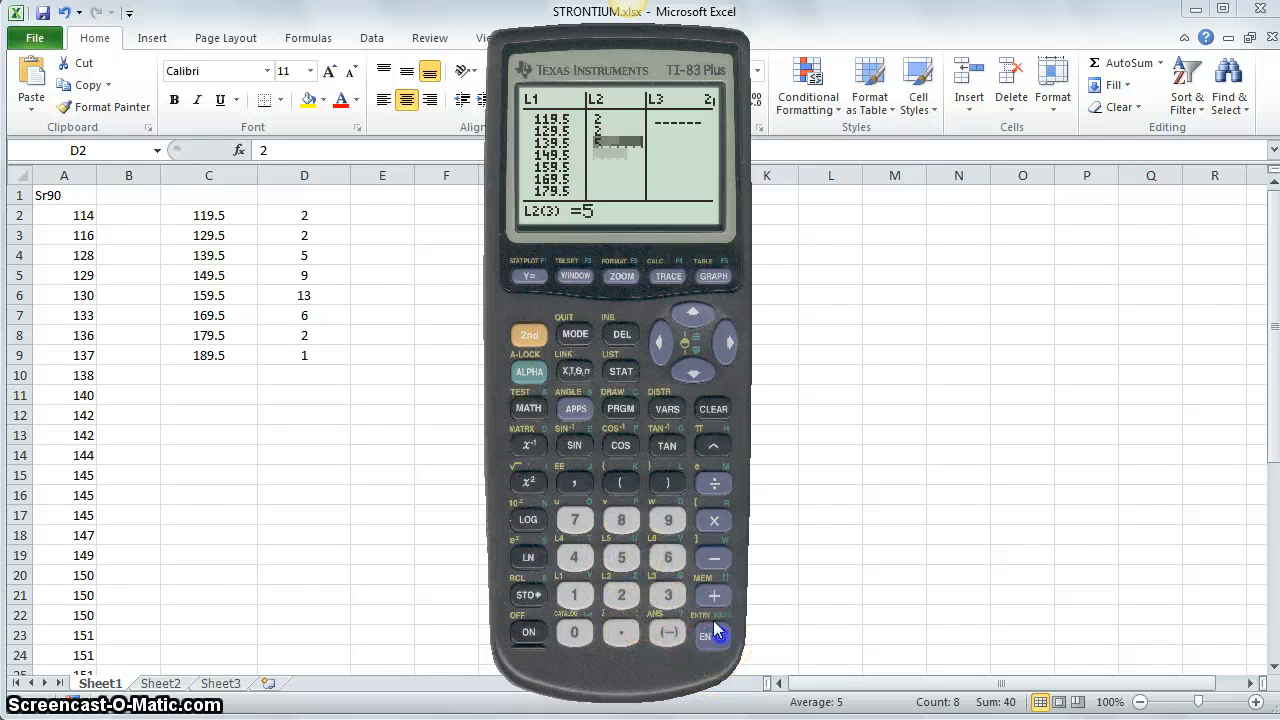
left_click(574, 596)
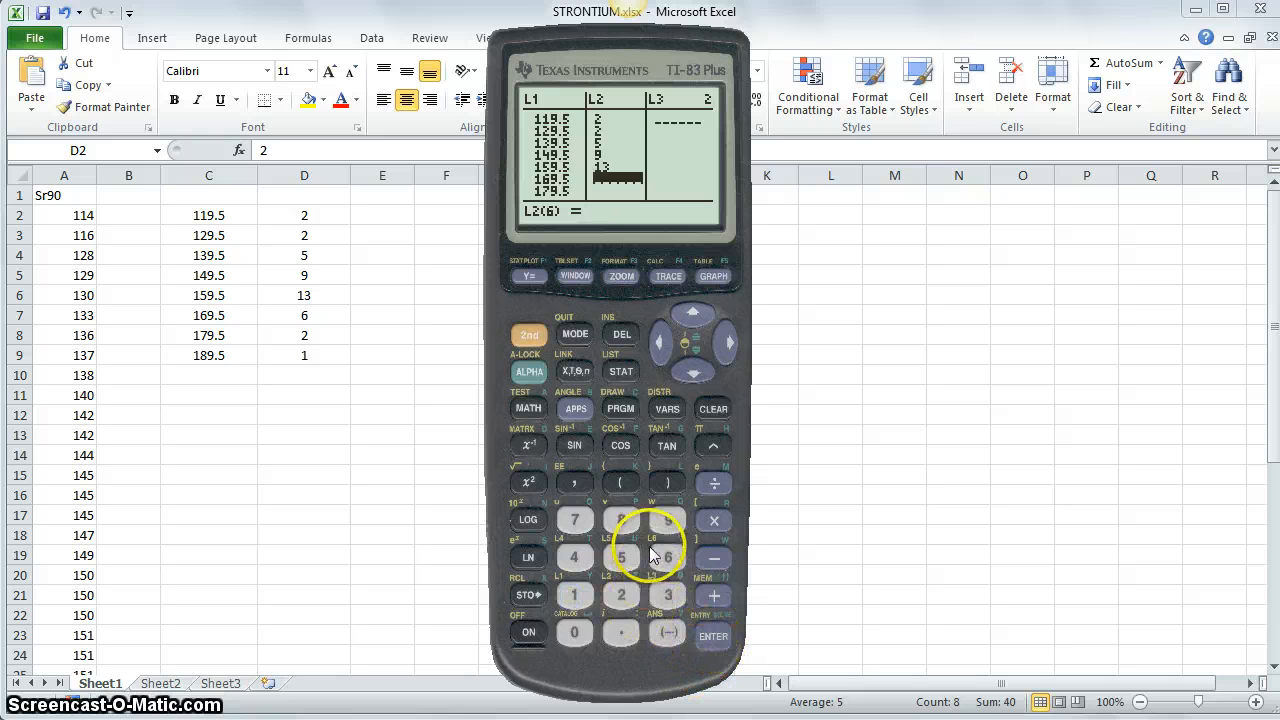
left_click(620, 596)
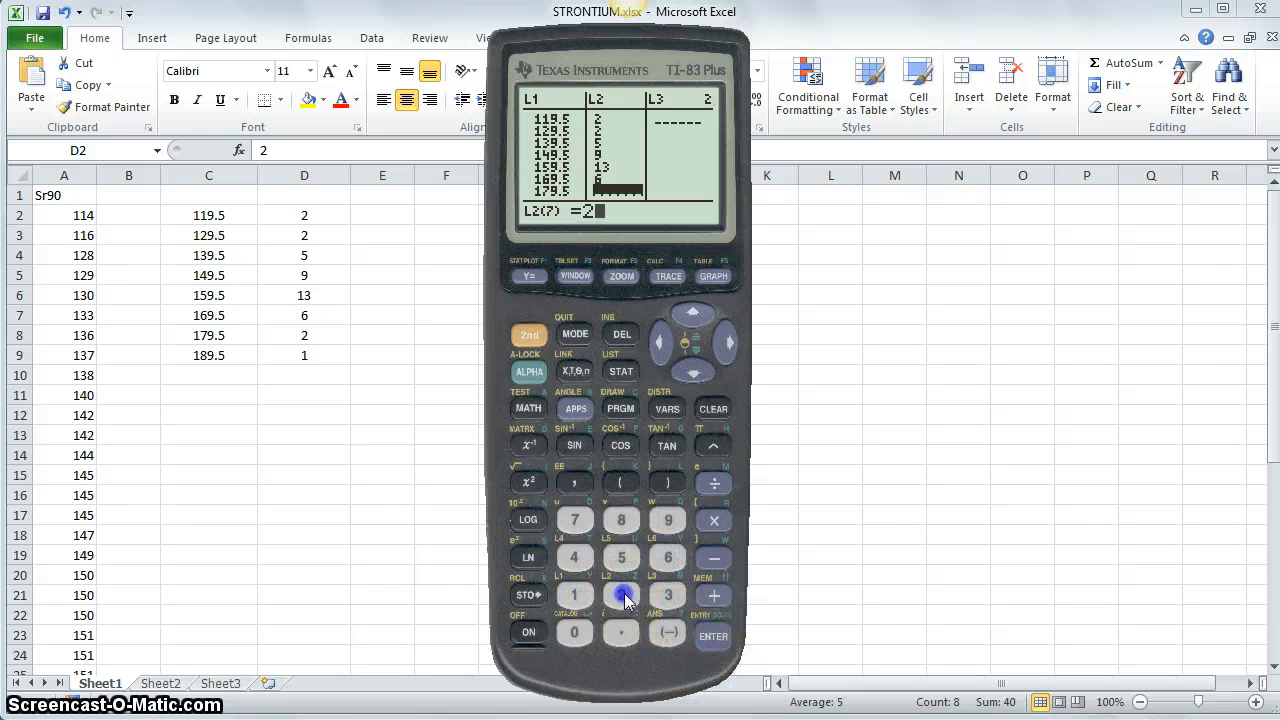
left_click(714, 636)
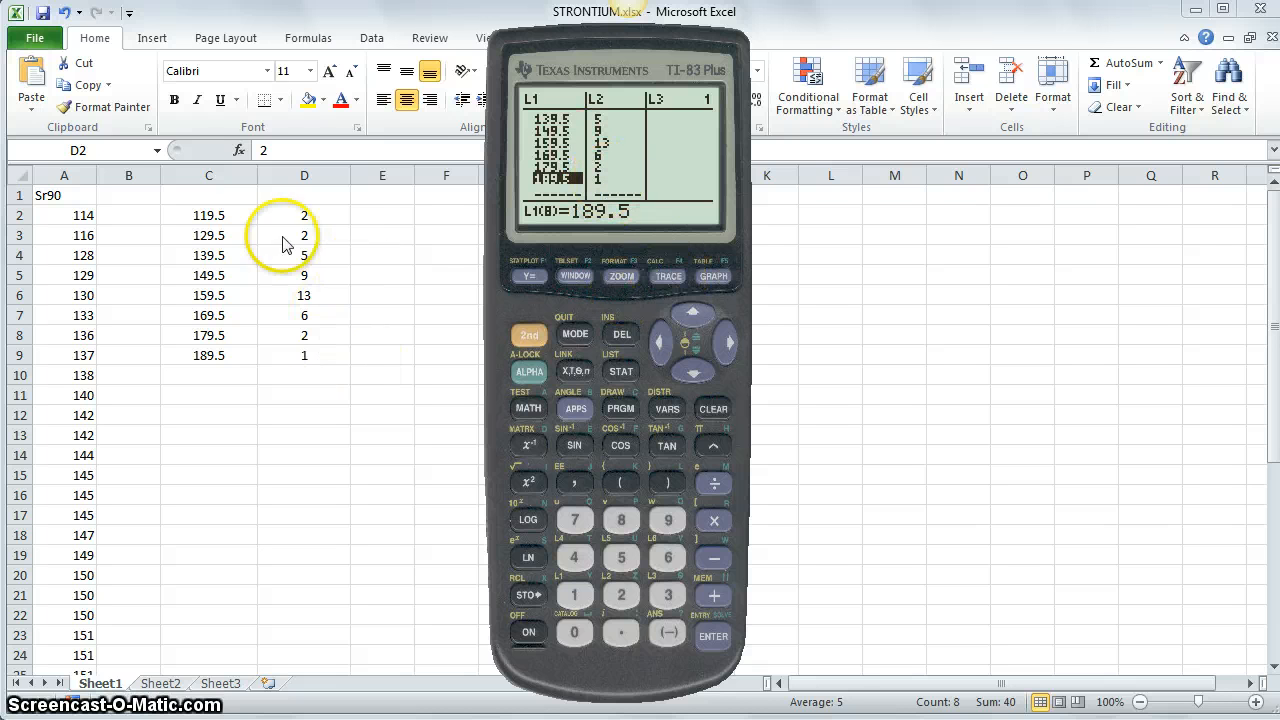
mouse_move(636, 256)
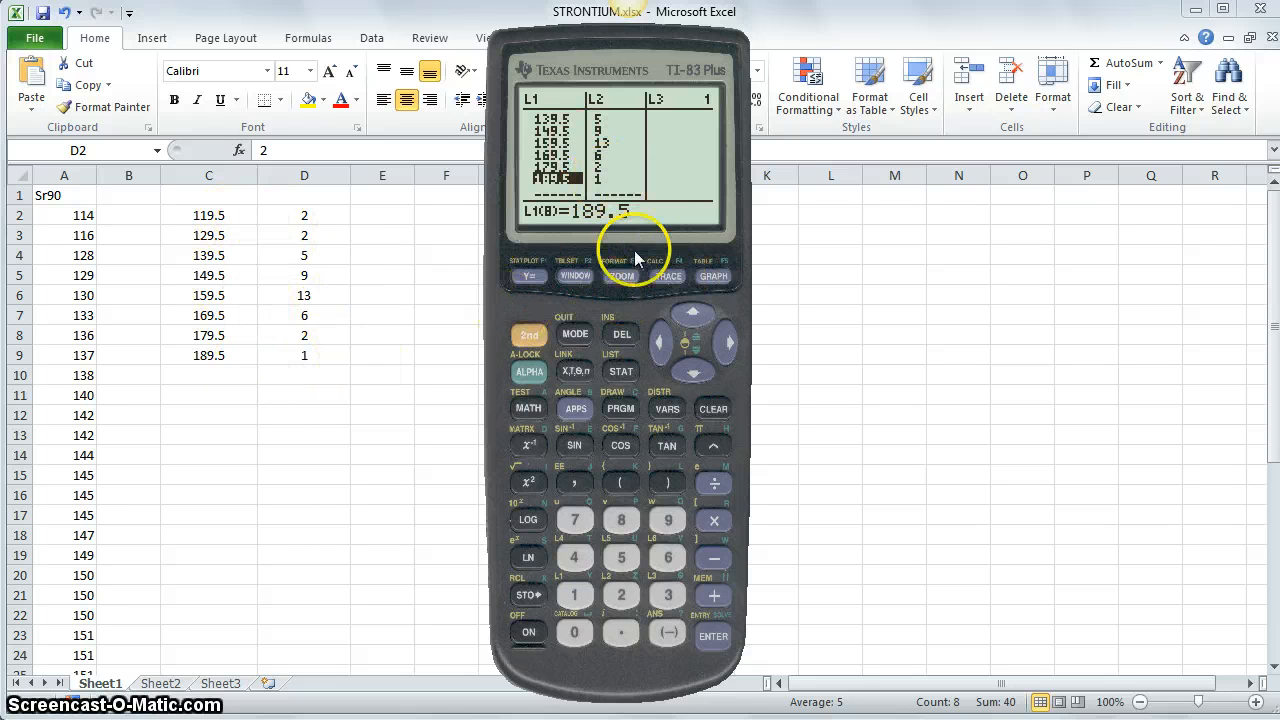
left_click(692, 318)
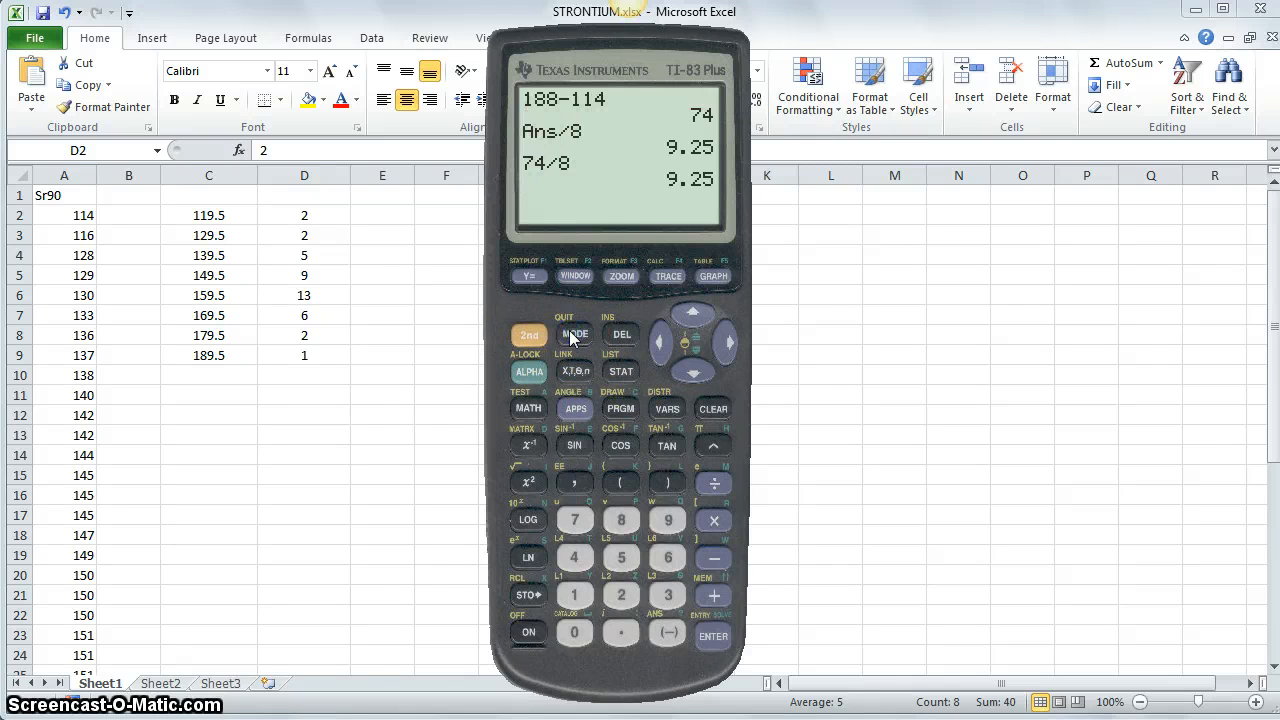
mouse_move(624, 392)
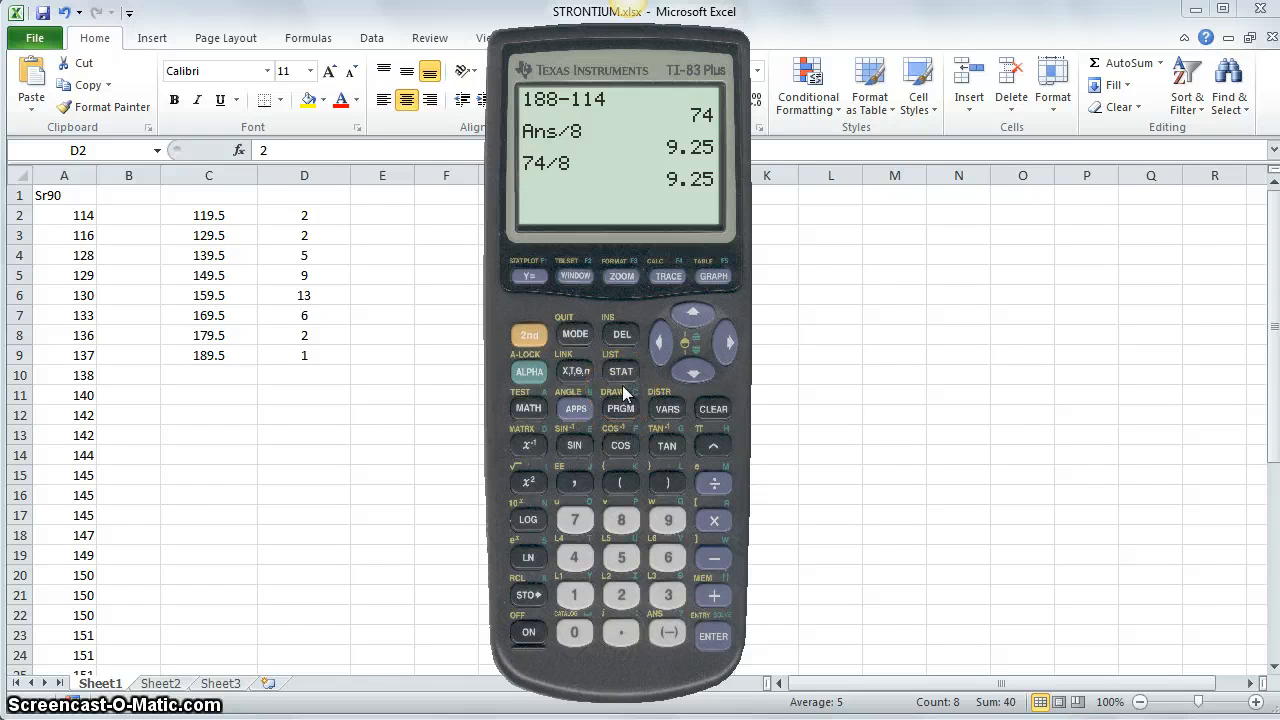
Step: Bring up the STAT PLOTS menu showing Plot1 on and Plots 2 and 3 off
left_click(620, 370)
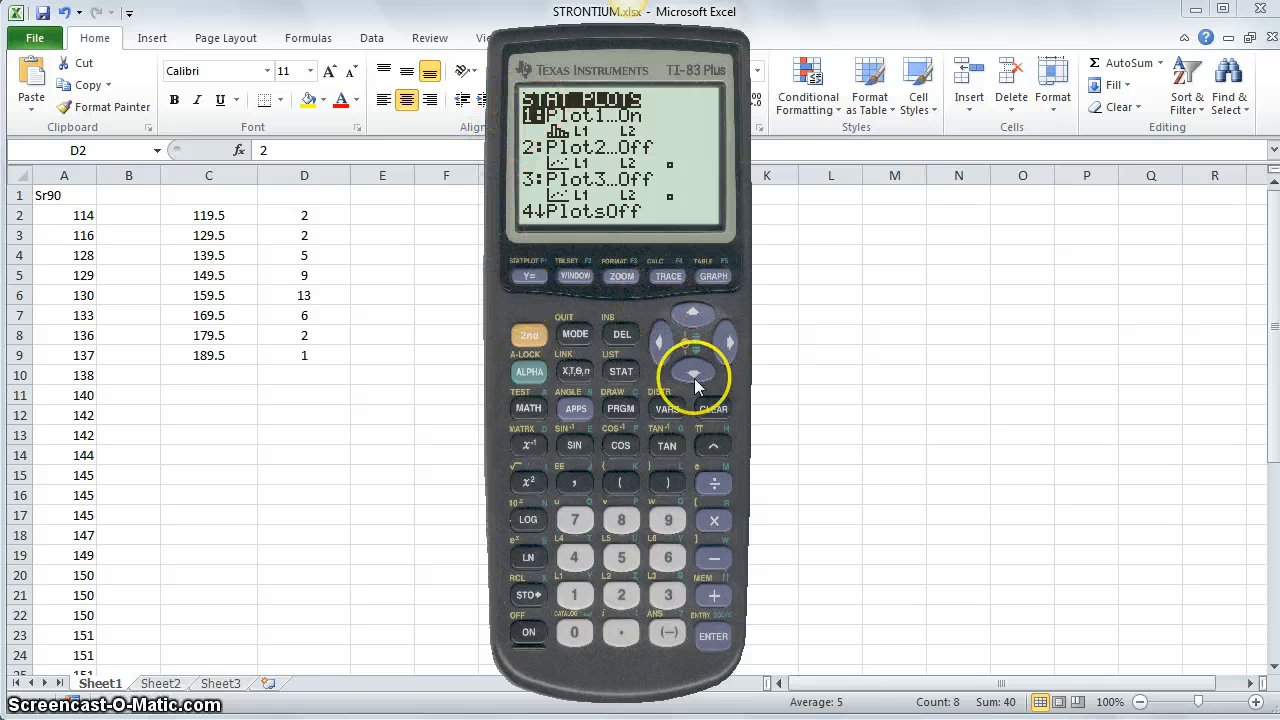
Step: Move through the plot list and enter Plot1's settings screen
left_click(692, 374)
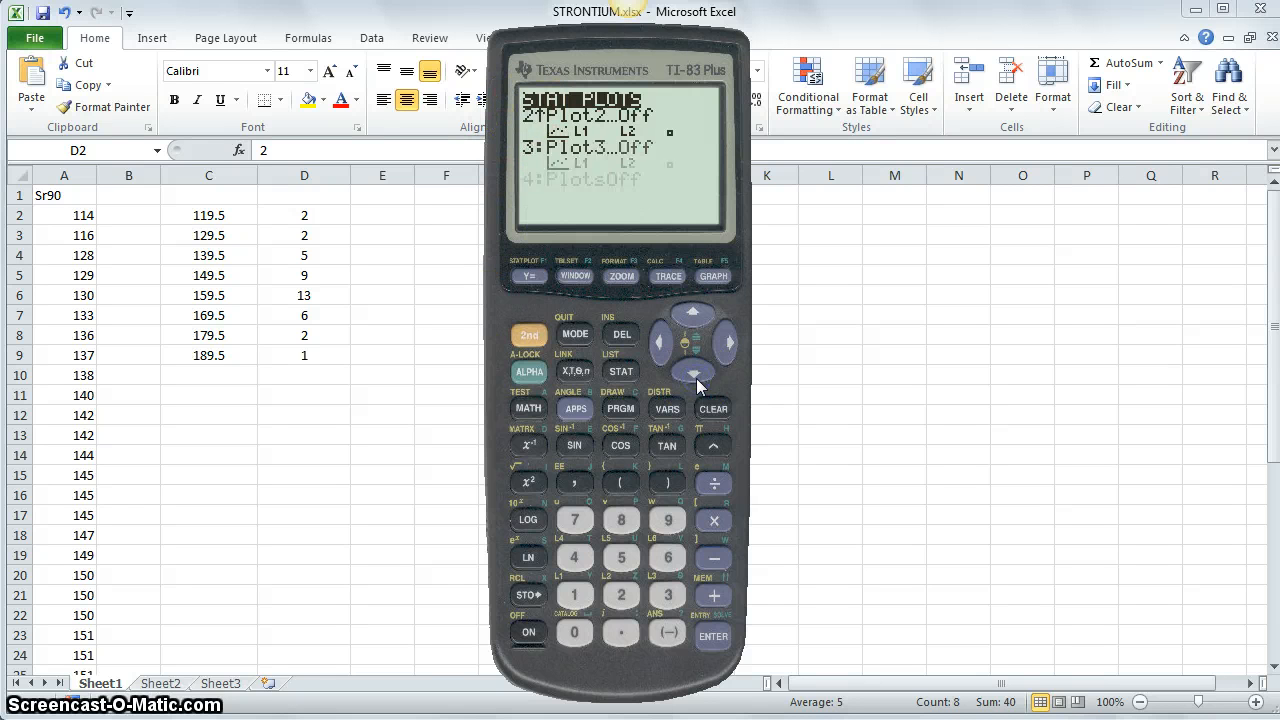
left_click(694, 372)
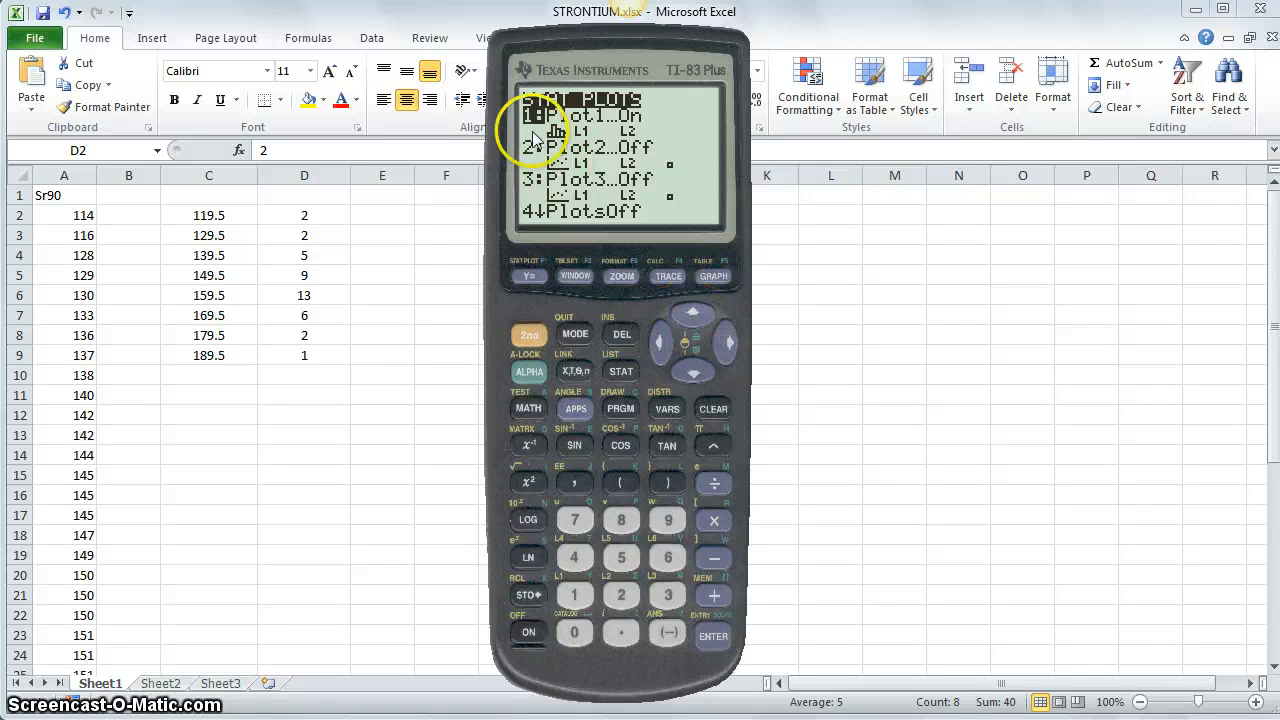
left_click(712, 636)
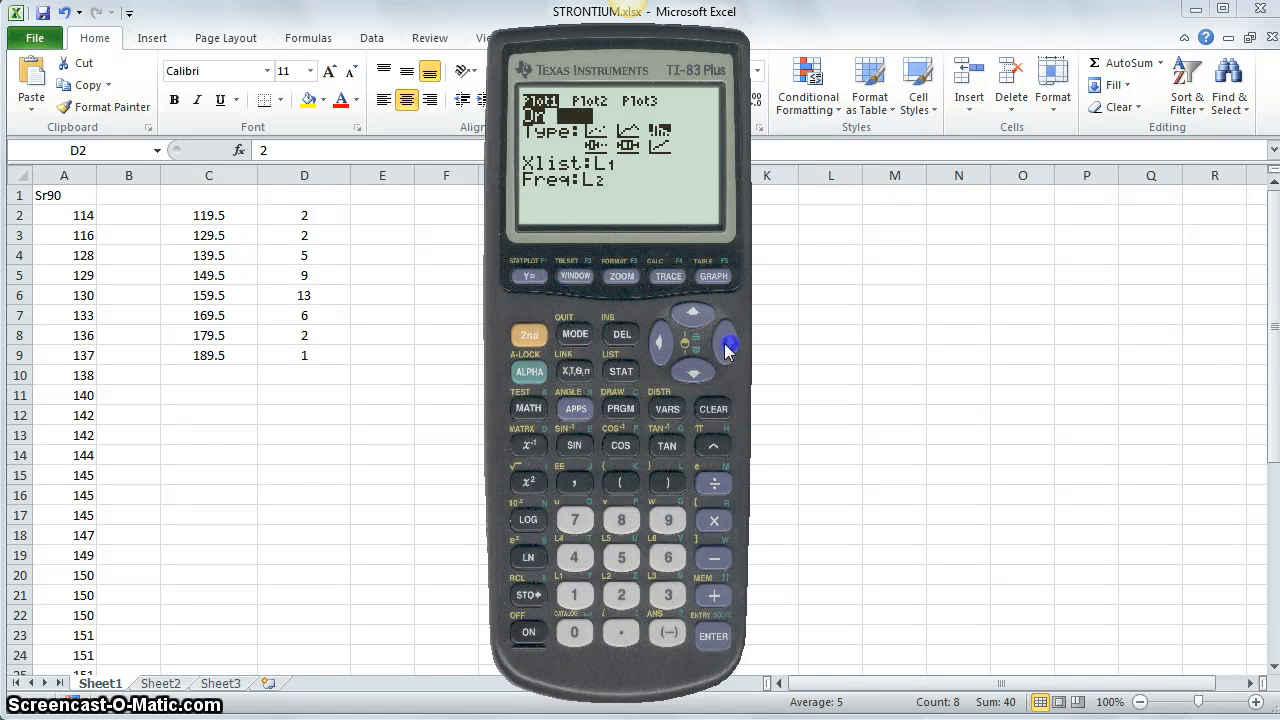
Step: Turn Plot1 on and choose the histogram icon as its type
left_click(728, 342)
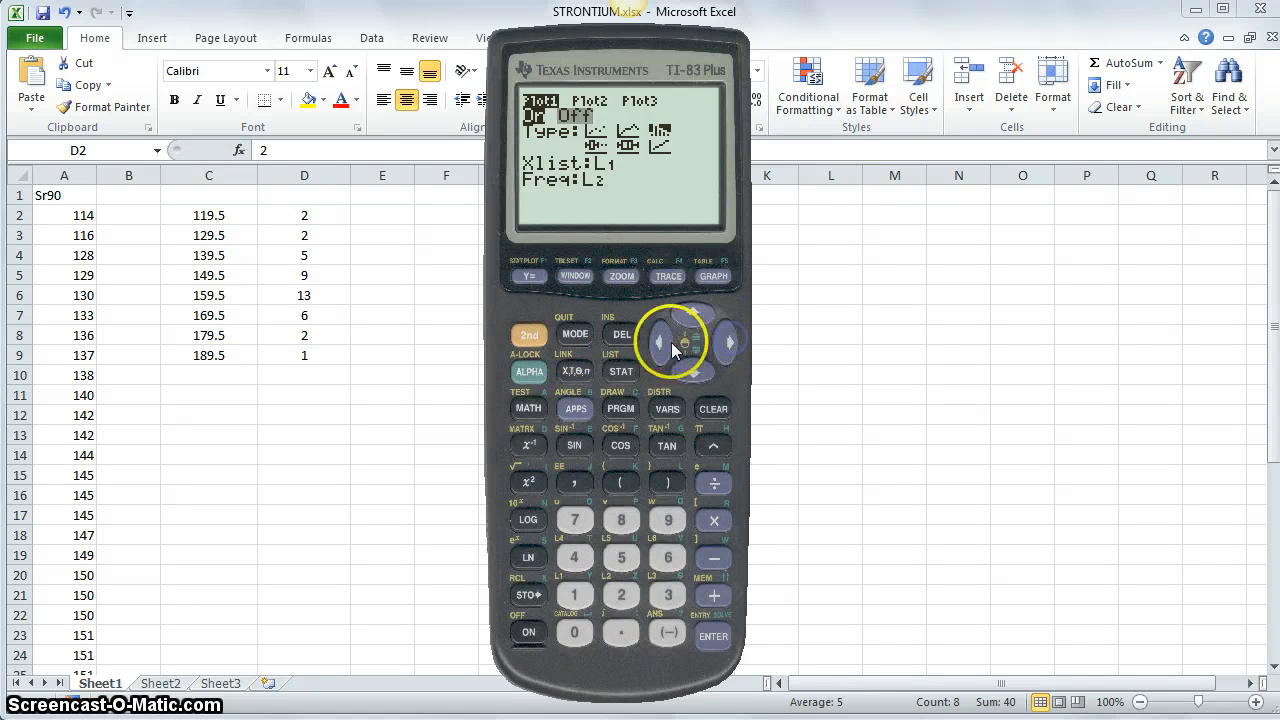
mouse_move(668, 556)
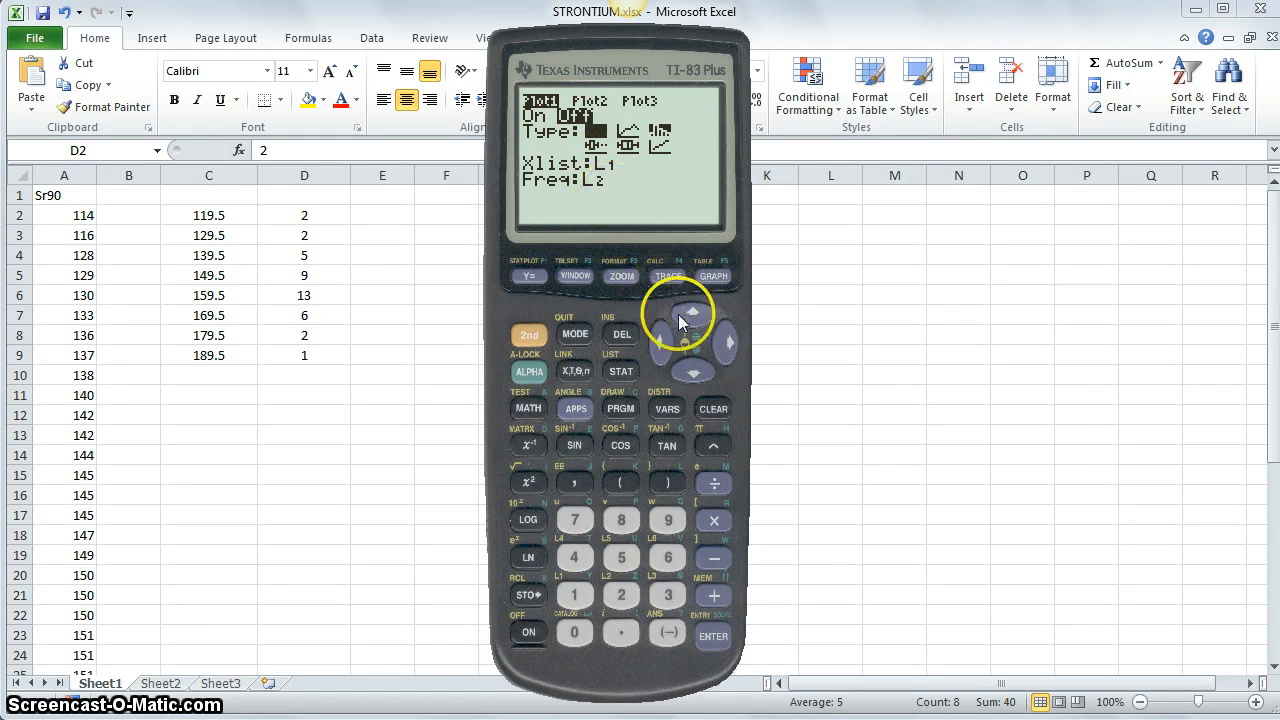
mouse_move(712, 636)
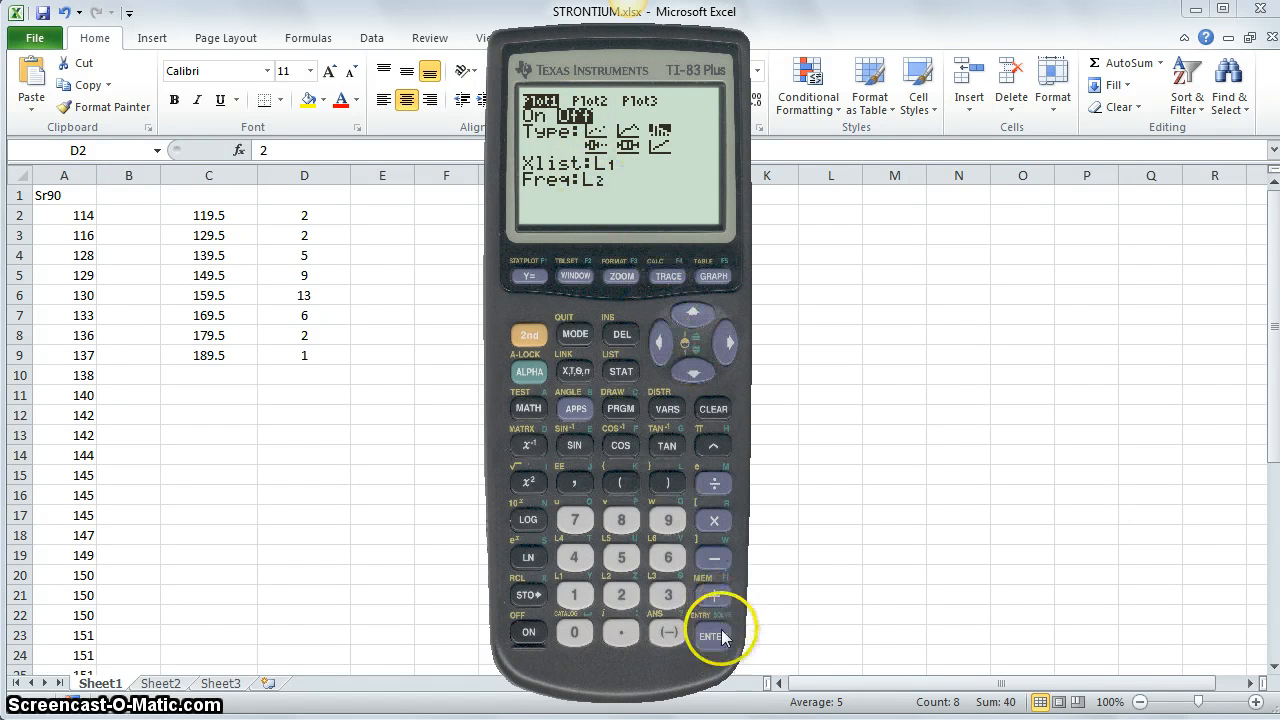
left_click(712, 636)
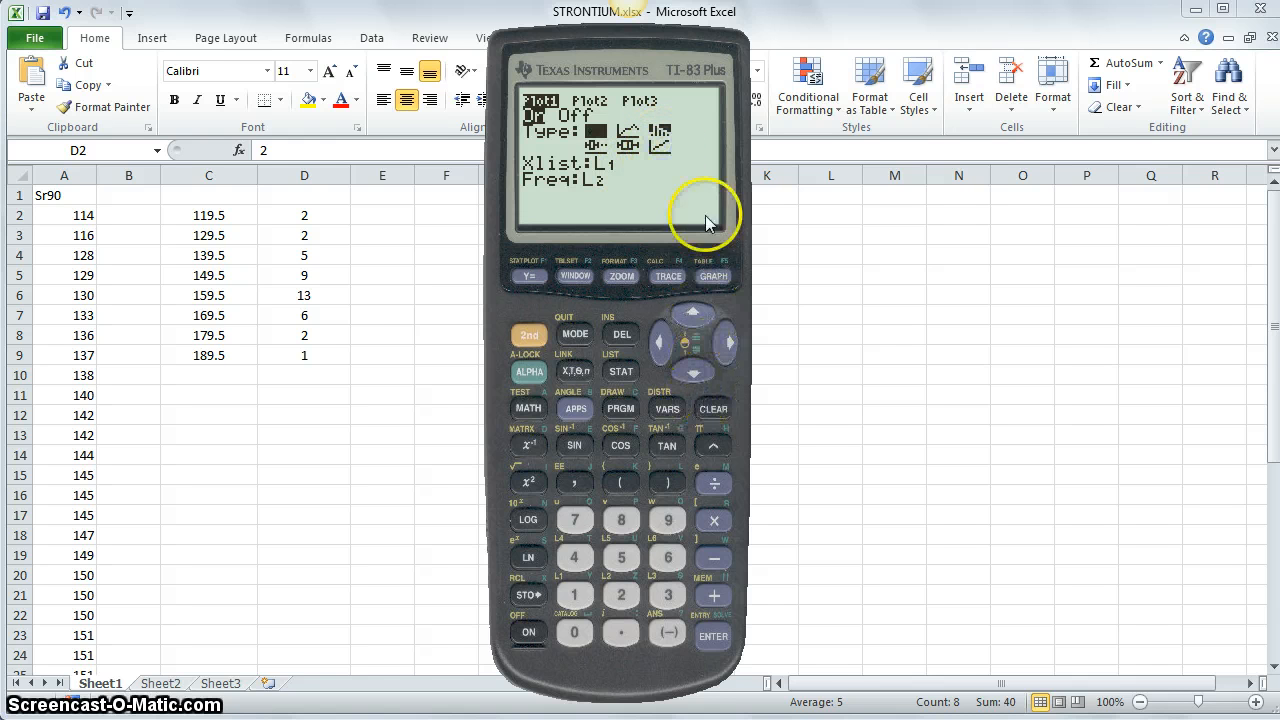
mouse_move(724, 350)
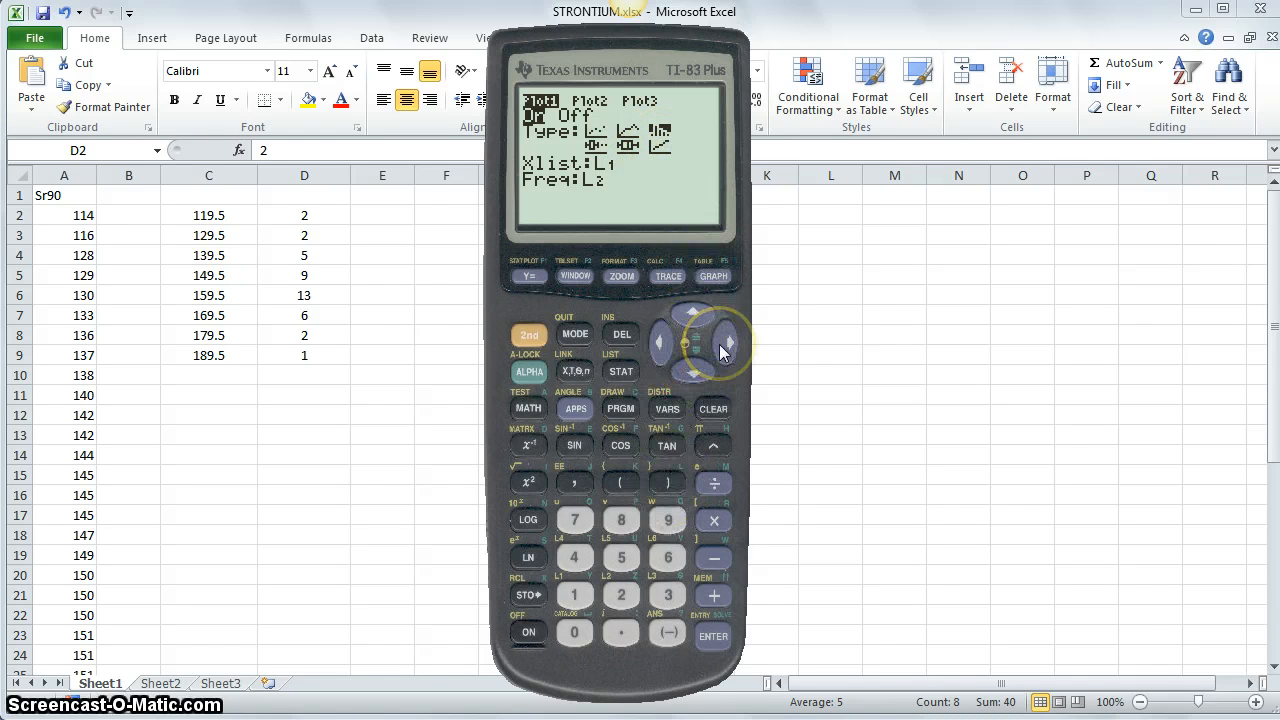
mouse_move(648, 212)
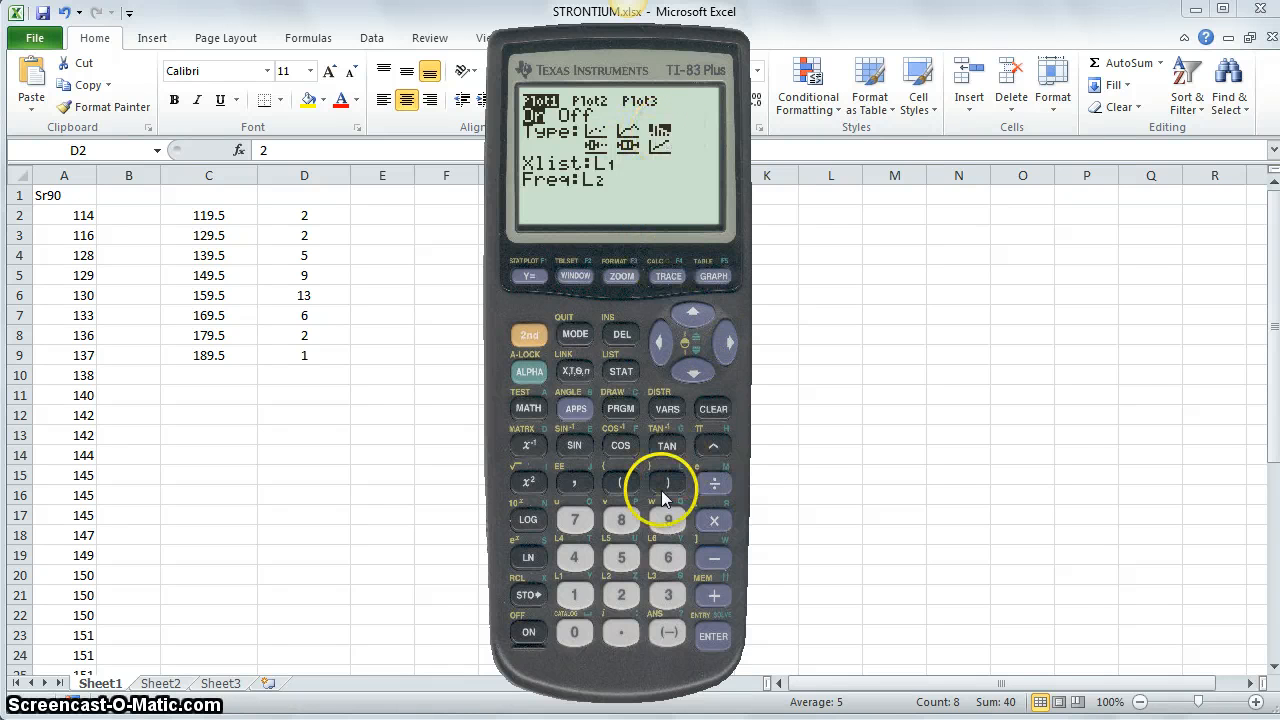
mouse_move(730, 482)
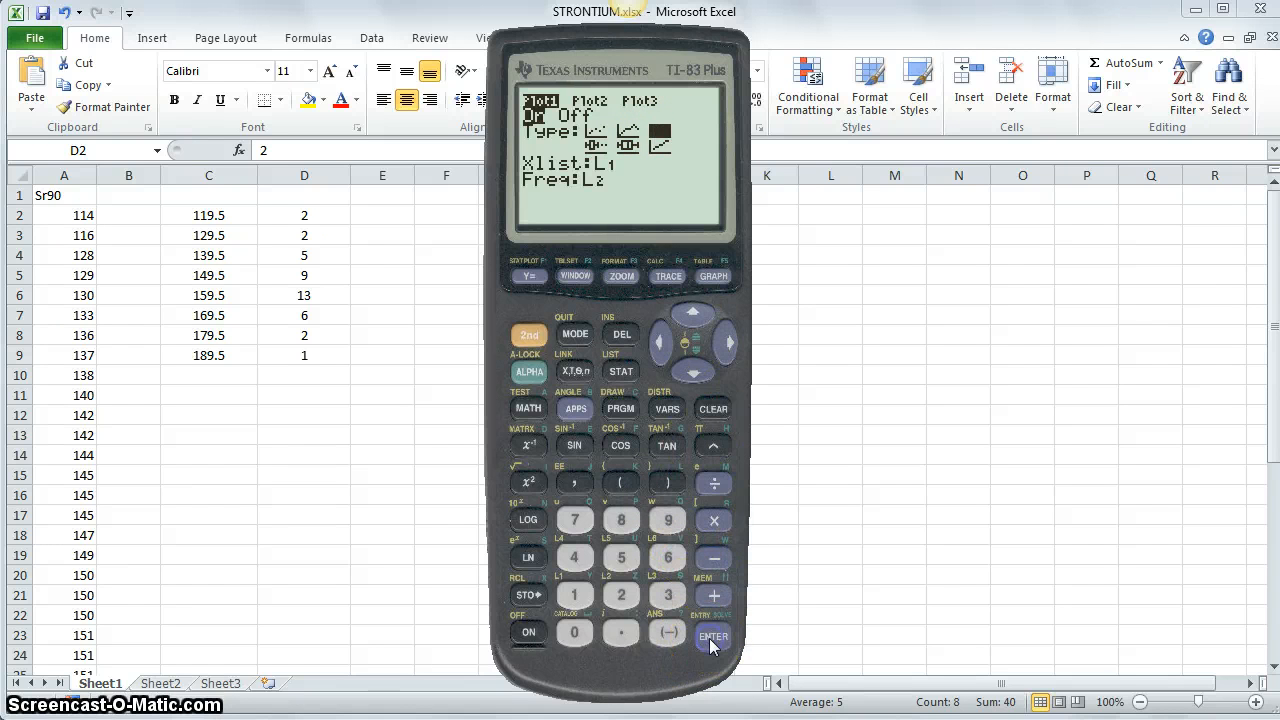
left_click(712, 636)
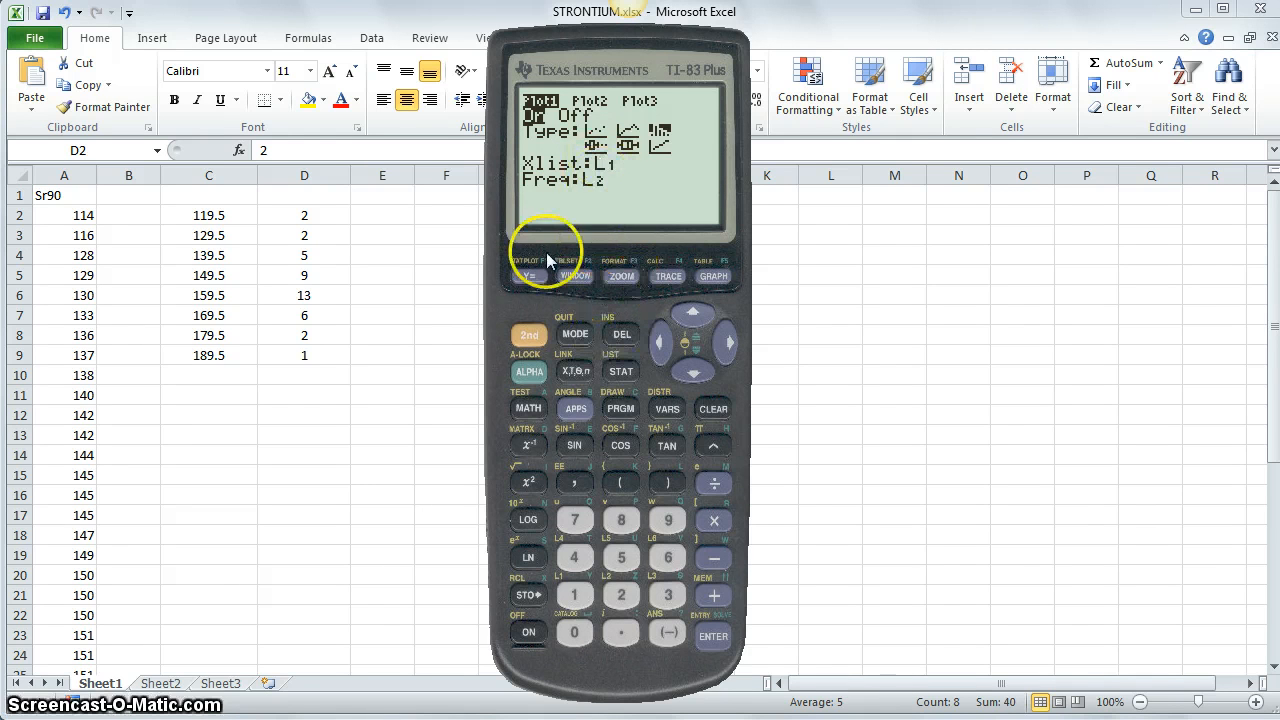
mouse_move(556, 588)
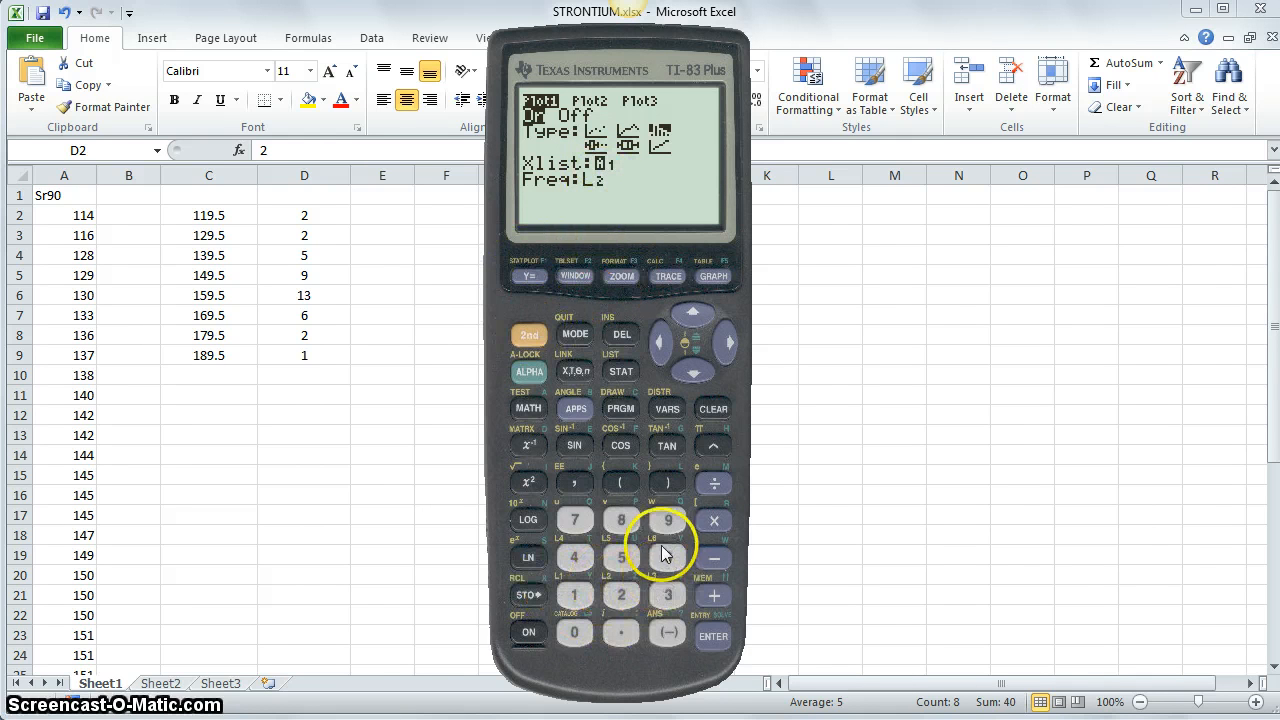
mouse_move(584, 598)
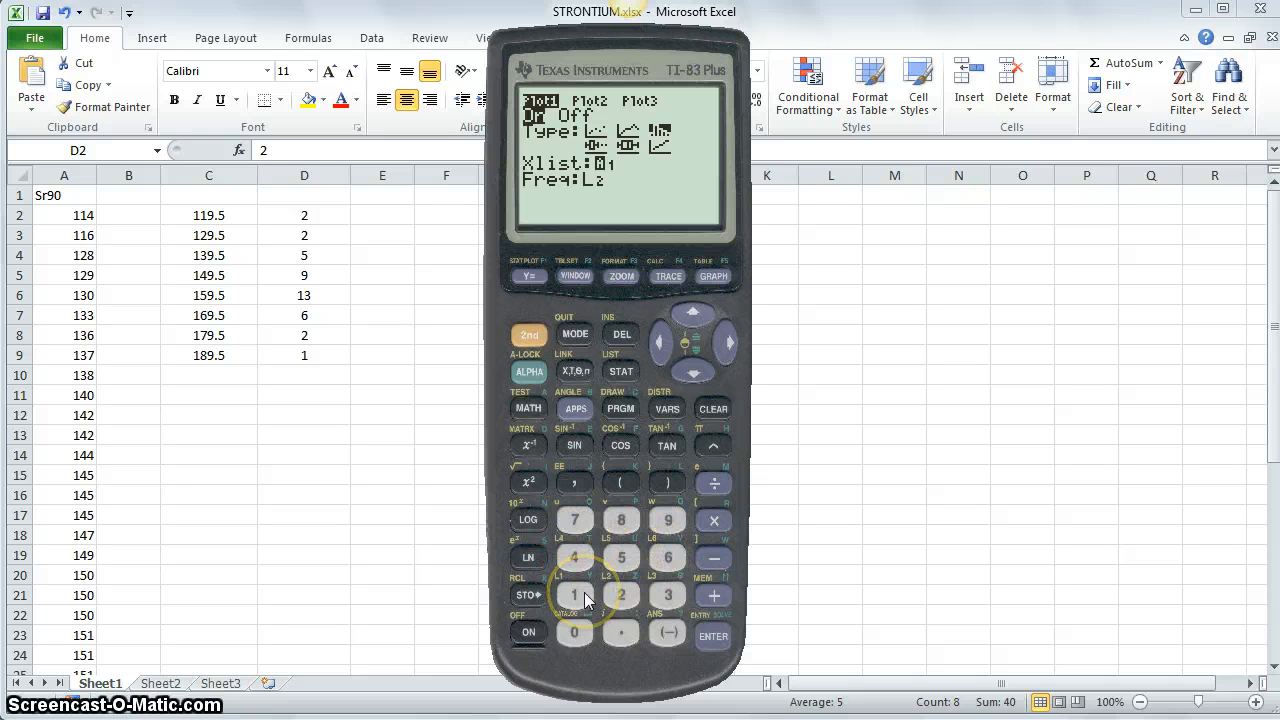
mouse_move(630, 470)
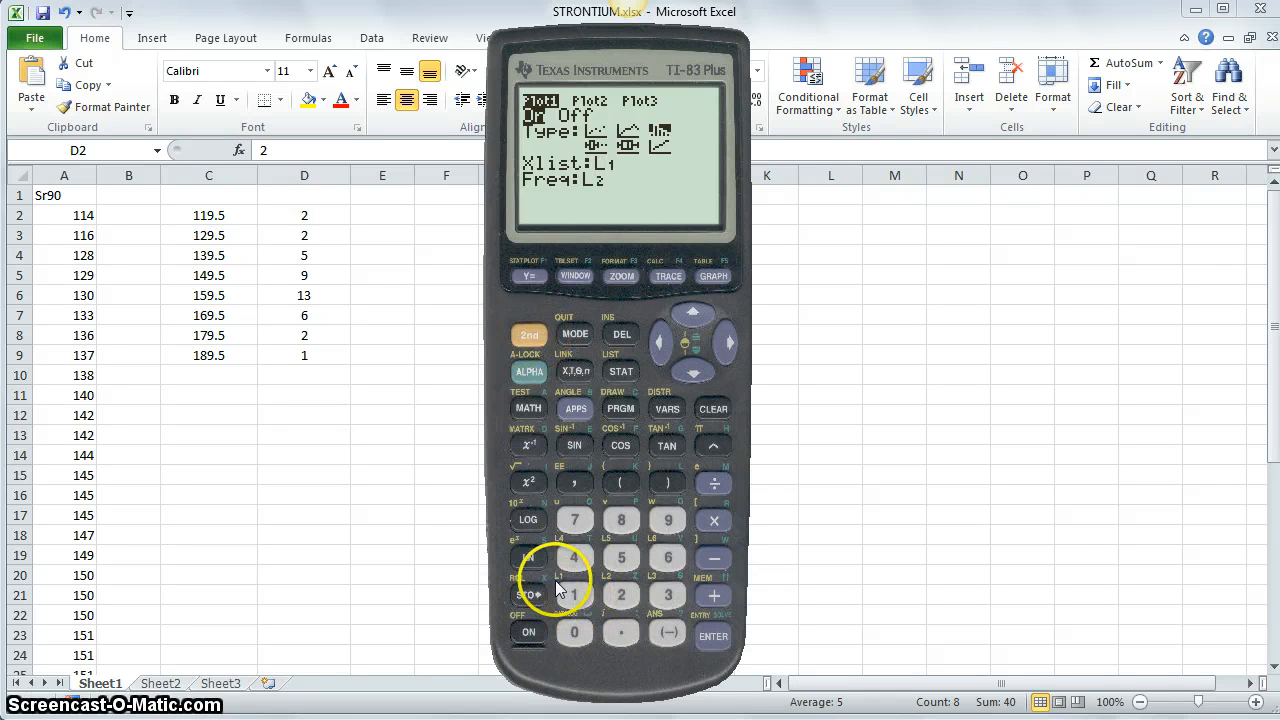
Step: Set Plot1's Xlist to L1 and its Freq list to L2
left_click(574, 596)
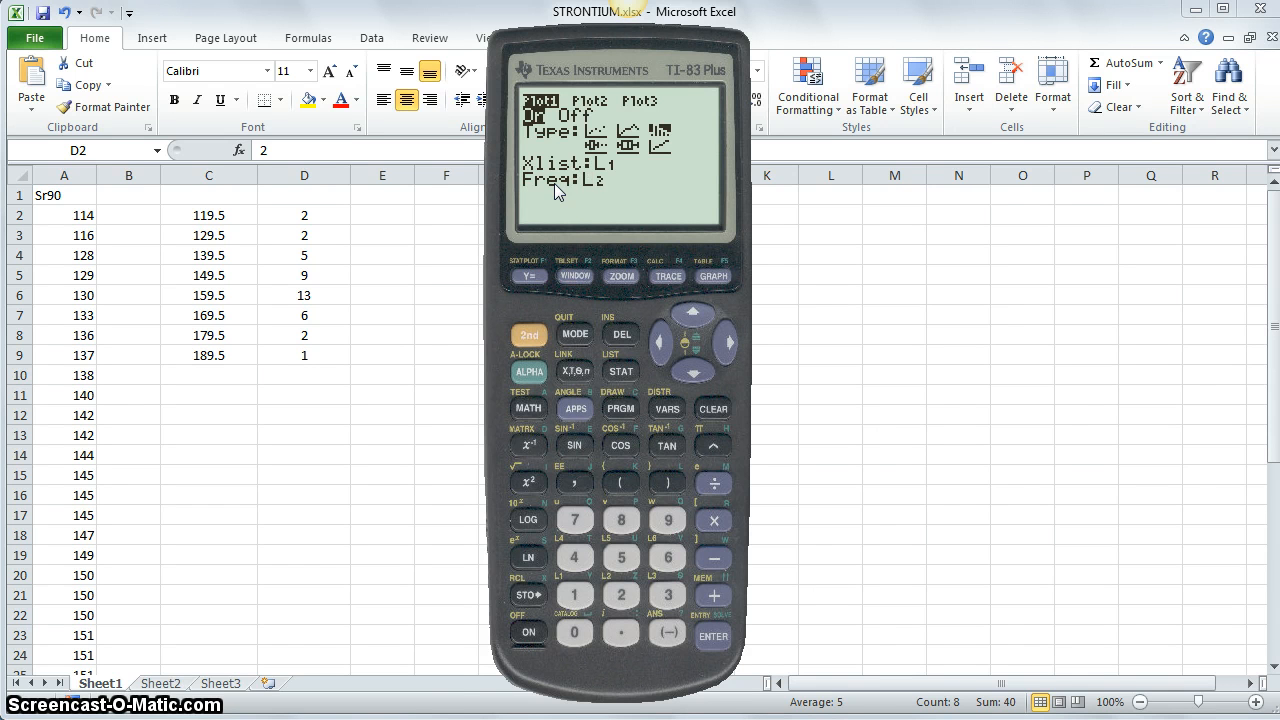
left_click(576, 594)
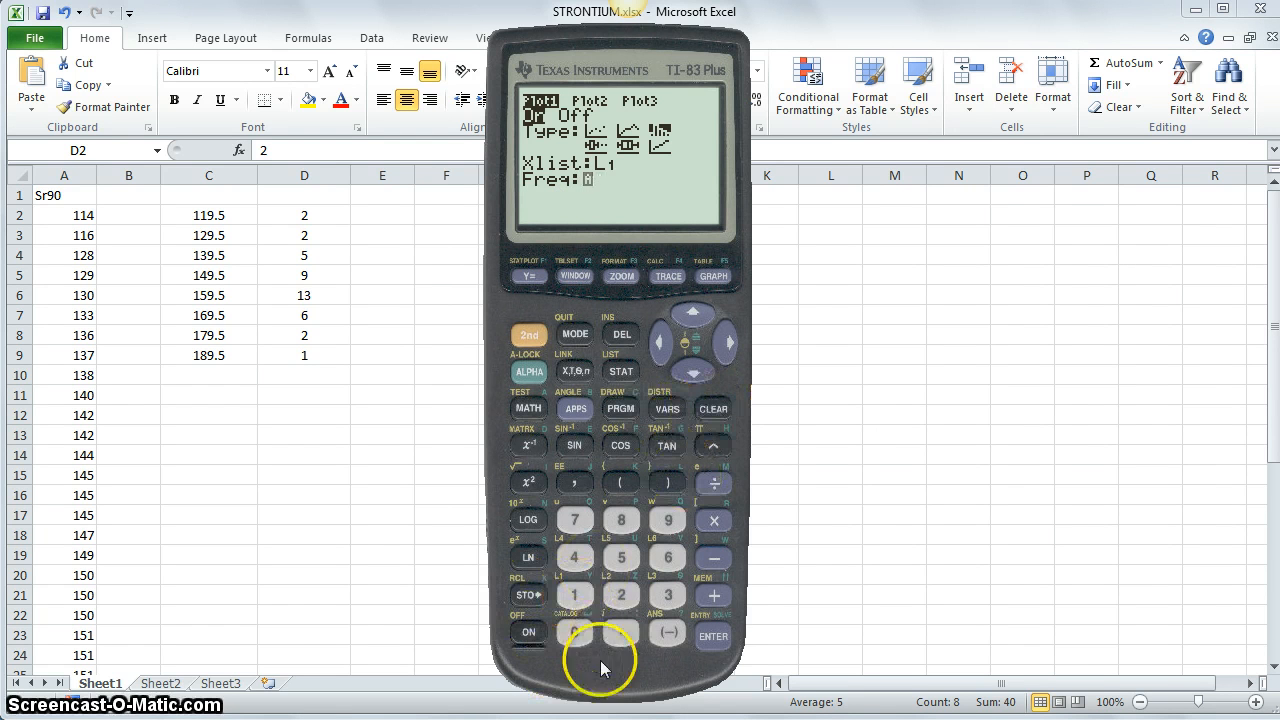
left_click(574, 596)
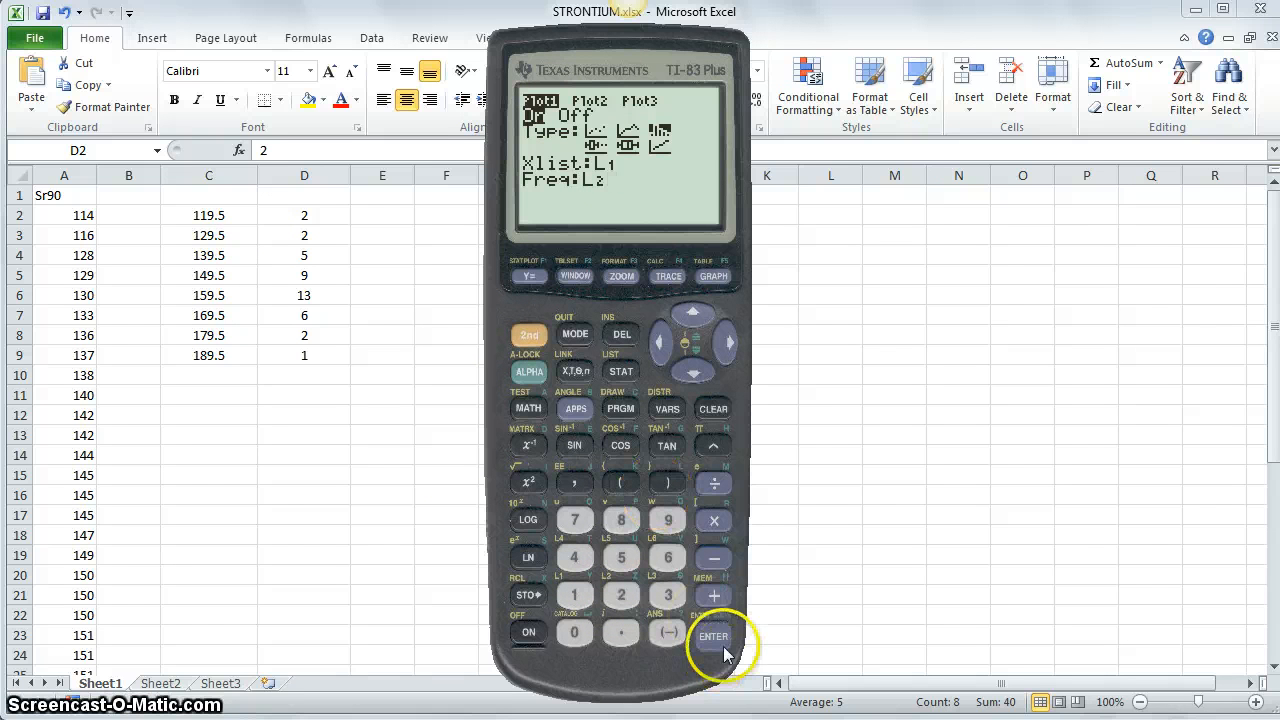
mouse_move(642, 296)
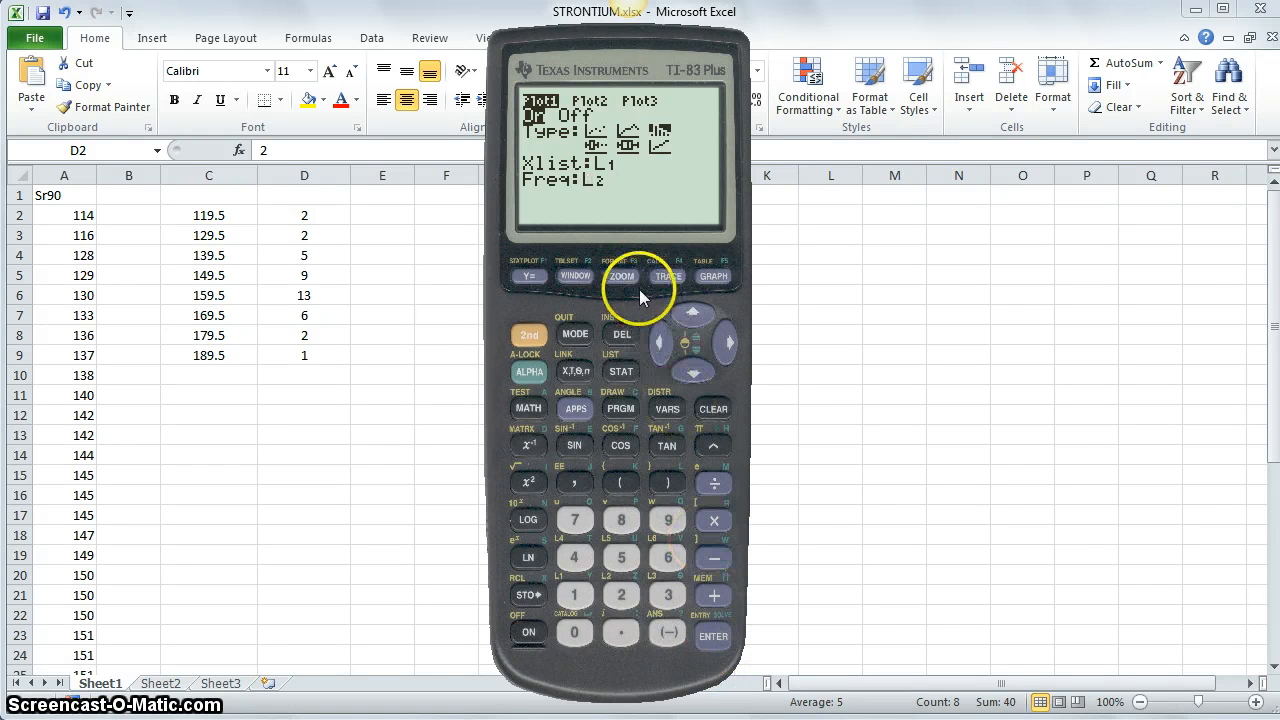
Step: Run 9:ZoomStat to draw the histogram with a fitted window
left_click(620, 276)
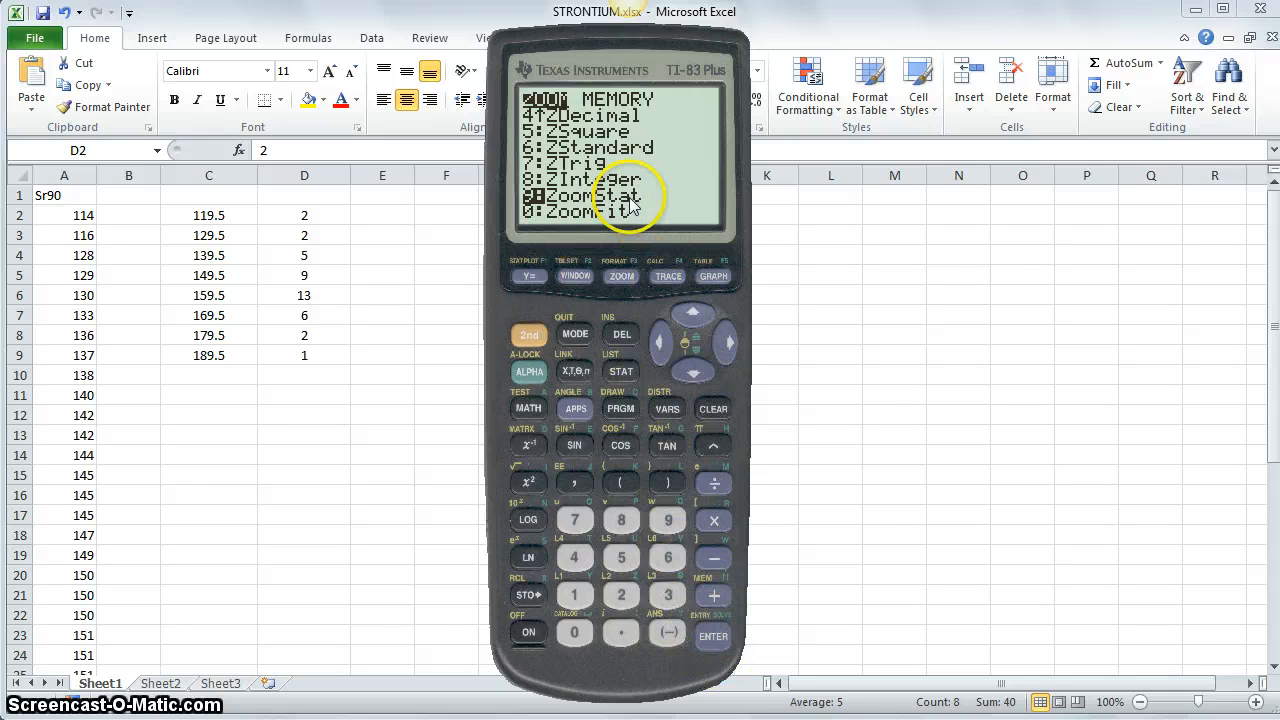
mouse_move(680, 548)
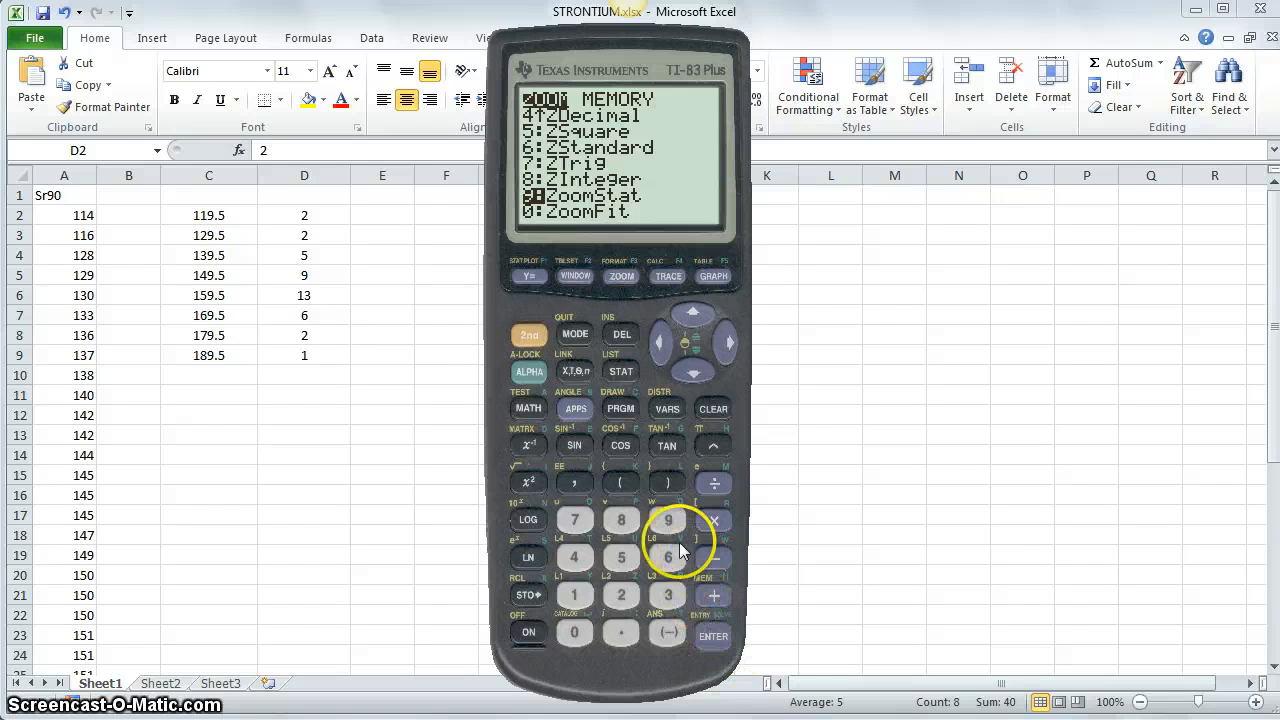
left_click(668, 520)
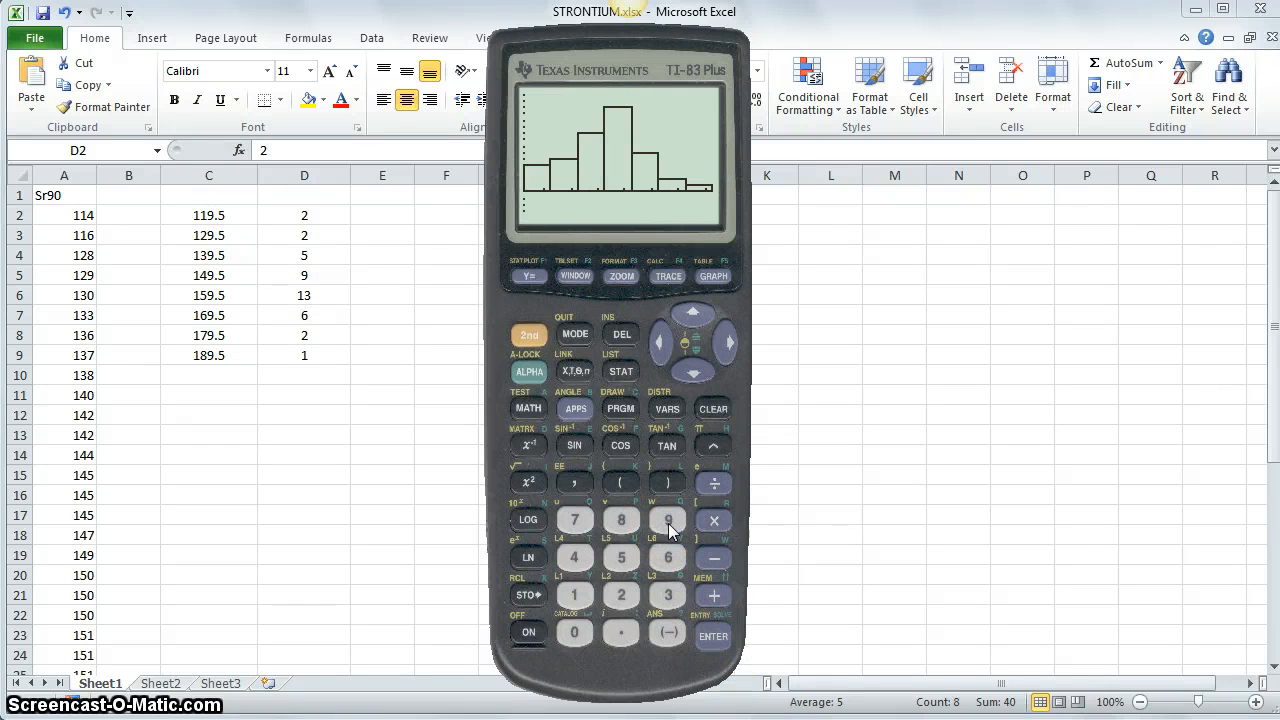